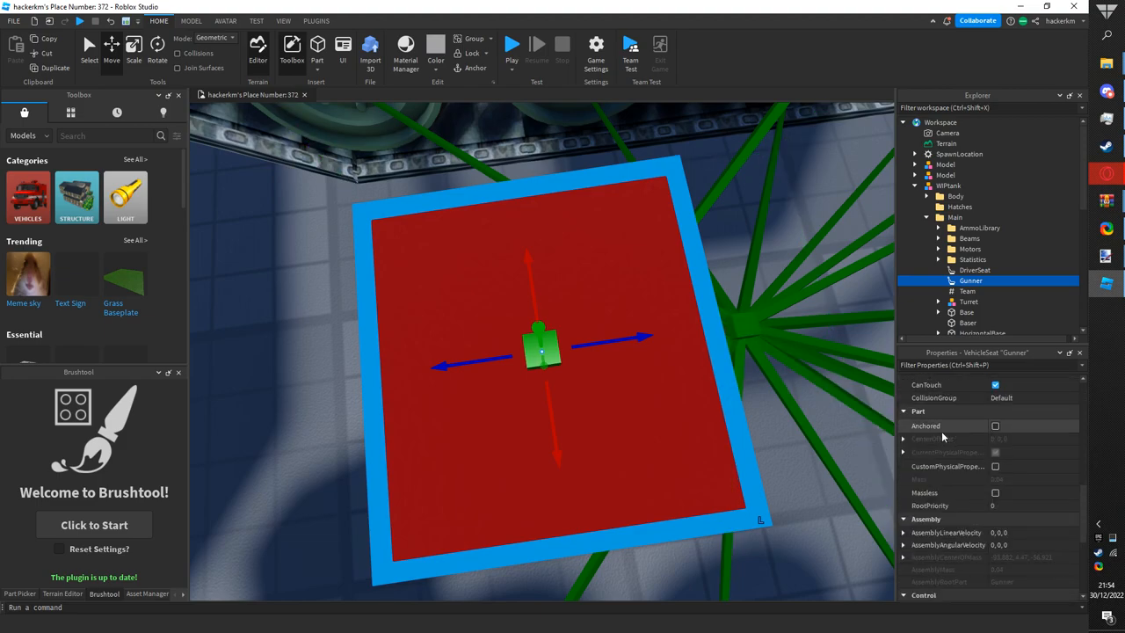
- Select all 158 imported tank mesh parts, turn off CanCollide and turn on Massless
scroll("down", 3)
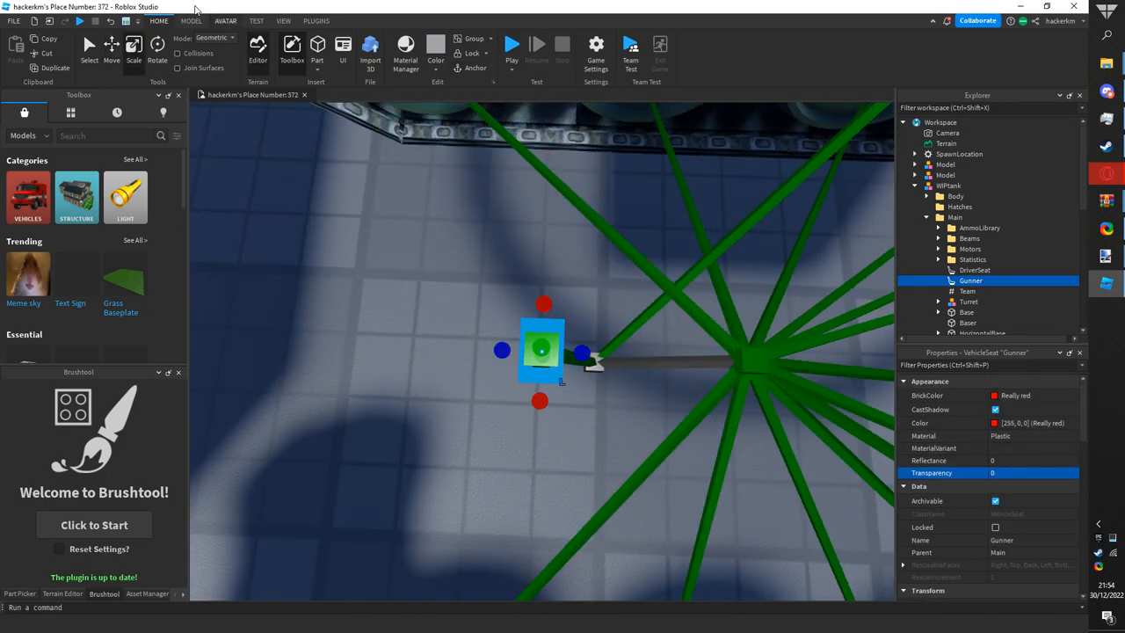
left_click(191, 20)
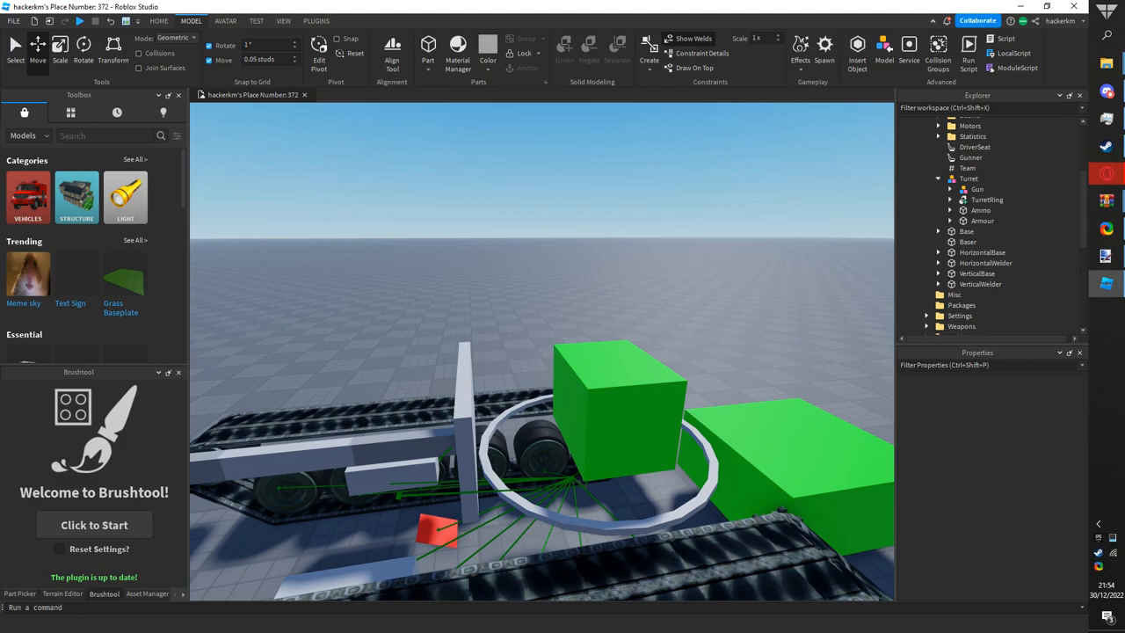
mouse_move(479, 272)
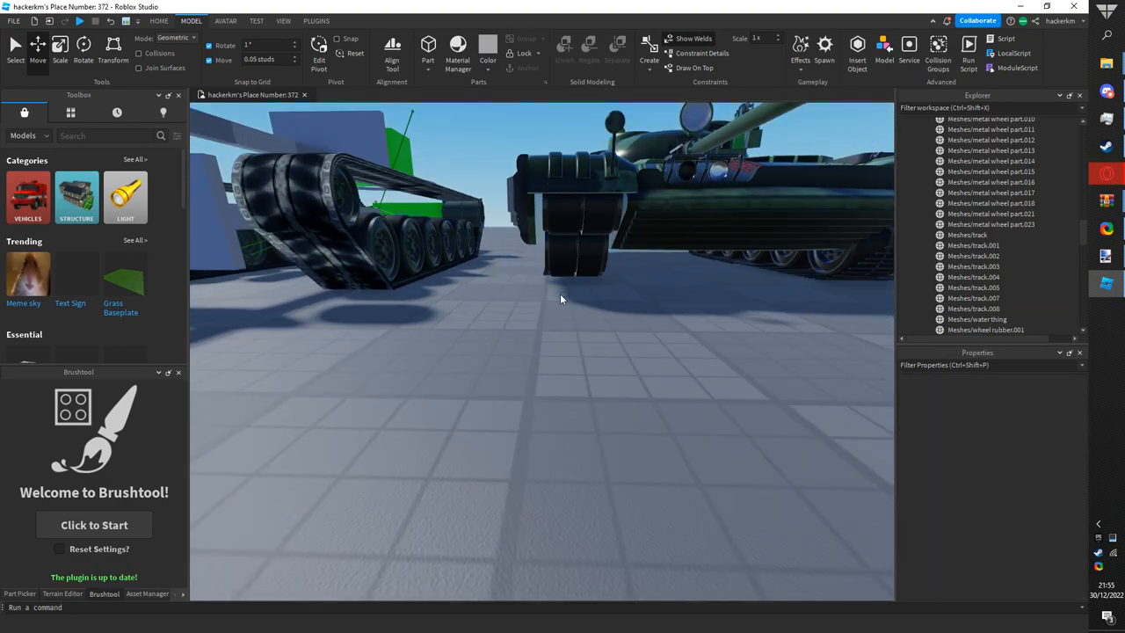
left_click(571, 237)
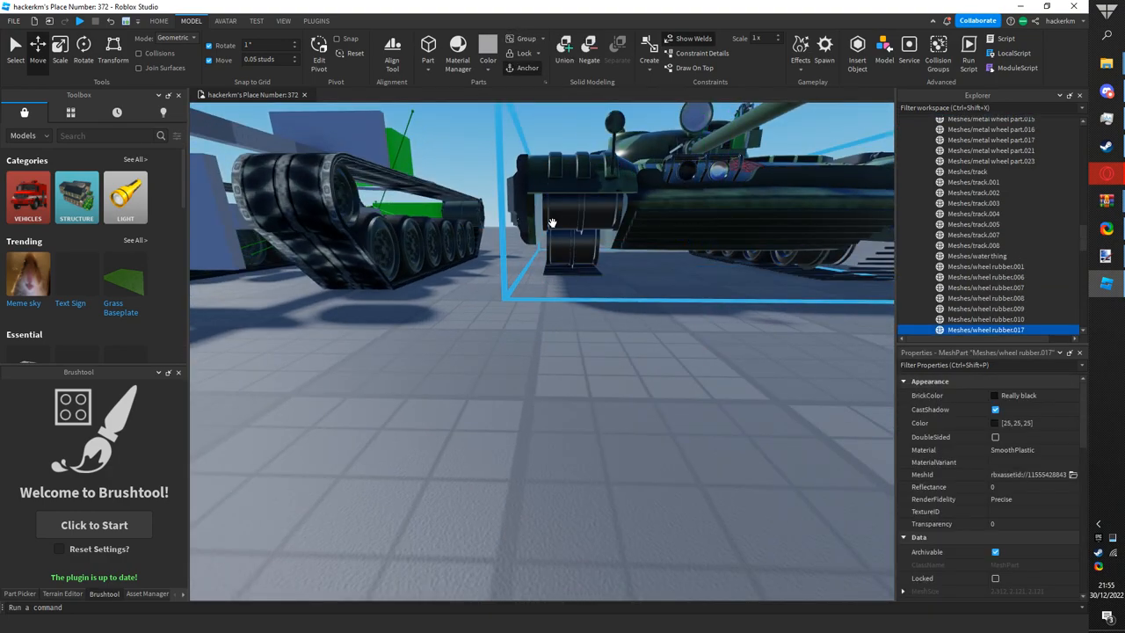
left_click(523, 42)
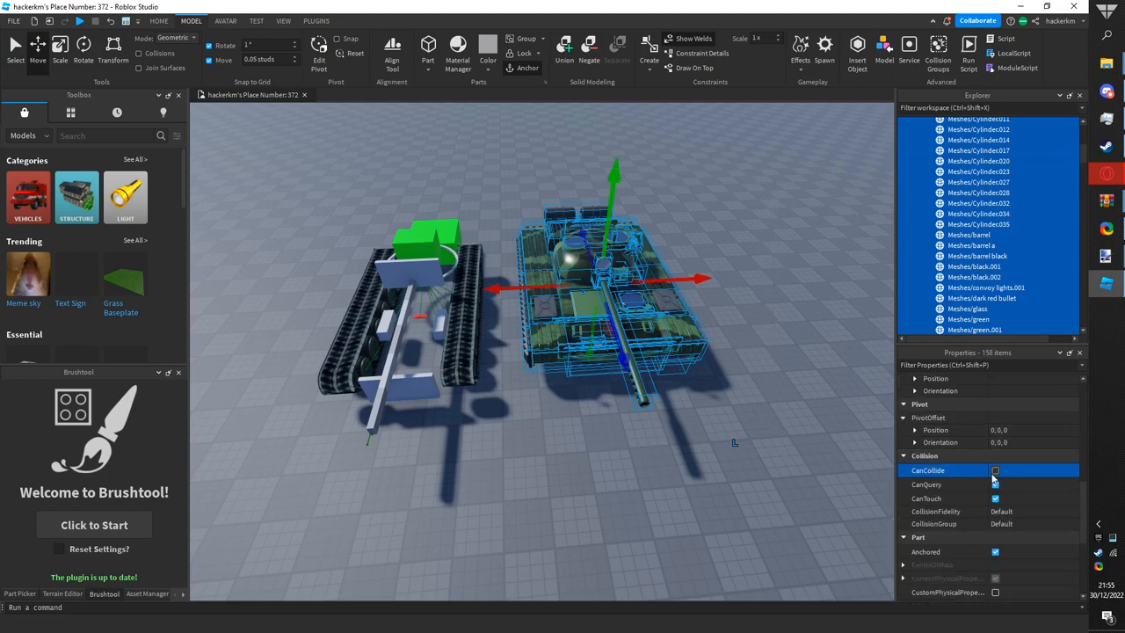
scroll("down", 3)
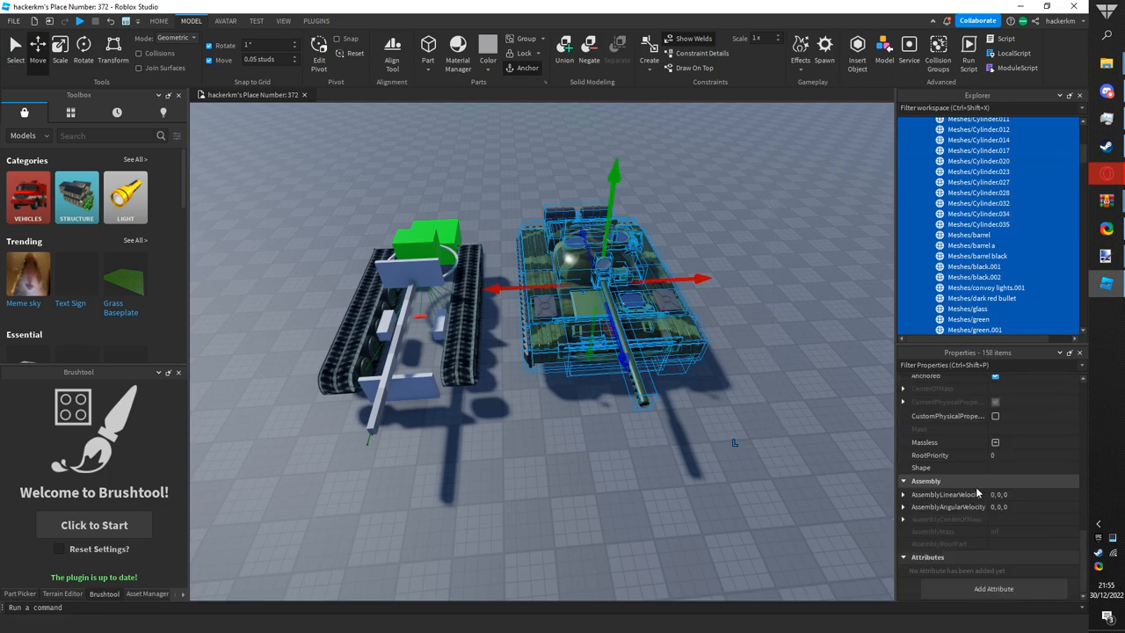
left_click(996, 441)
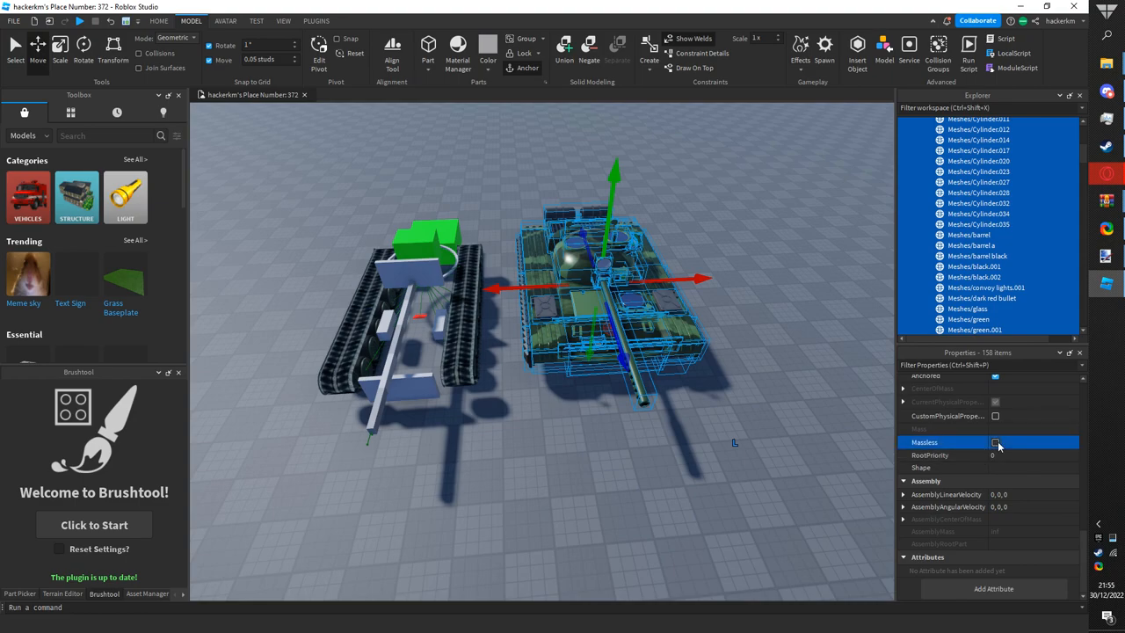
left_click(996, 442)
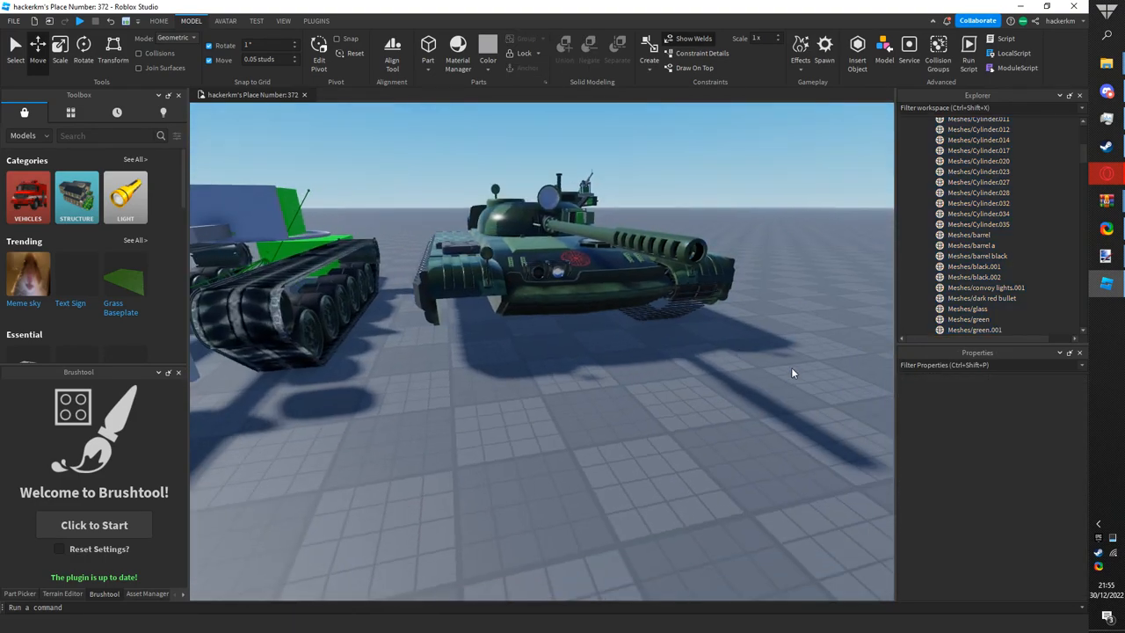
- Enable CustomPhysicalProperties on Meshes/Cylinder.003 and set its Density to 0.1
left_click(615, 237)
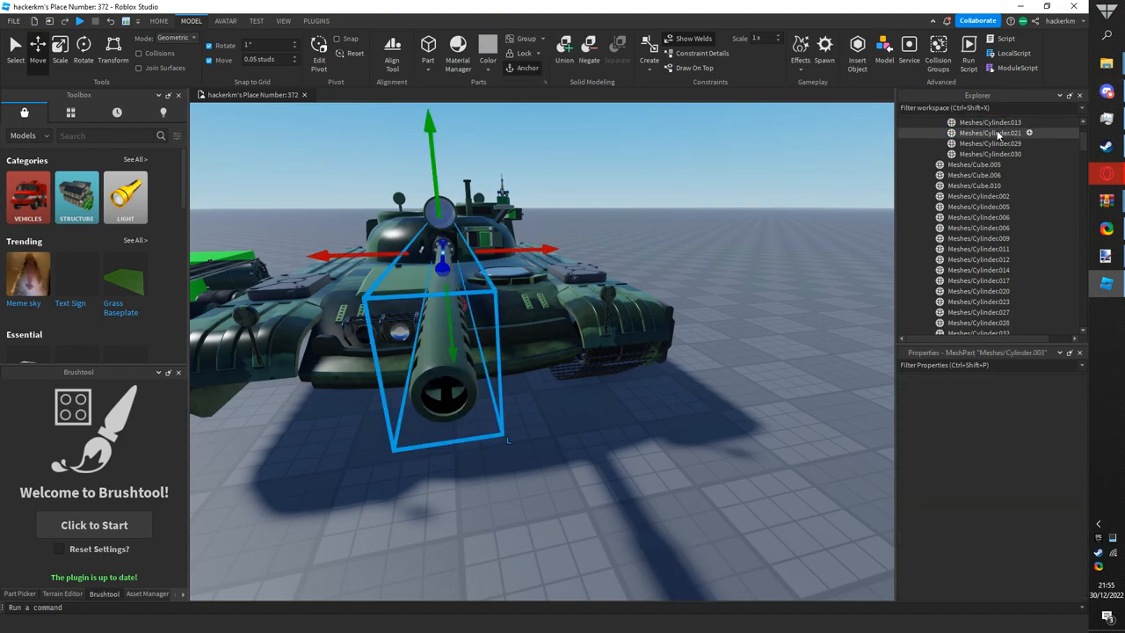
left_click(991, 133)
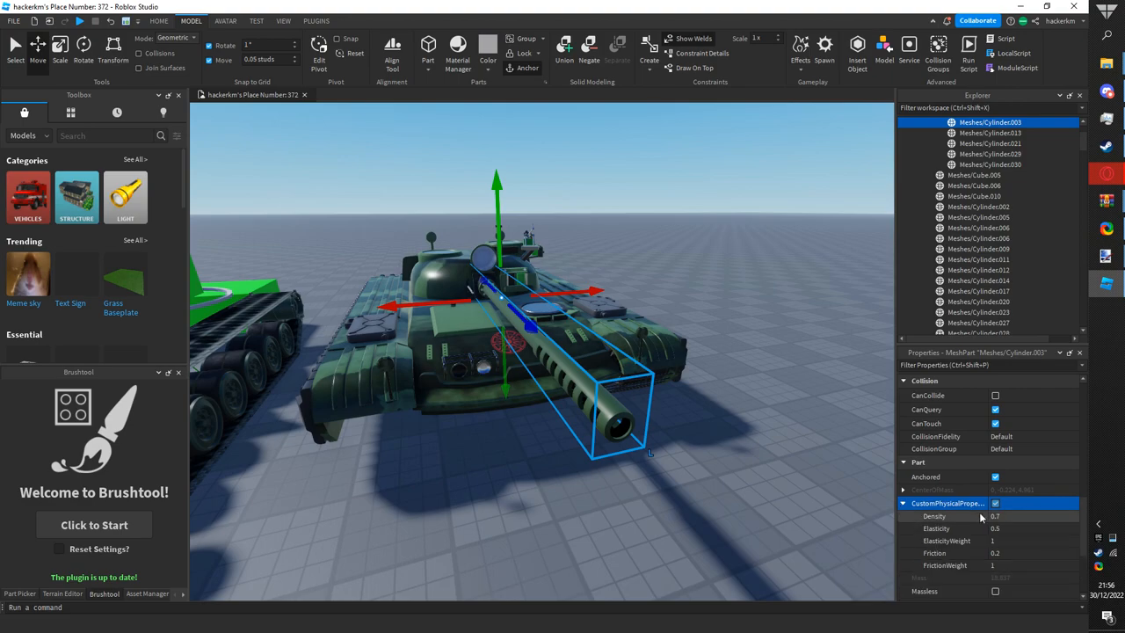
left_click(1011, 516)
type("0.1")
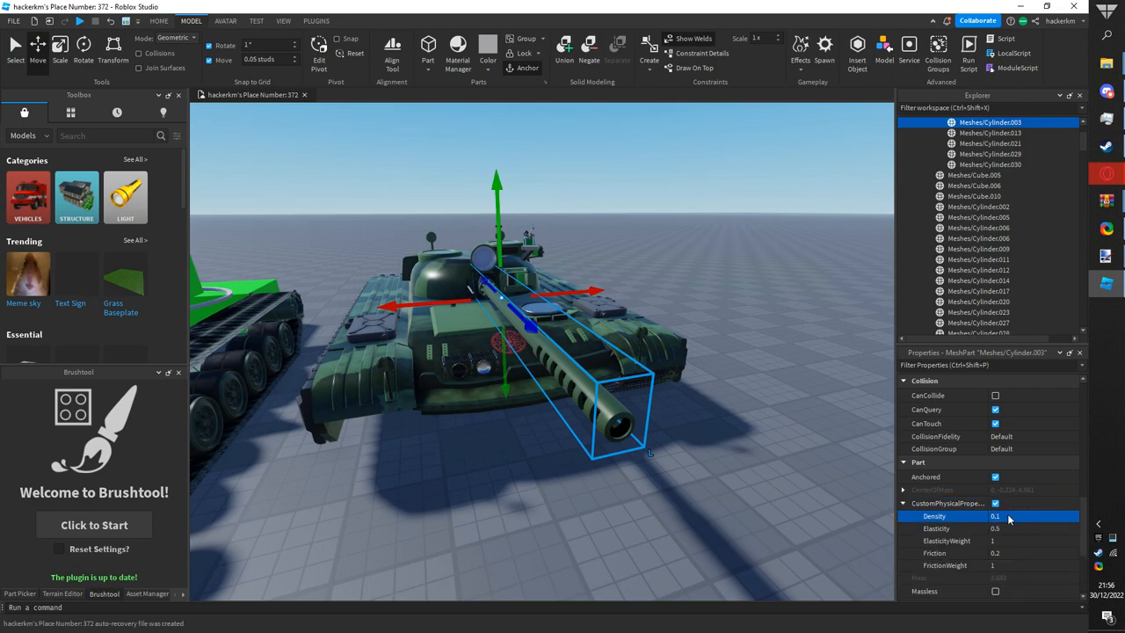
left_click(743, 347)
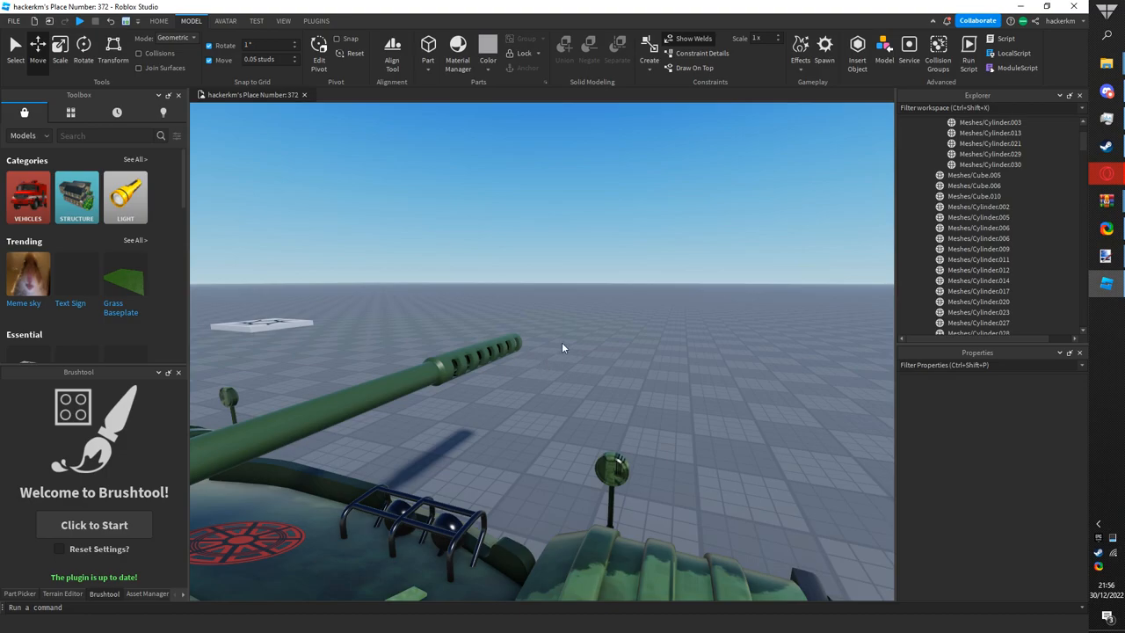
mouse_move(542, 332)
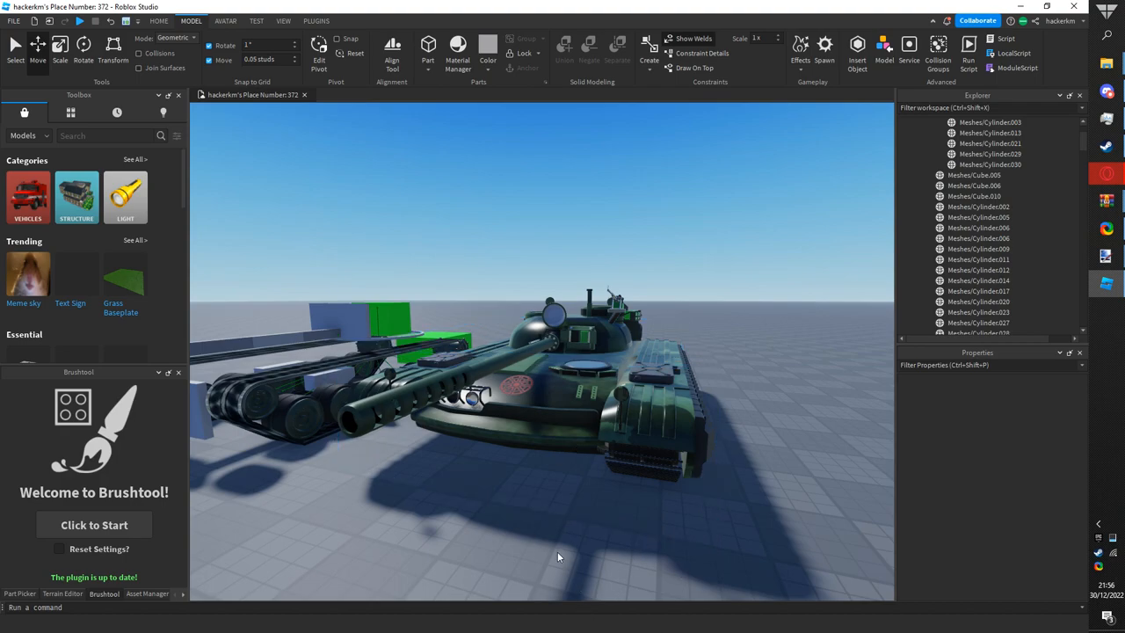
mouse_move(393, 466)
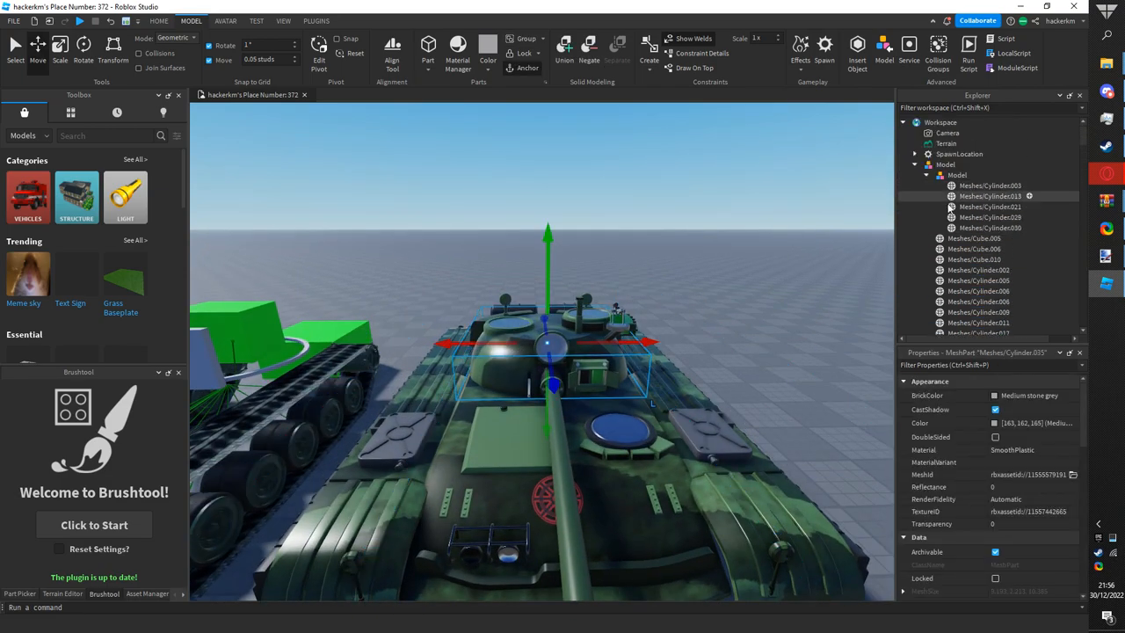
- Drag the WIPtank chassis with the Move handles so it sits inside the mesh tank
left_click(957, 164)
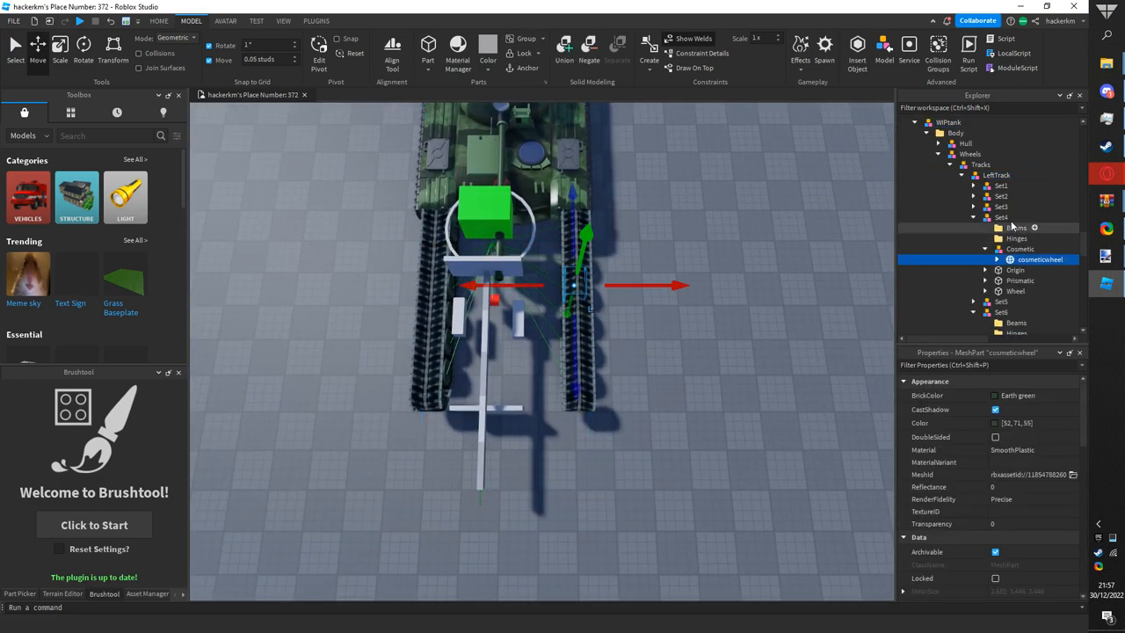
left_click(997, 175)
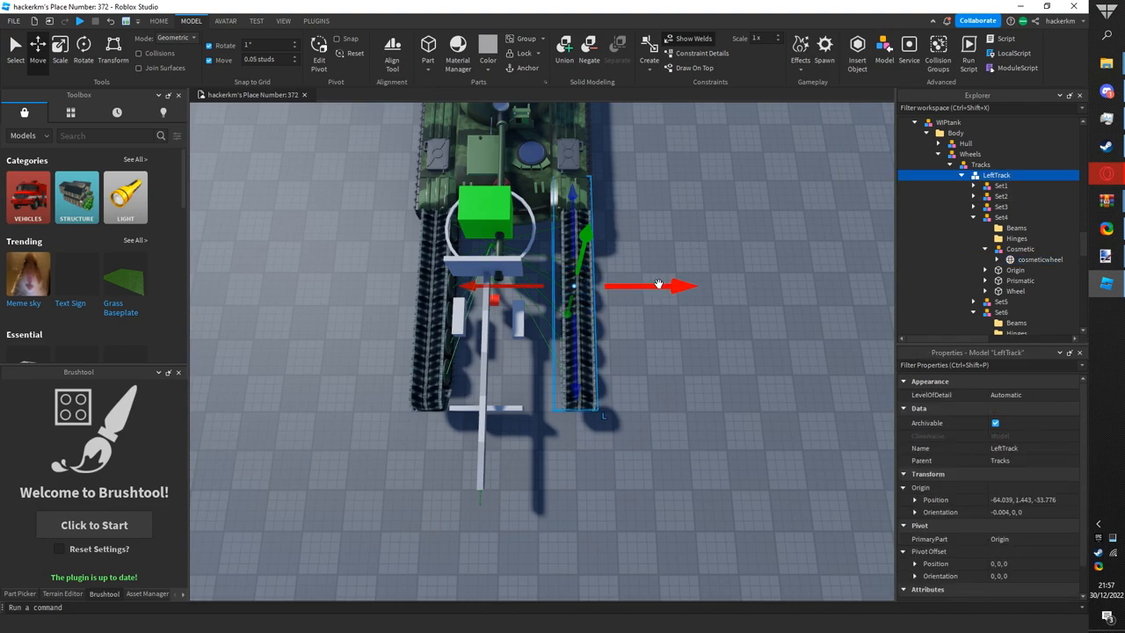
left_click_drag(659, 284, 646, 288)
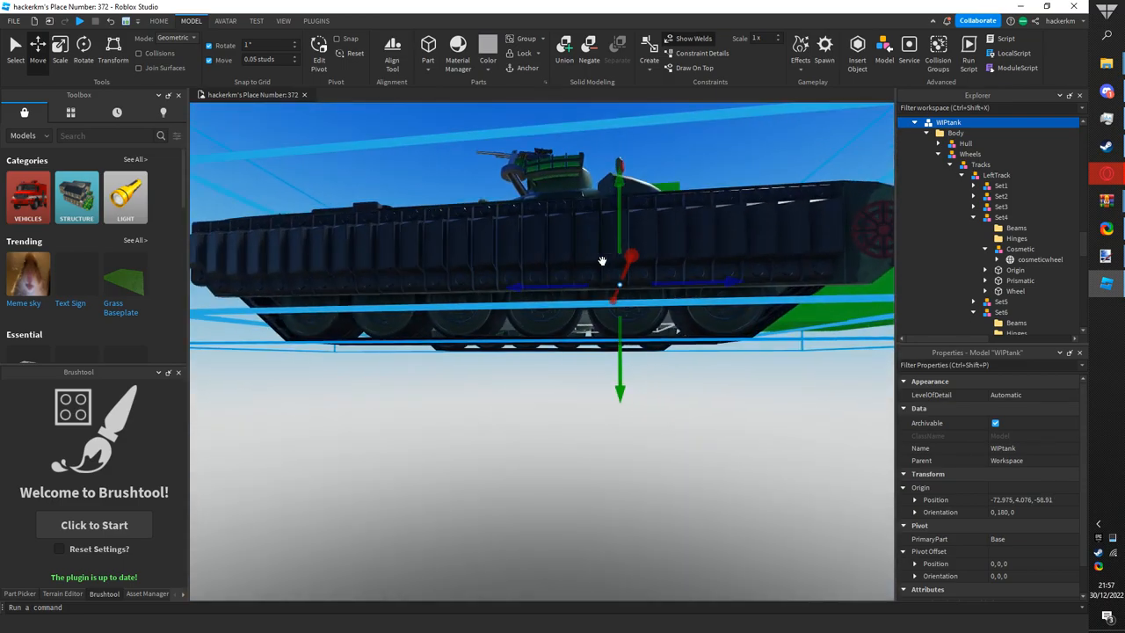
left_click_drag(602, 260, 573, 332)
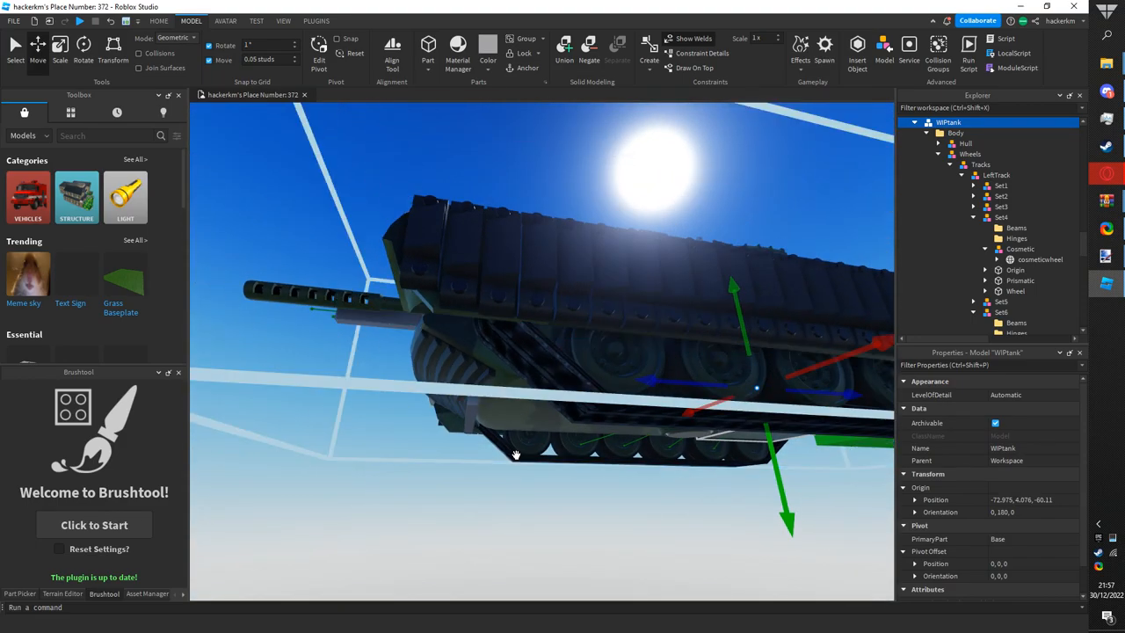
left_click_drag(517, 454, 568, 332)
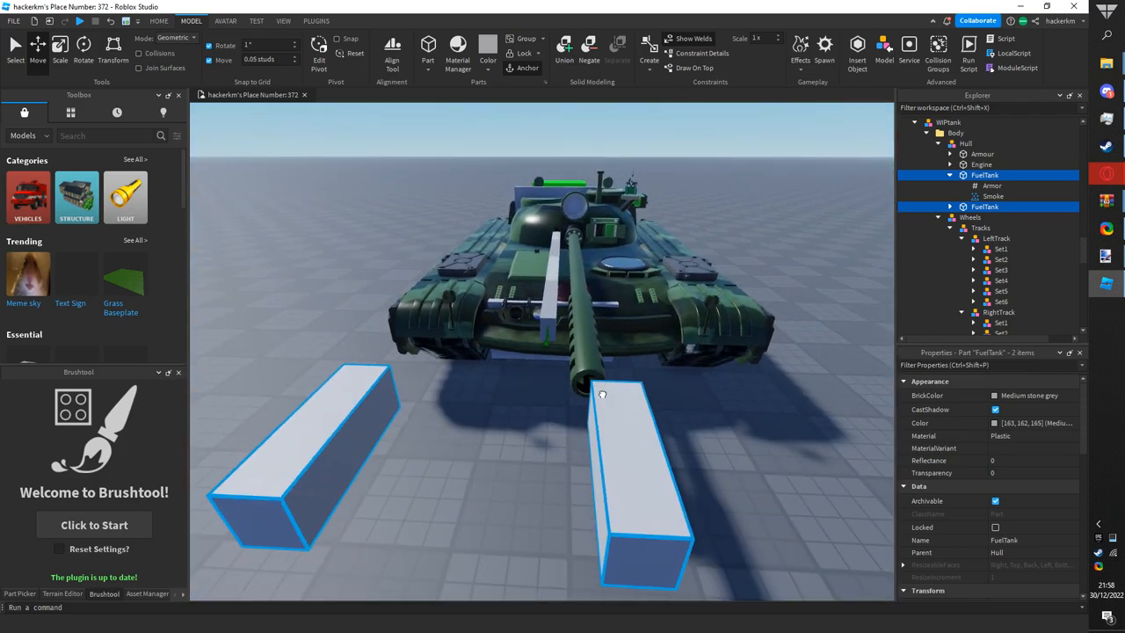
- Drag both FuelTank blocks toward the tank hull with the Move tool
left_click_drag(603, 394, 574, 478)
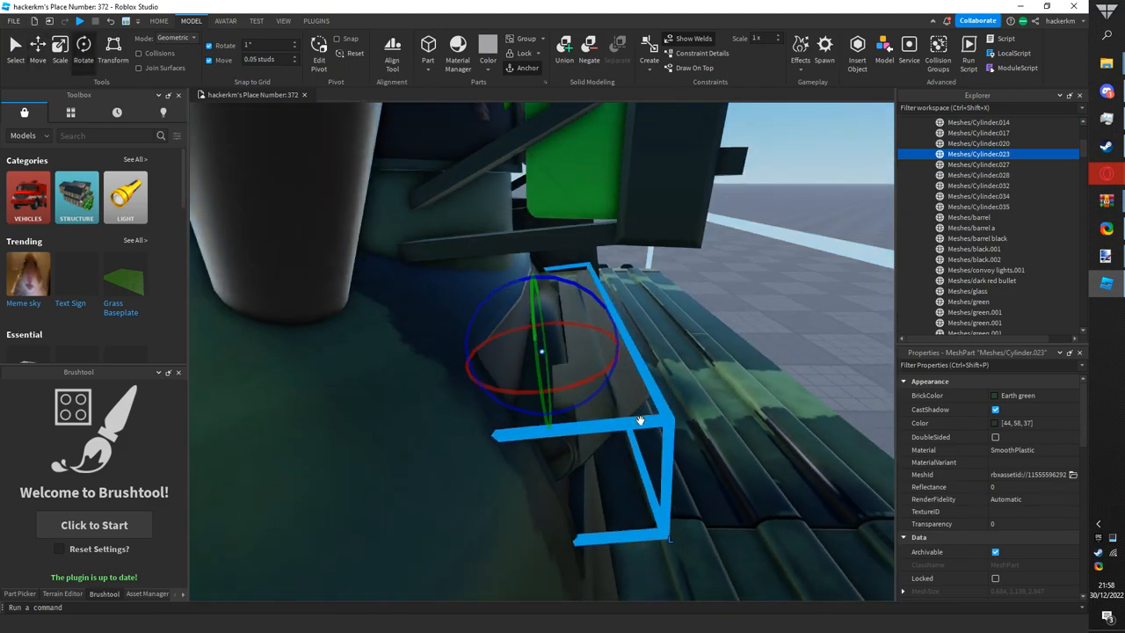
left_click_drag(640, 421, 768, 407)
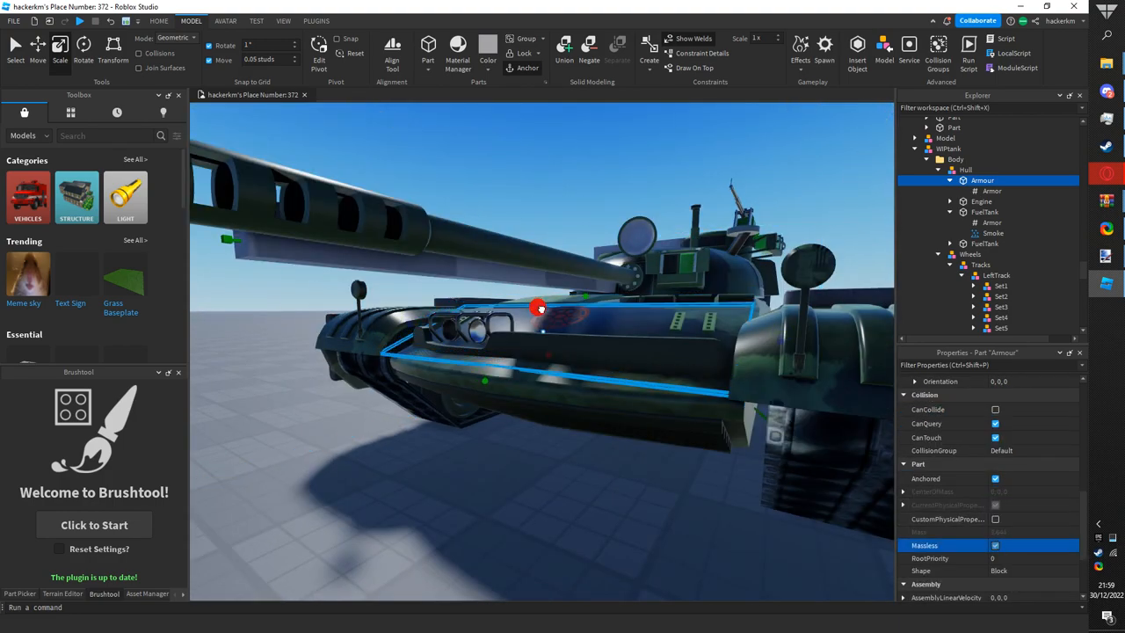
- Collapse Hull and Wheels, then drop the imported mesh parts into WIPtank's Hull
left_click(991, 191)
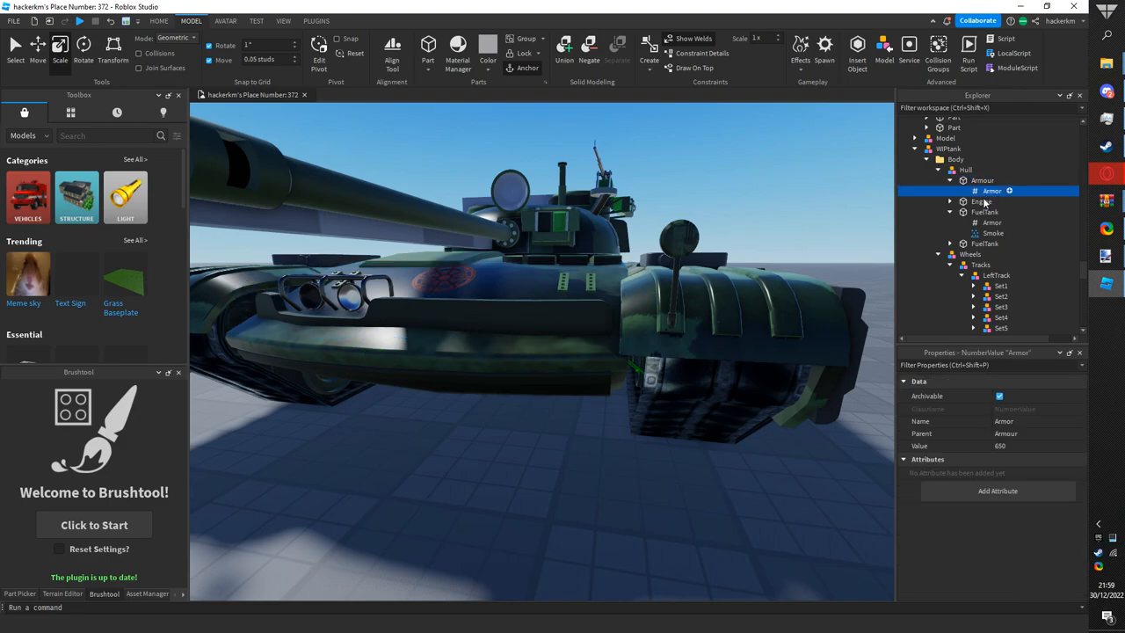
left_click(985, 244)
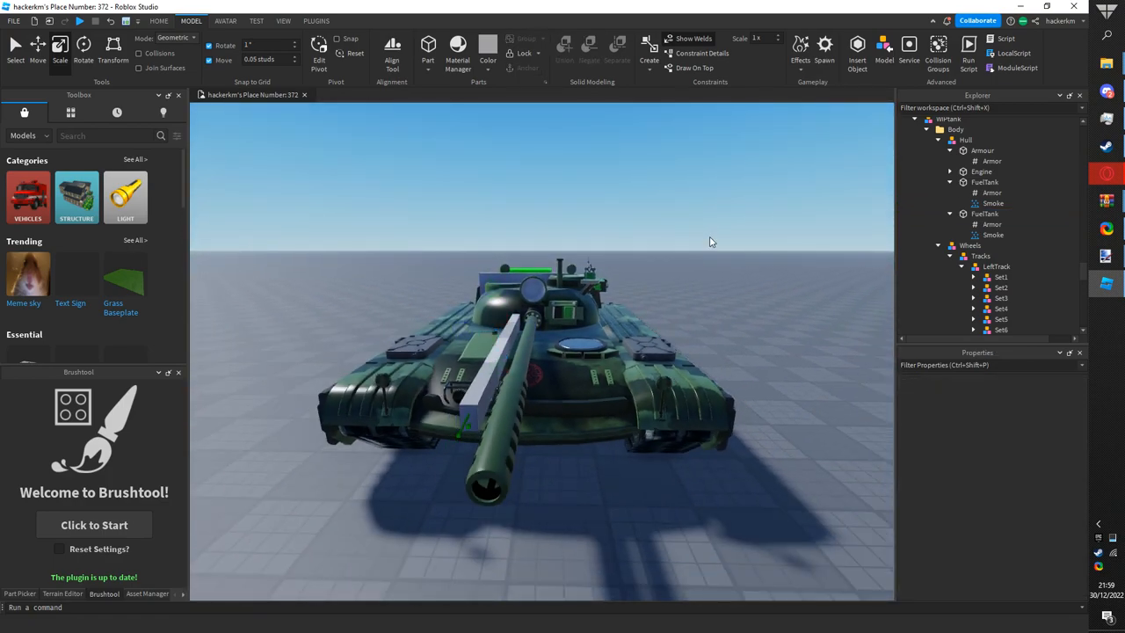
left_click(982, 150)
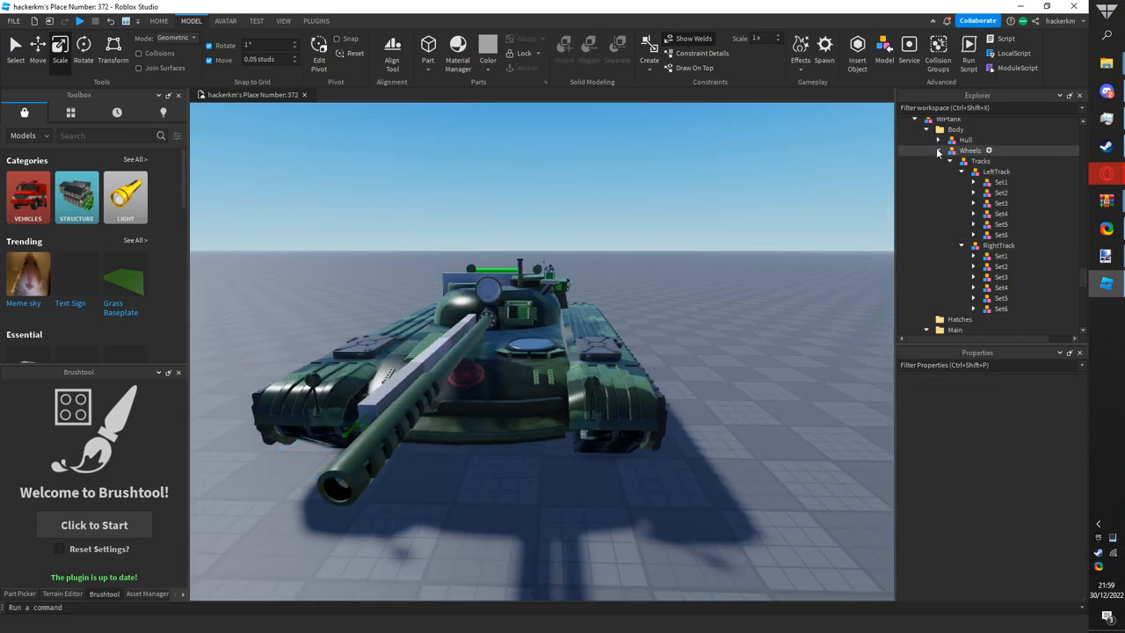
left_click(951, 150)
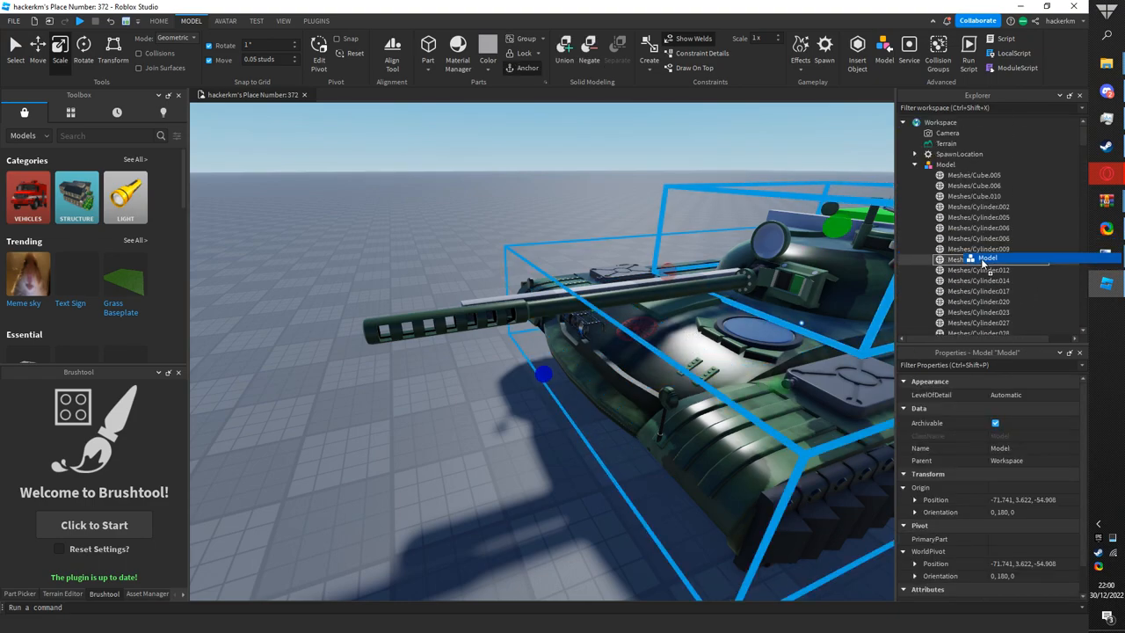
scroll("down", 3)
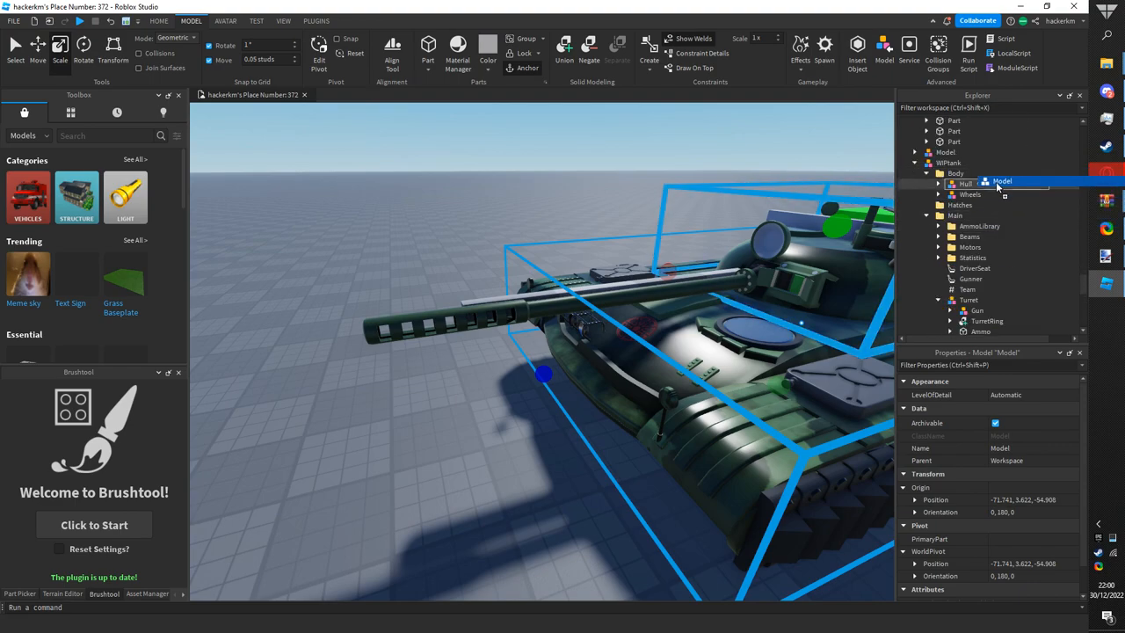
left_click(938, 170)
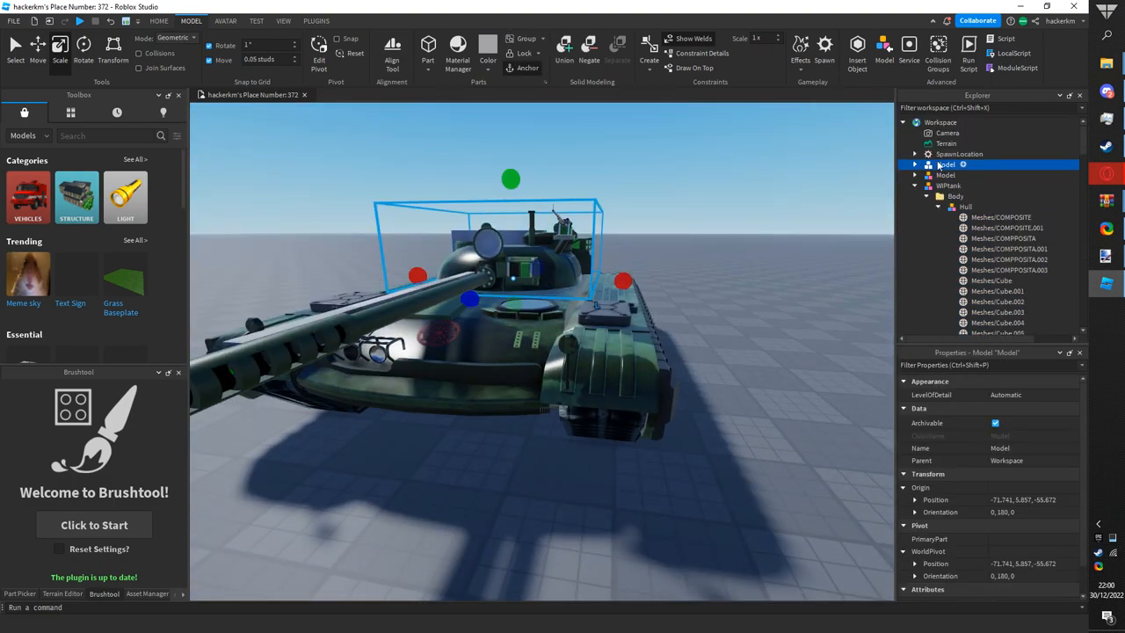
left_click(940, 196)
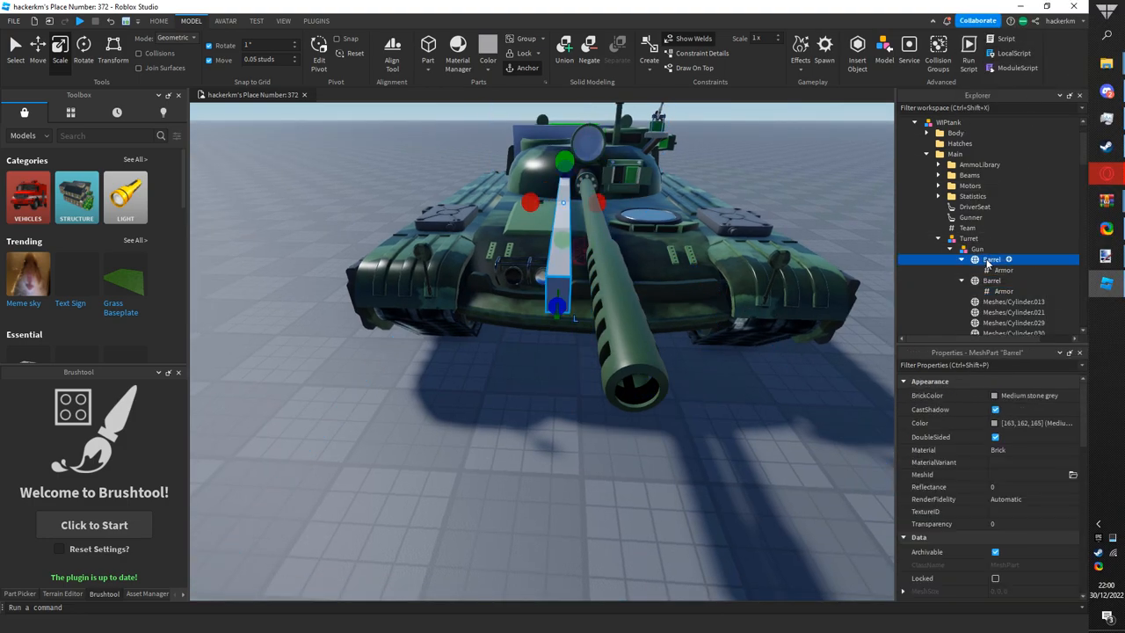
- Open the context menu on the Gun's Barrel MeshPart in Explorer
right_click(992, 259)
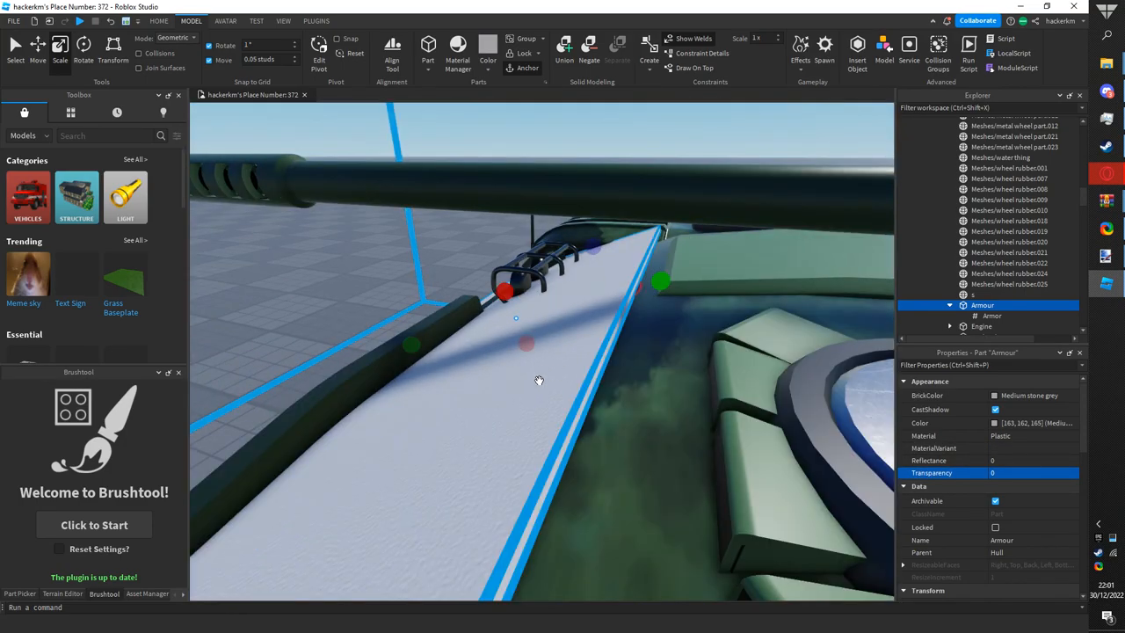
- Drag across the viewport over the tank's front hull
left_click_drag(539, 380, 762, 371)
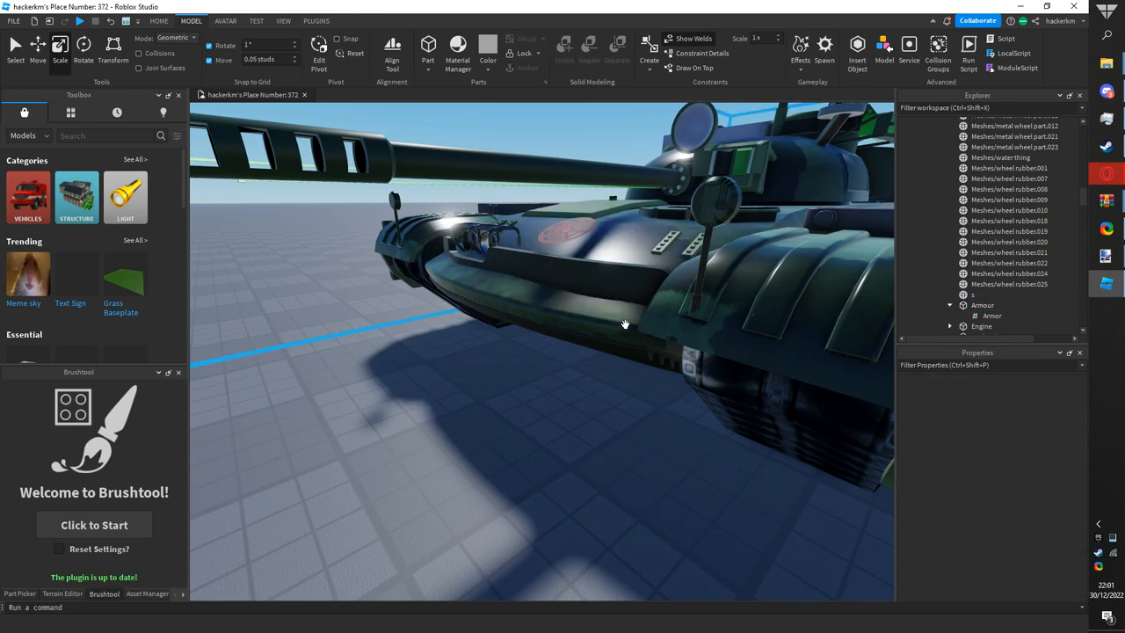
mouse_move(620, 343)
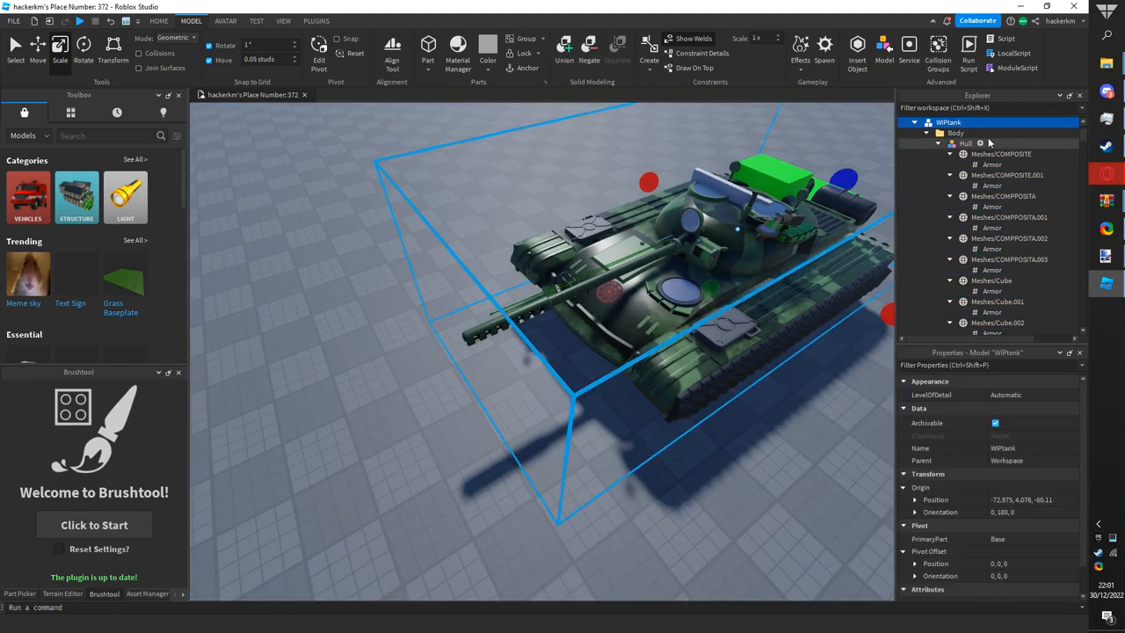
left_click(938, 143)
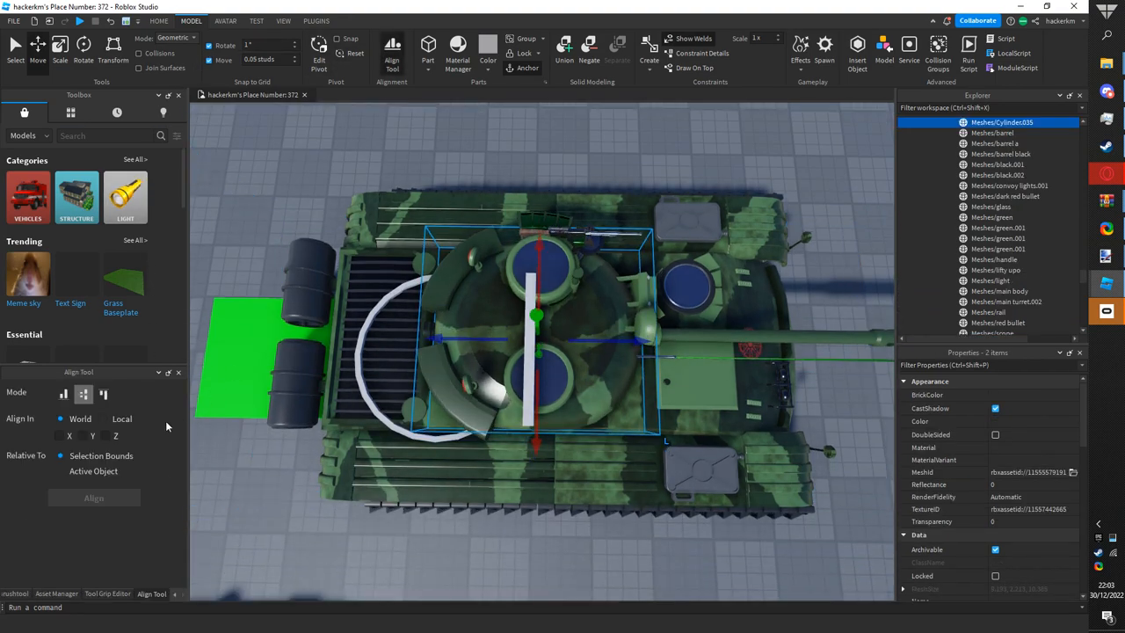
- Align on X, Y and Z relative to Active Object, then view Ammo's Armor value 25
left_click(69, 436)
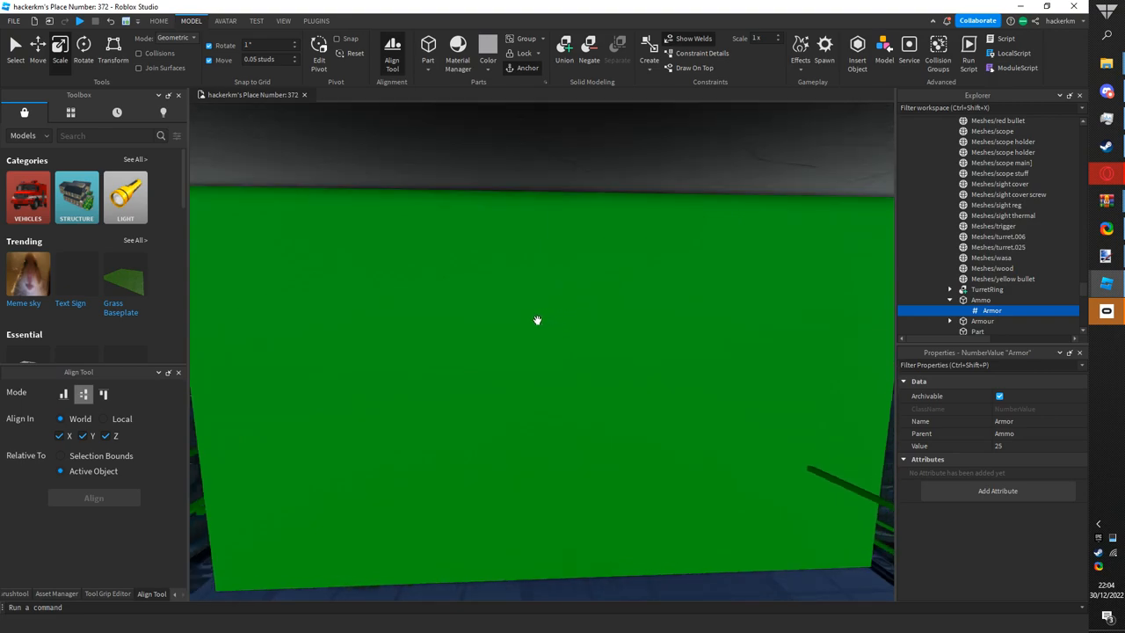
mouse_move(1021, 458)
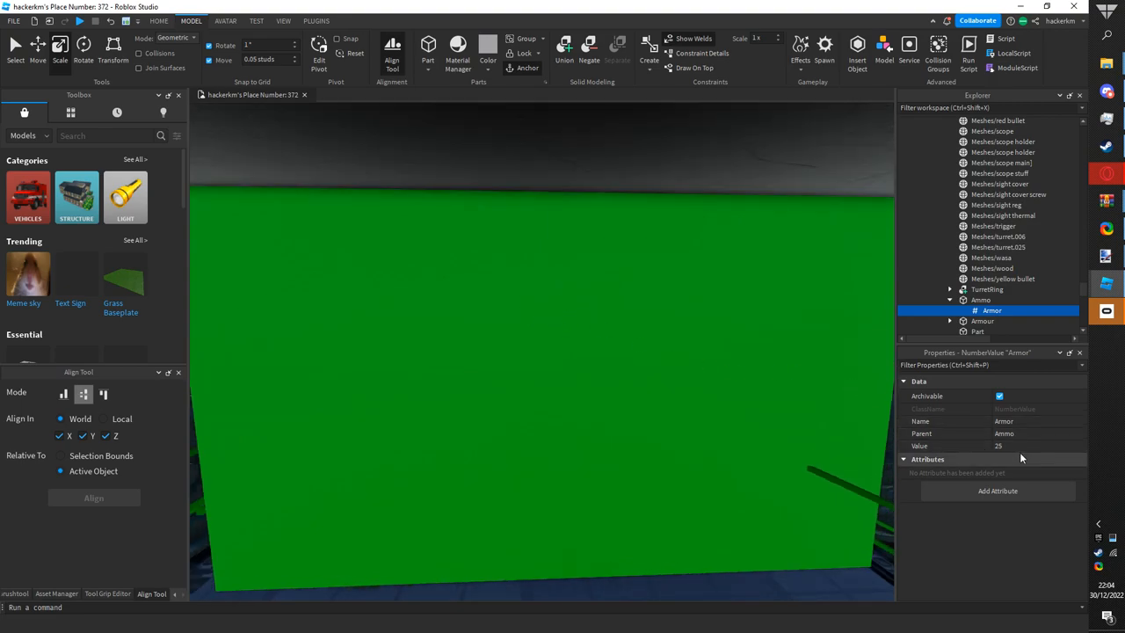
left_click(1038, 446)
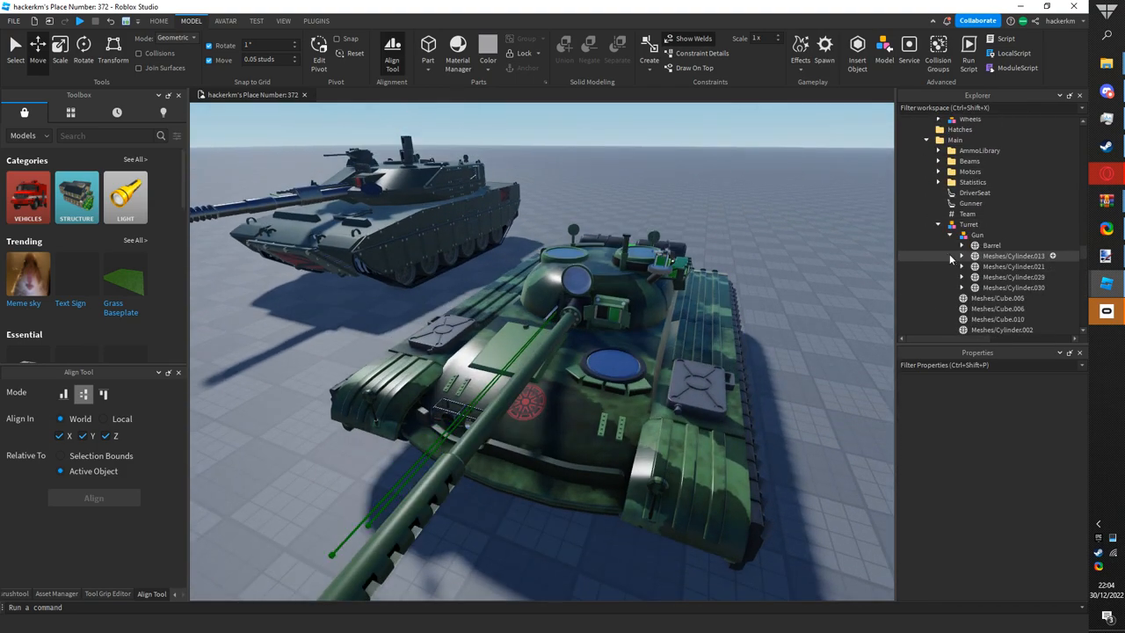
- Inspect the gun Barrel and the turret mesh Meshes/Cube.005, opening their context menus
left_click(991, 245)
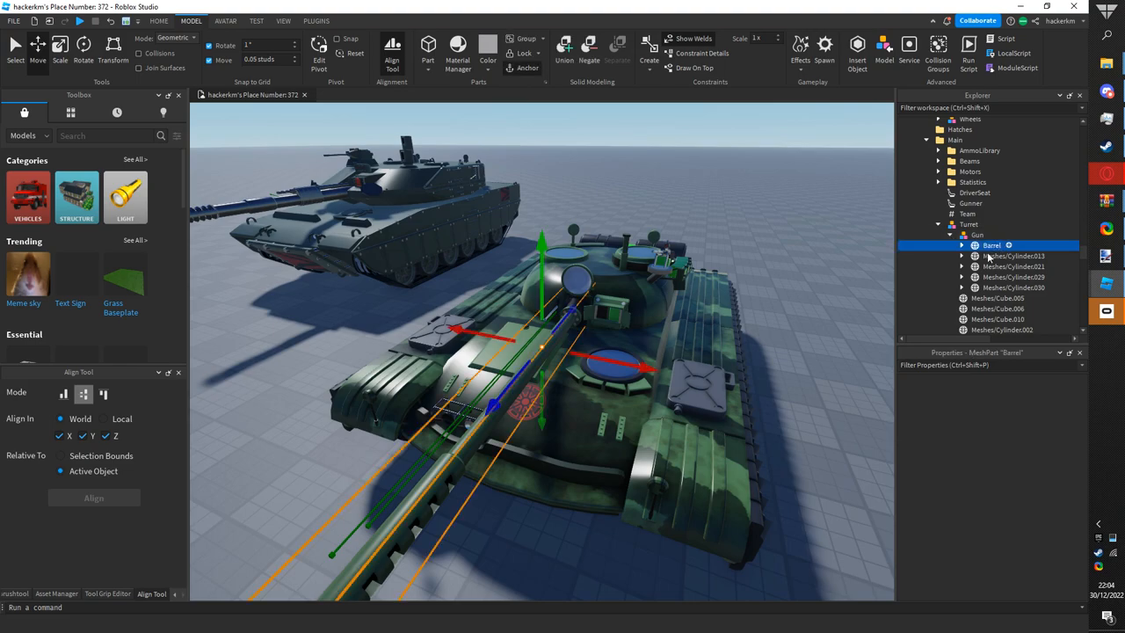
left_click(1014, 266)
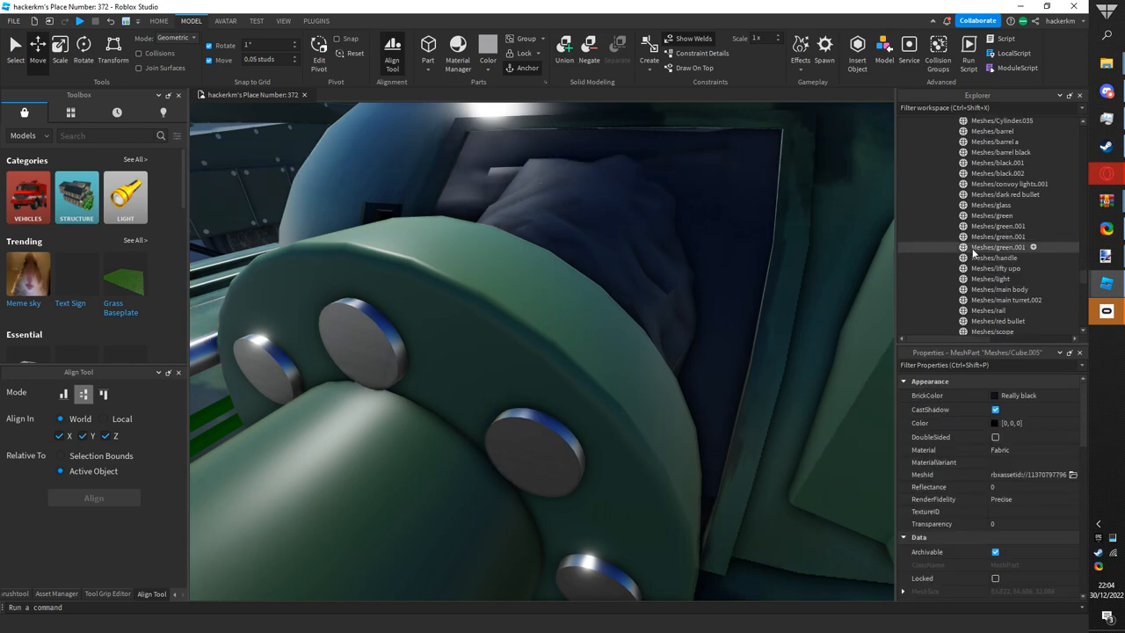
right_click(997, 247)
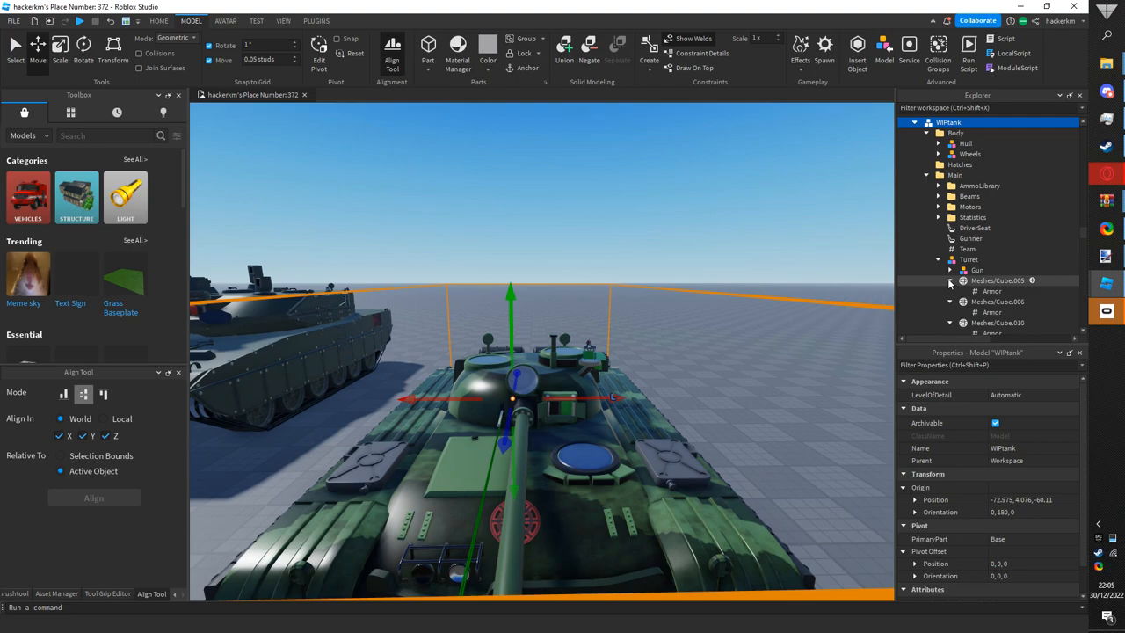
right_click(970, 259)
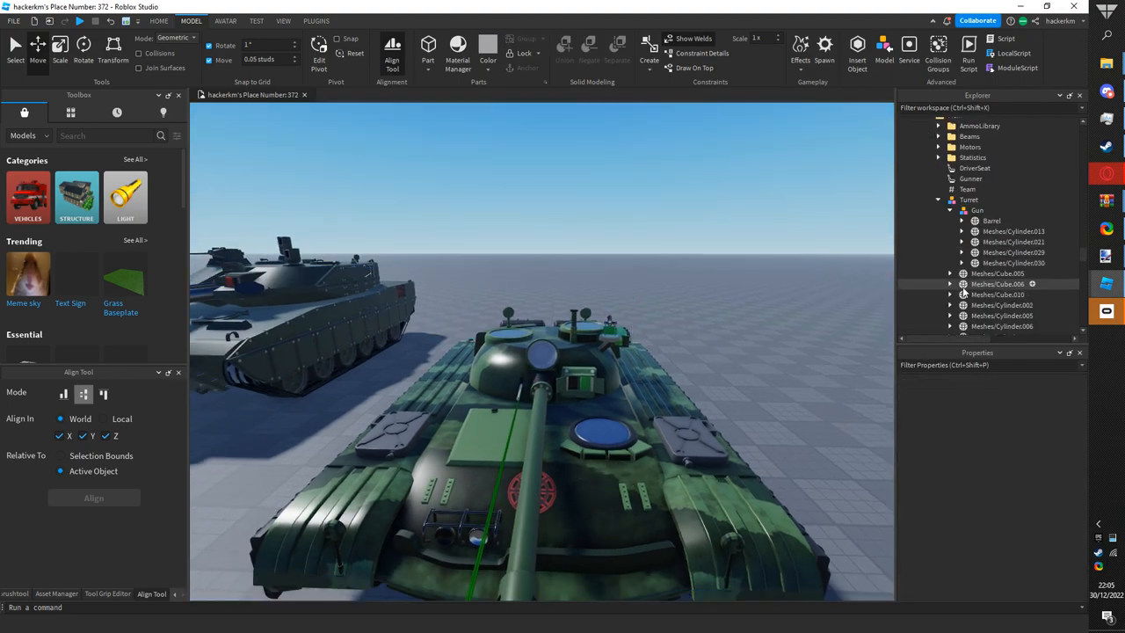
- View TurretRing's physical properties, then collapse the Turret group under Main
left_click(986, 204)
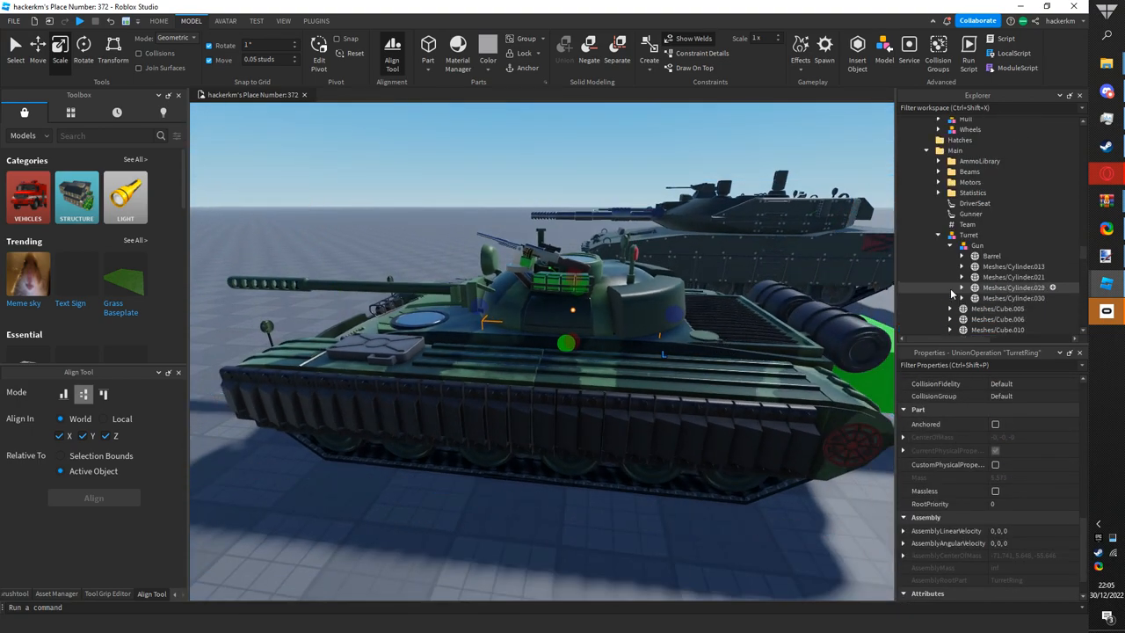
left_click(939, 245)
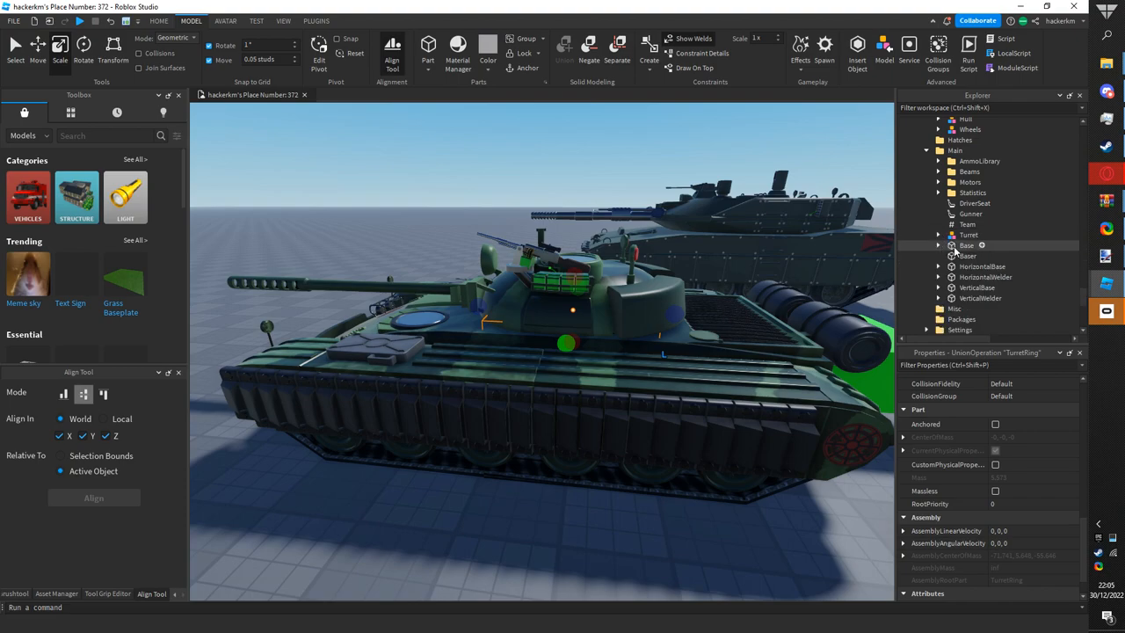
- Review the invisible Base (Transparency 1) and Baser parts, then select HorizontalBase
left_click(967, 245)
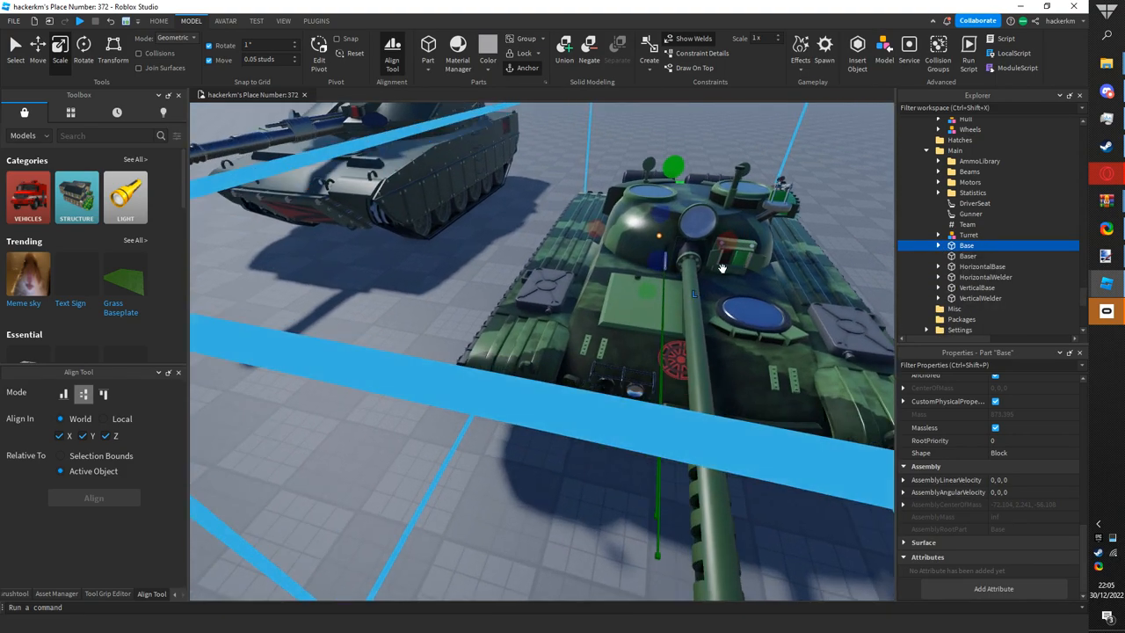
left_click(567, 325)
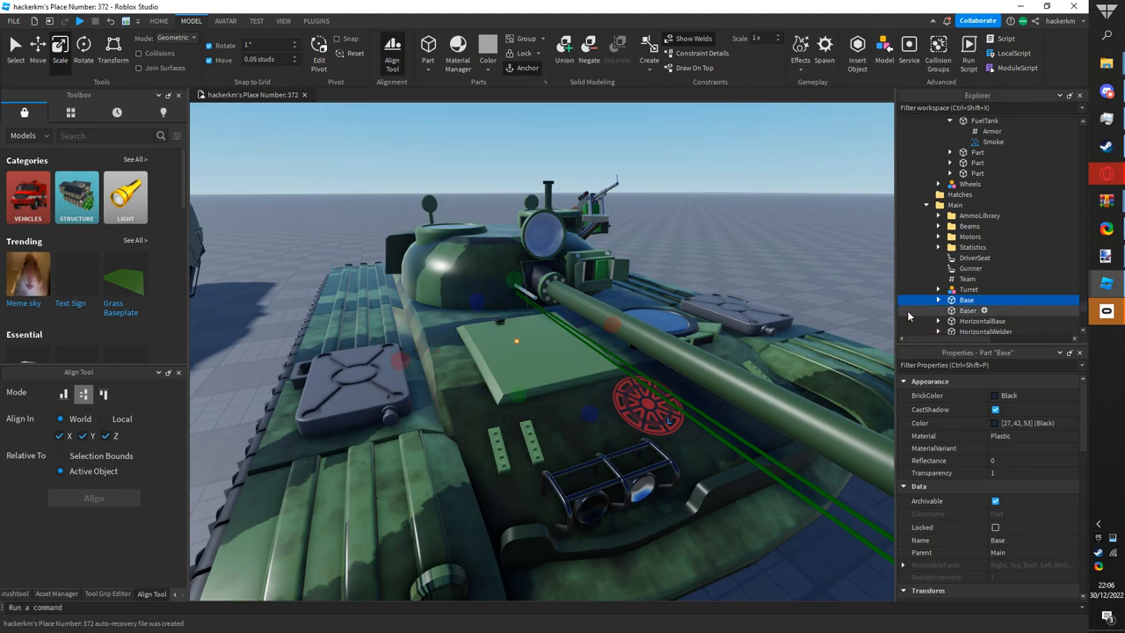
left_click(968, 311)
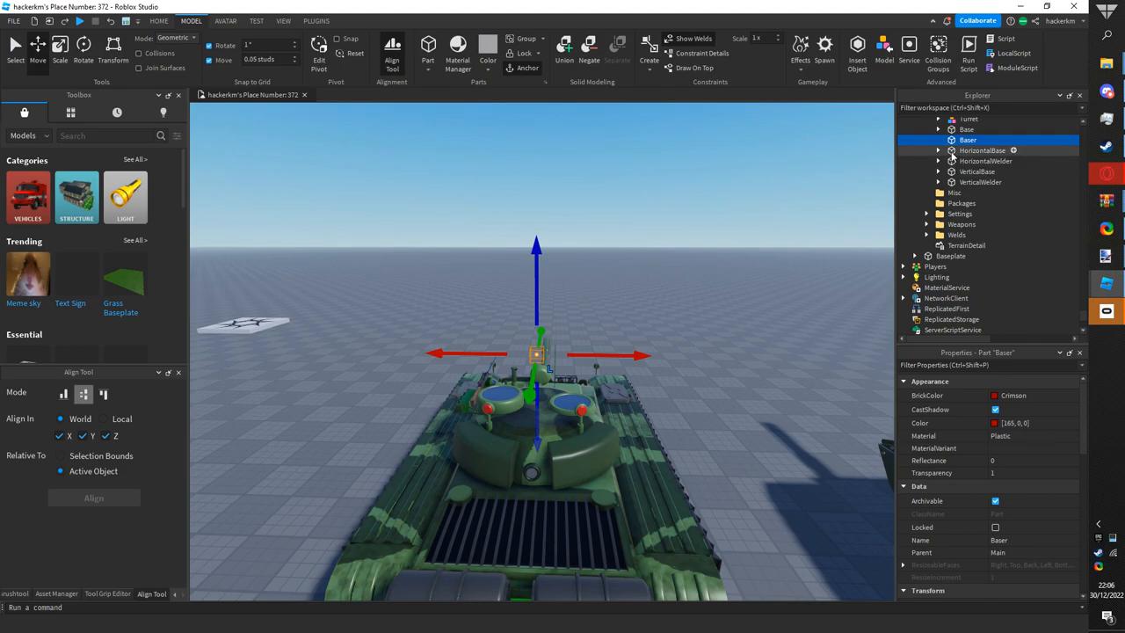
left_click(982, 150)
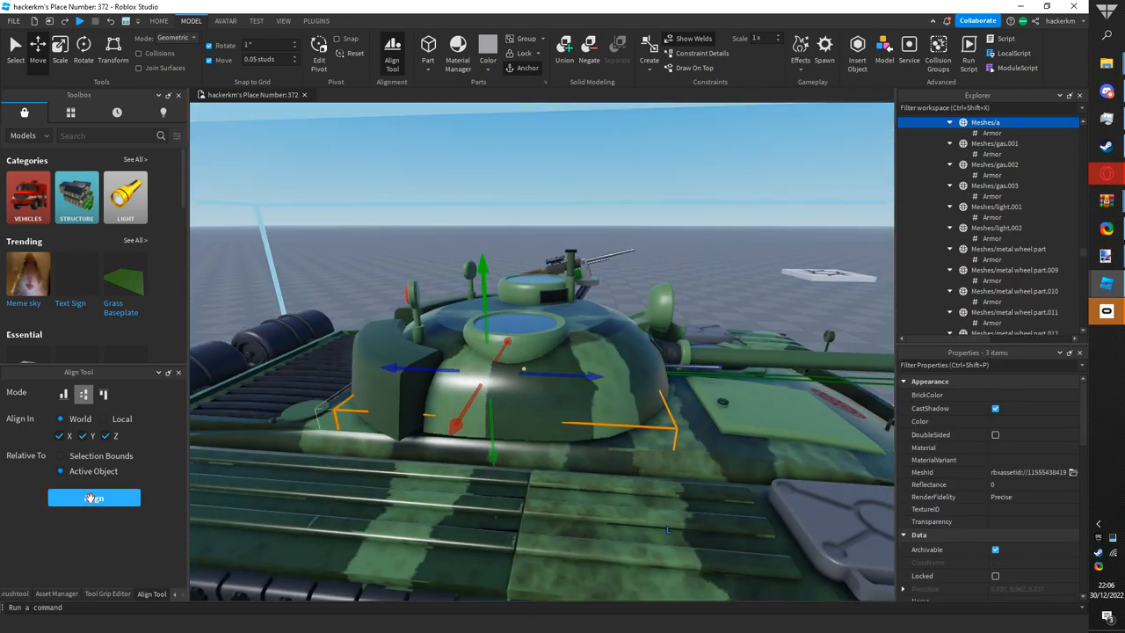
- Align the three selected turret dome meshes with the Align Tool and deselect them
left_click(94, 497)
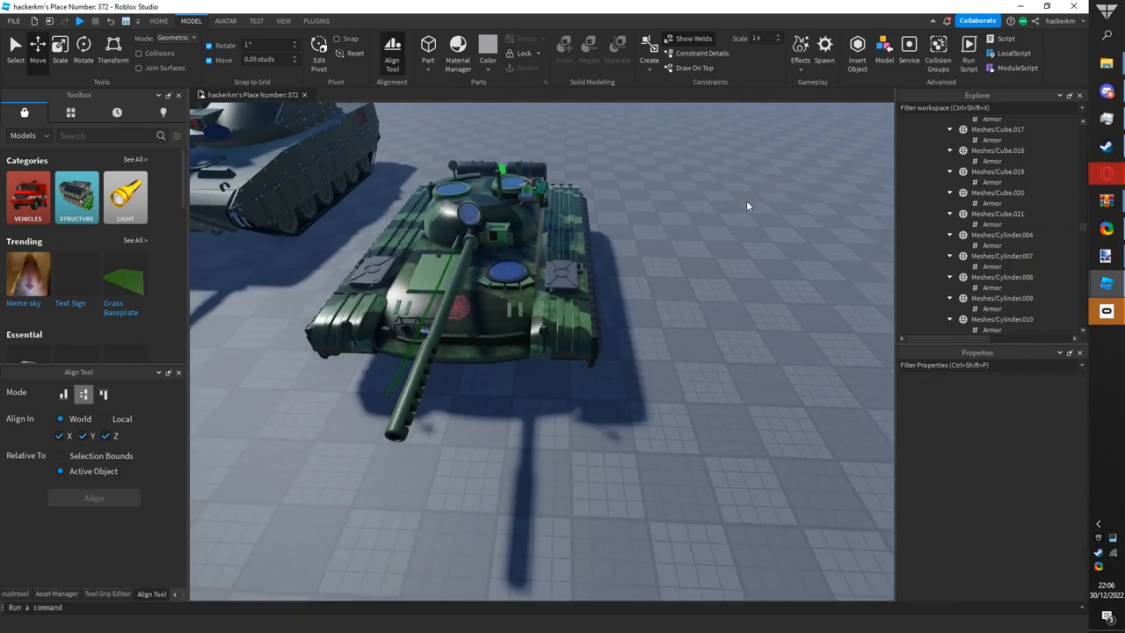
left_click(991, 204)
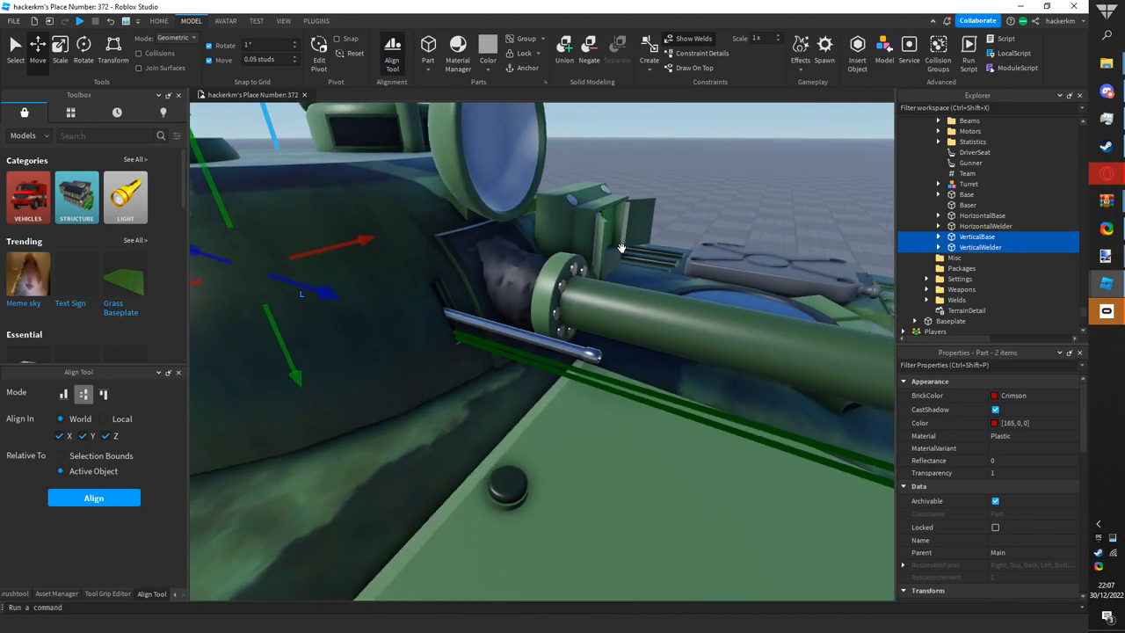
mouse_move(567, 246)
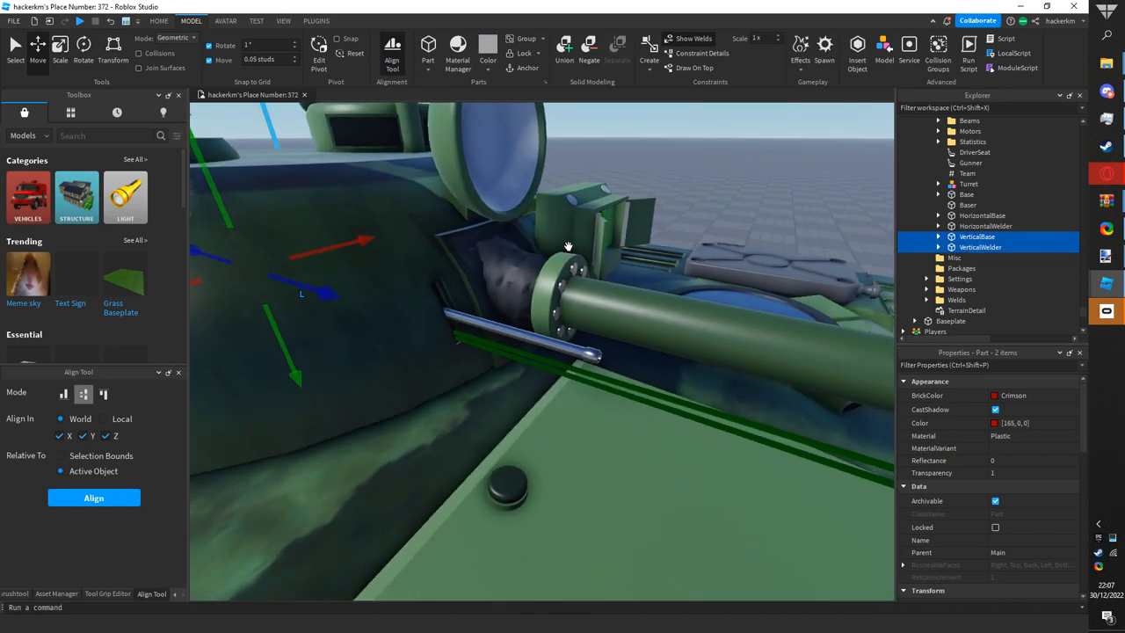
left_click(93, 498)
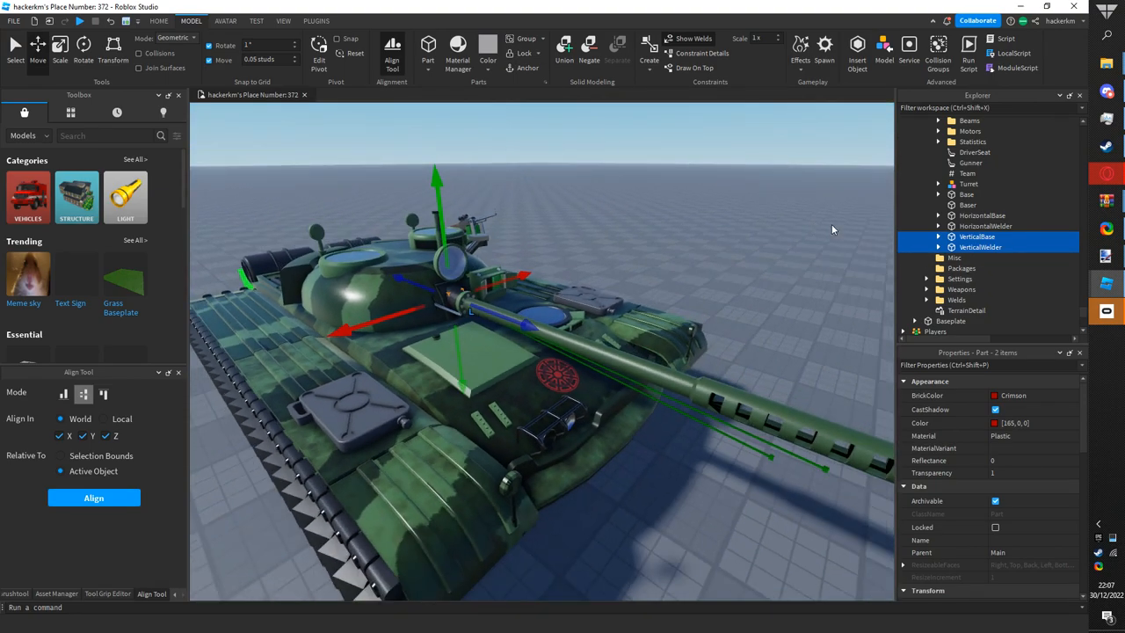
left_click(979, 251)
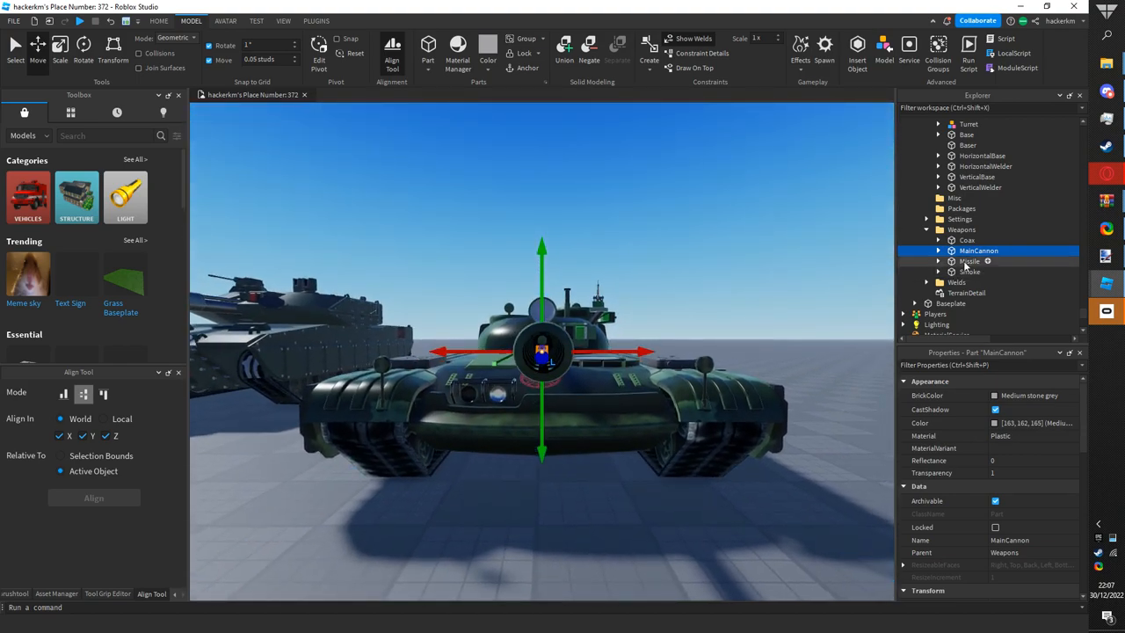
- Expand MainCannon, toggle its FlashFX emitters off and select the Recoil force
left_click(938, 251)
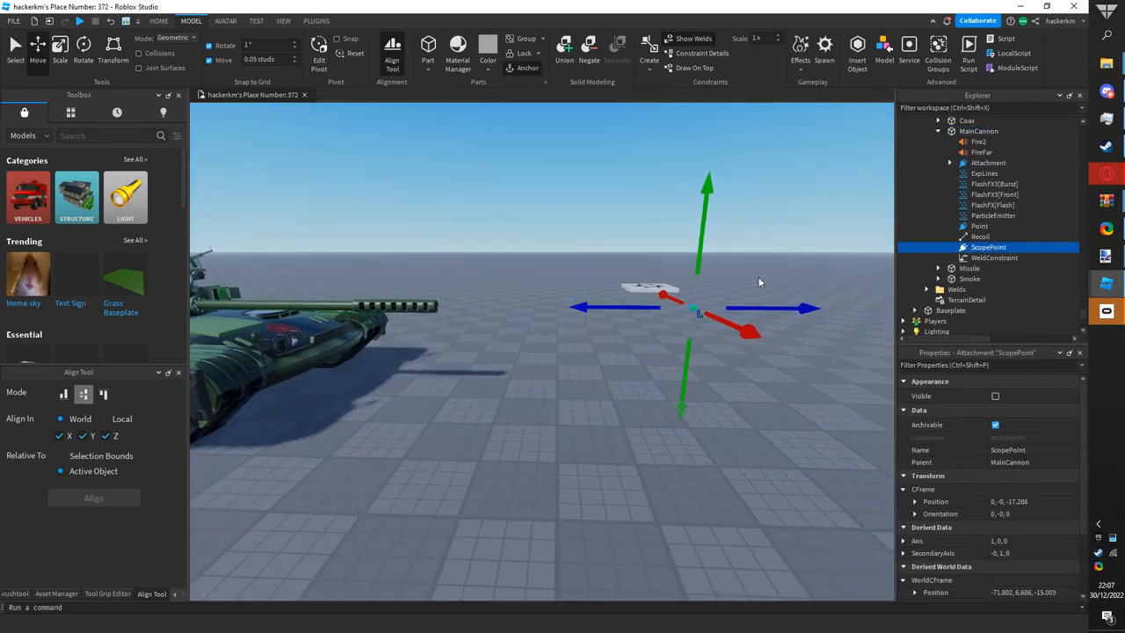
mouse_move(724, 302)
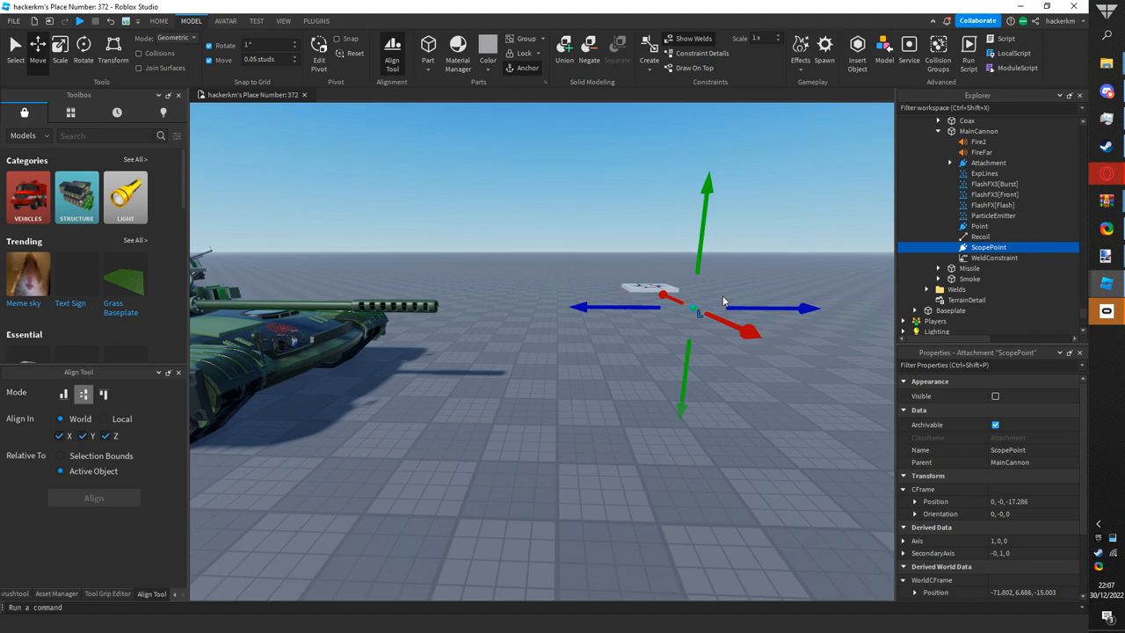
mouse_move(694, 295)
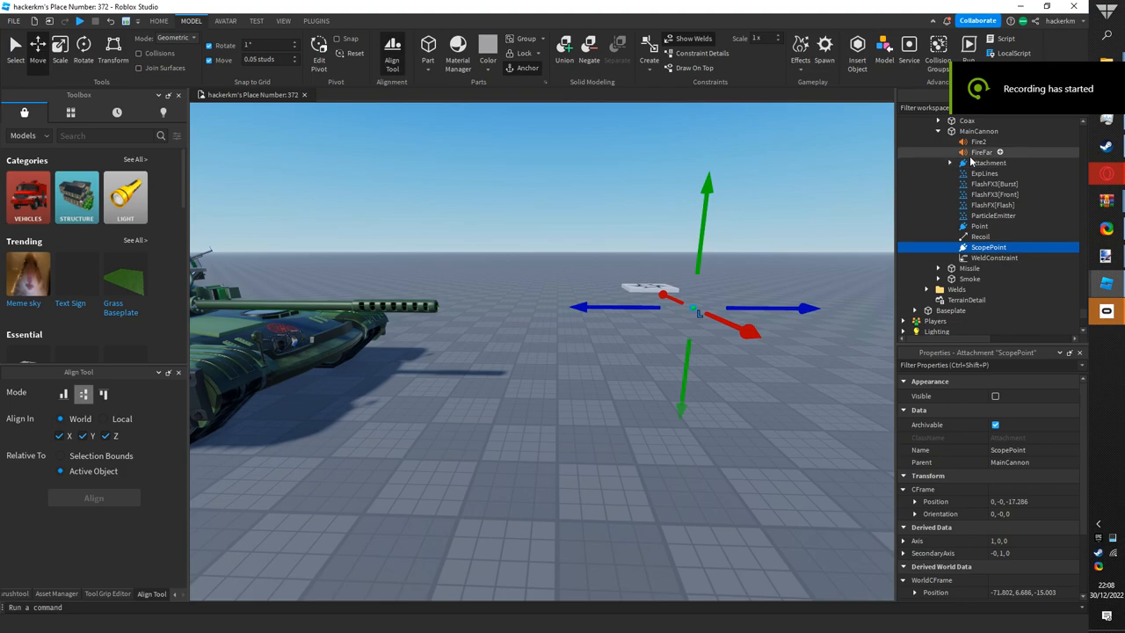
left_click(994, 194)
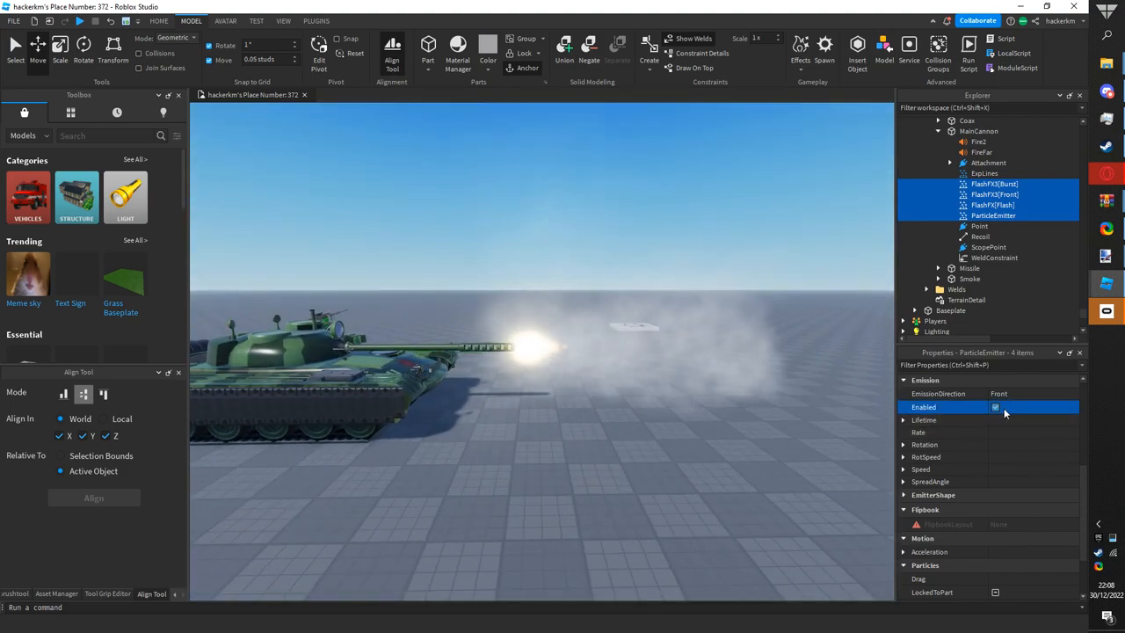
left_click(979, 226)
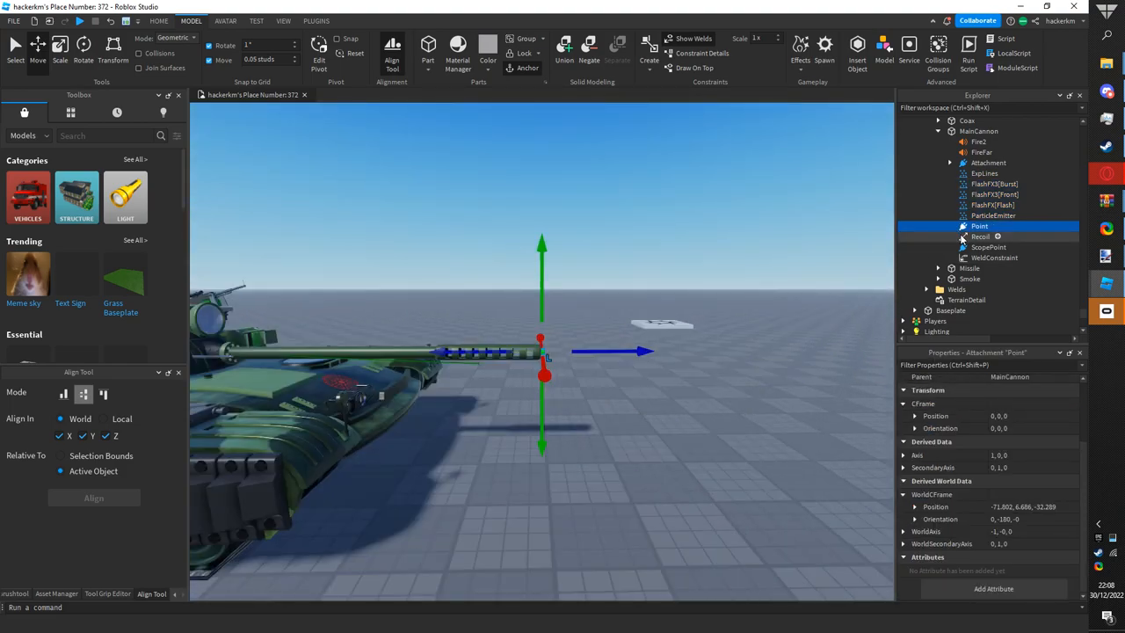
left_click(981, 236)
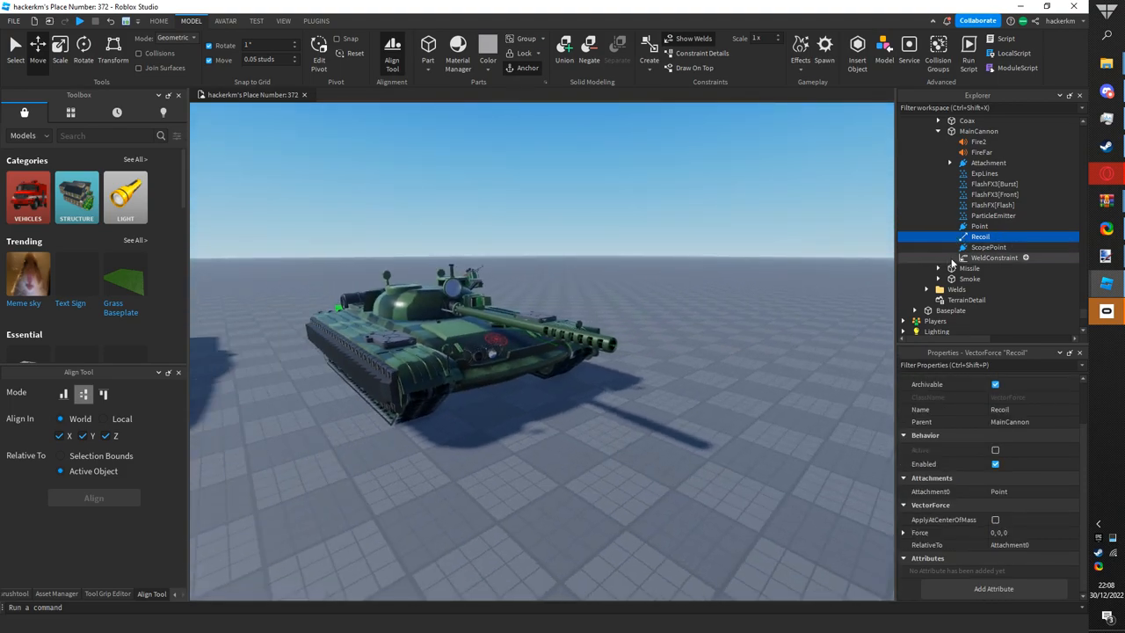
- Expand and collapse MainCannon's Attachment to view its billboard contents
left_click(951, 222)
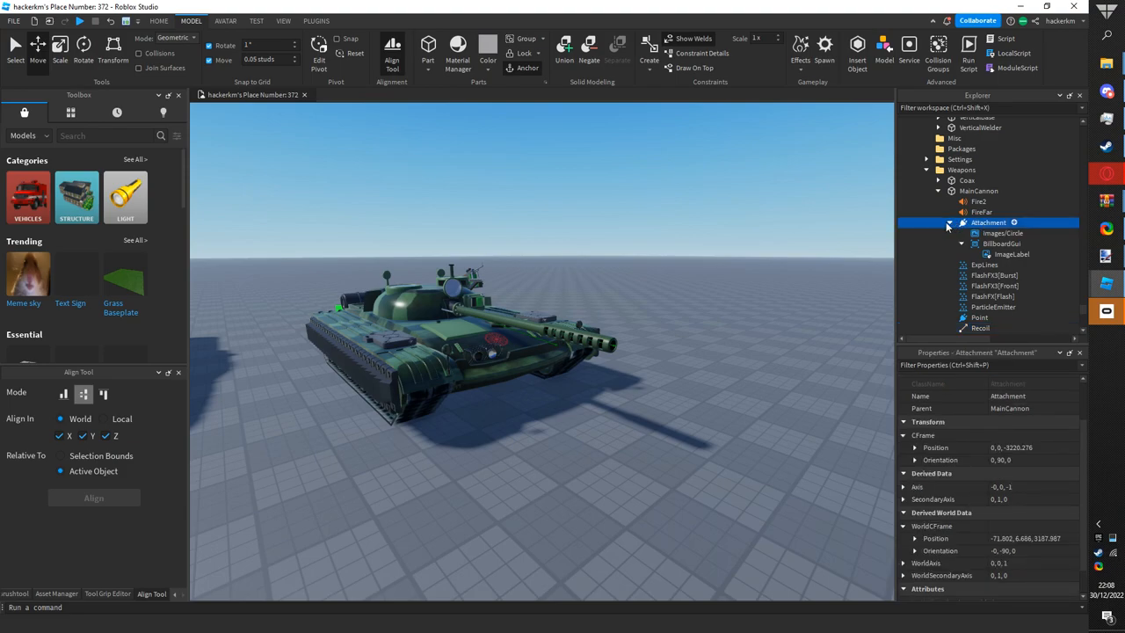
left_click(950, 223)
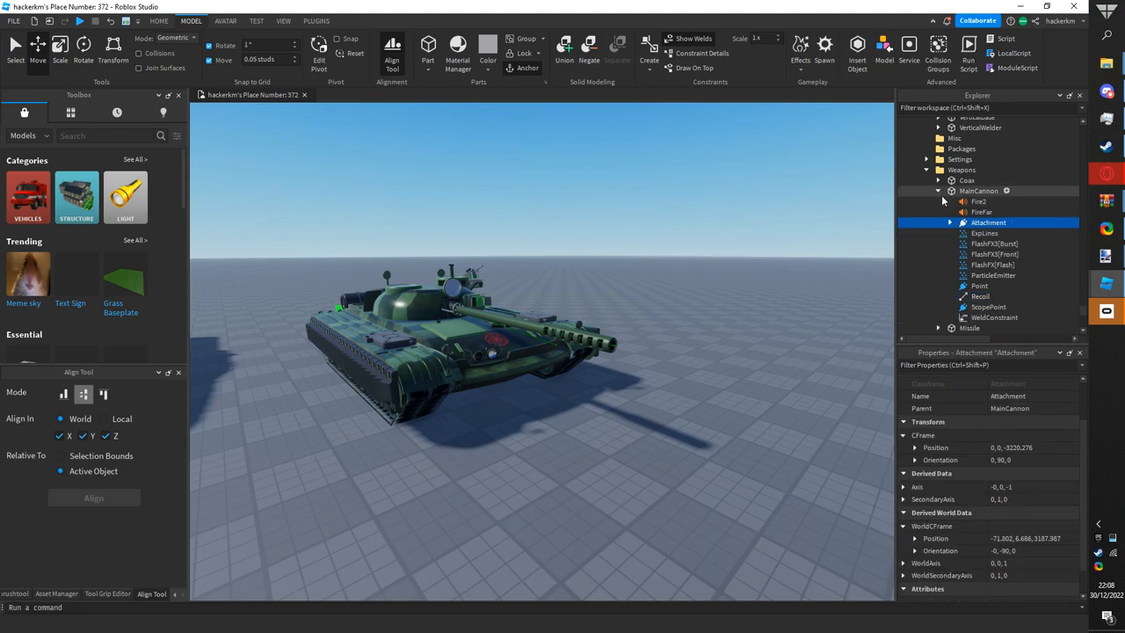
left_click(950, 222)
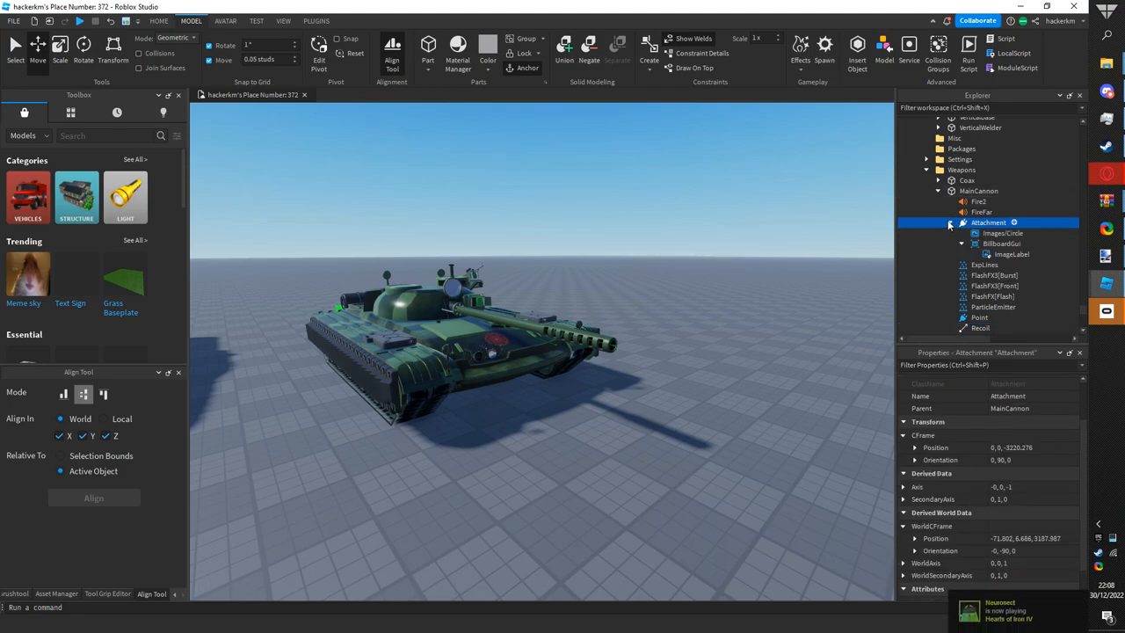
left_click(949, 223)
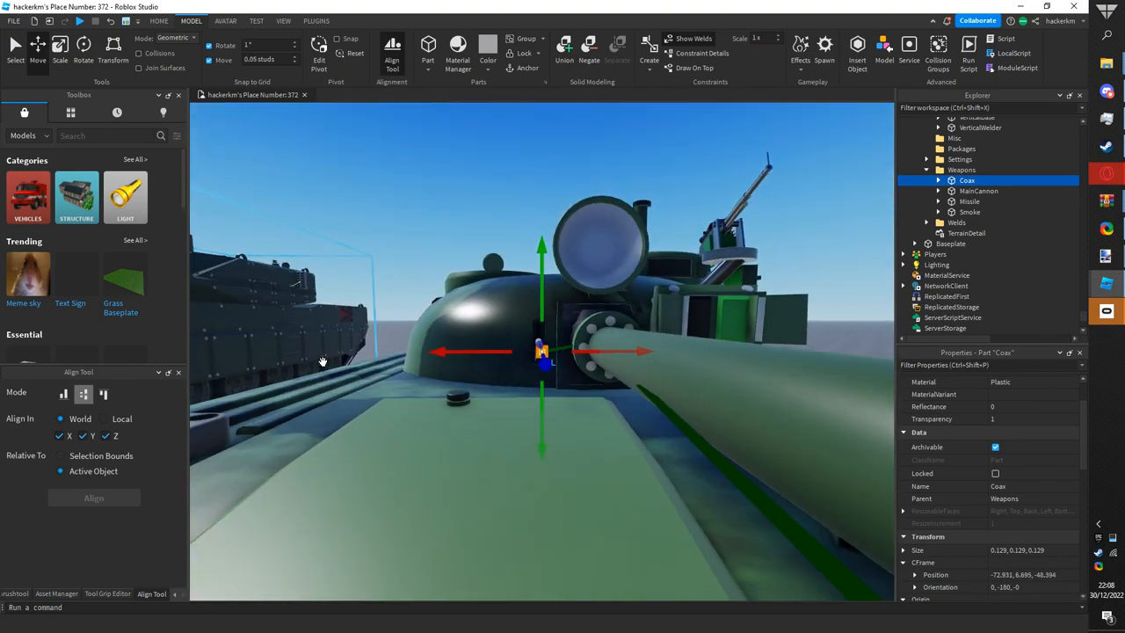
- Expand the Missile and Smoke weapon parts, then select the turret smoke launcher
left_click(969, 201)
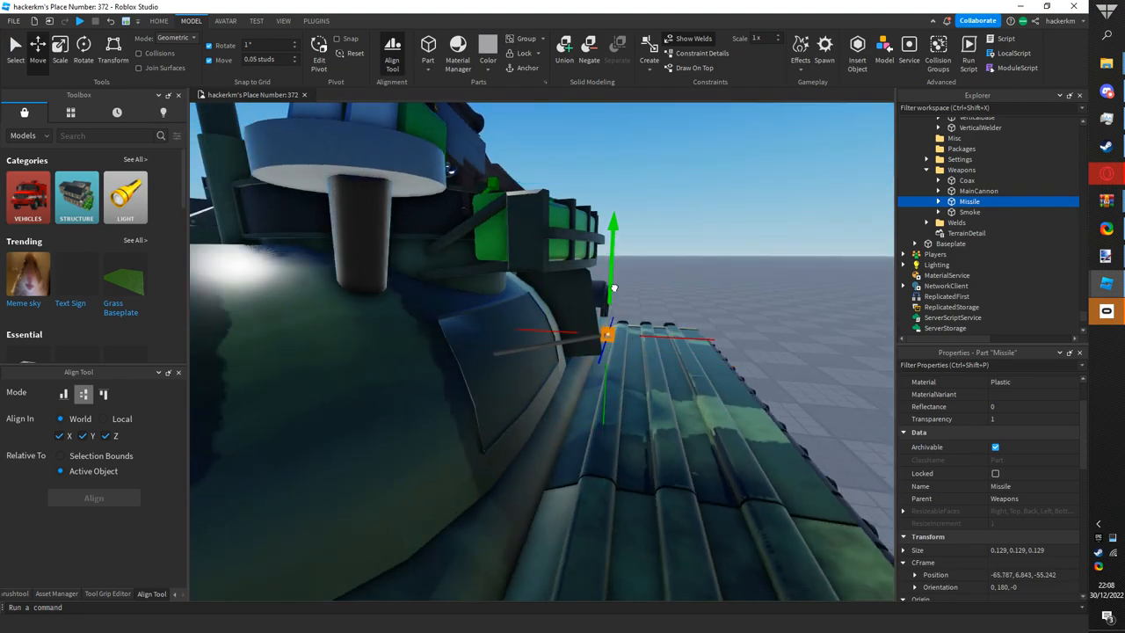
left_click(938, 201)
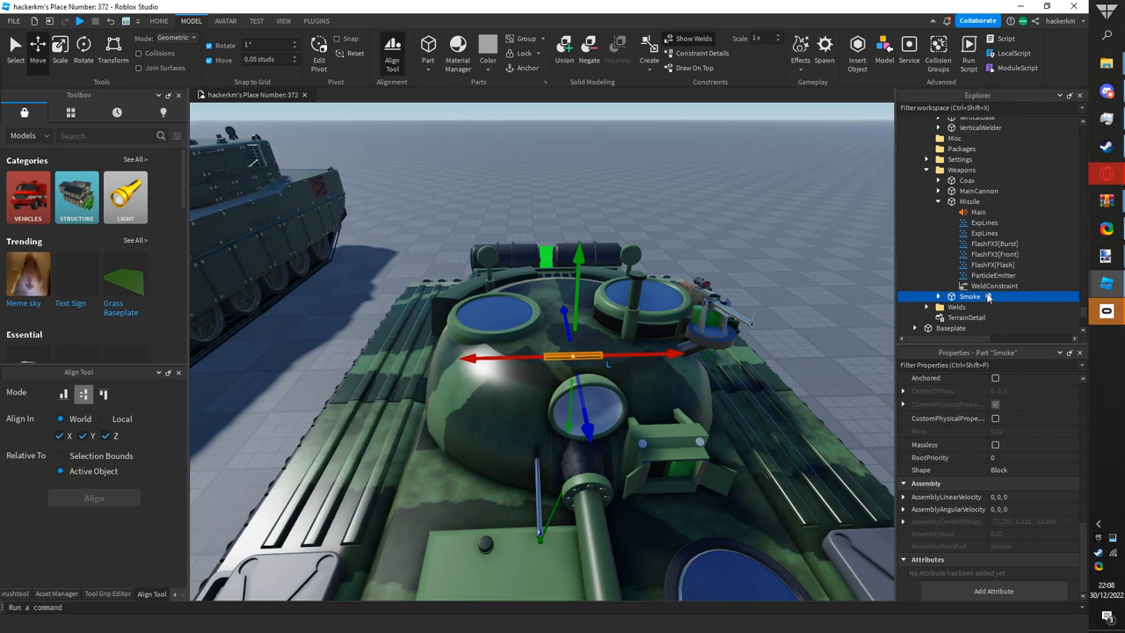
left_click(938, 297)
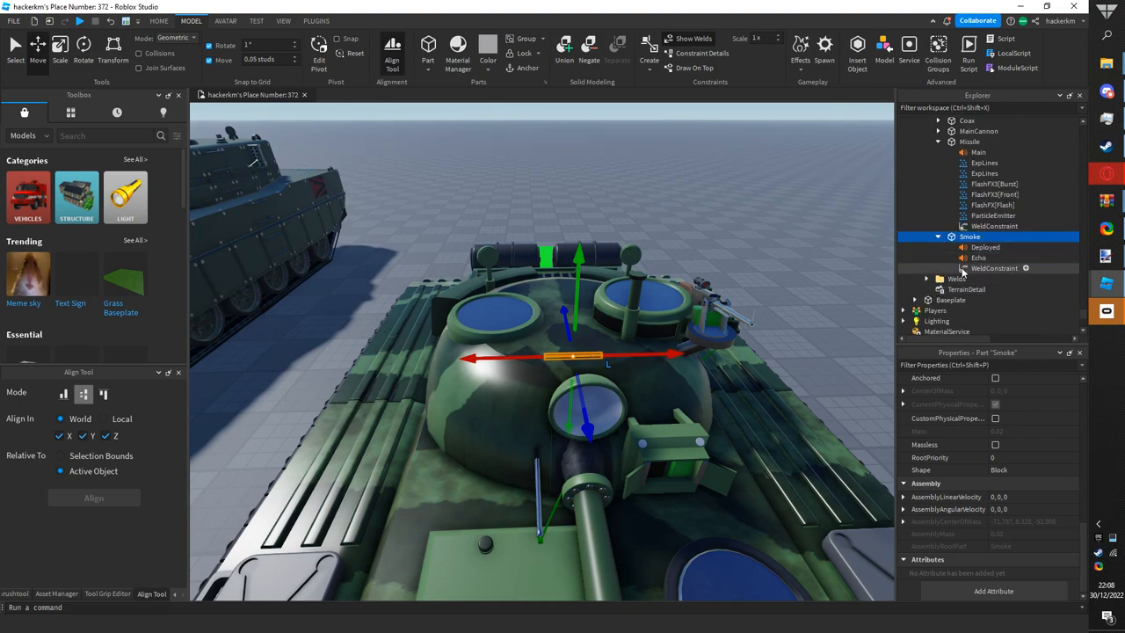
left_click(994, 268)
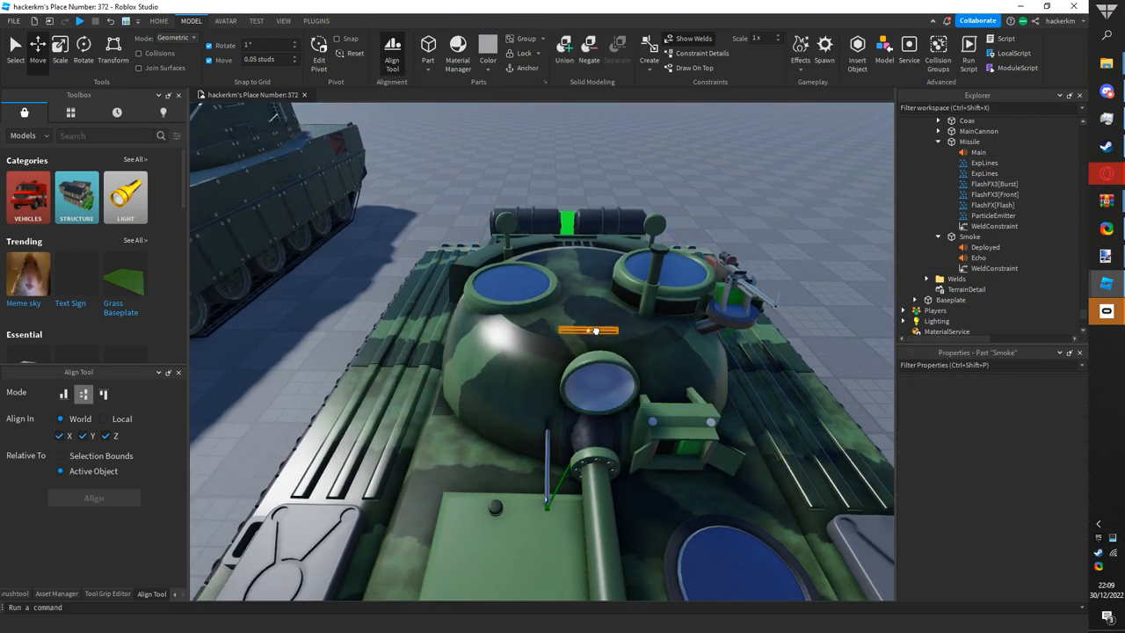
left_click(971, 236)
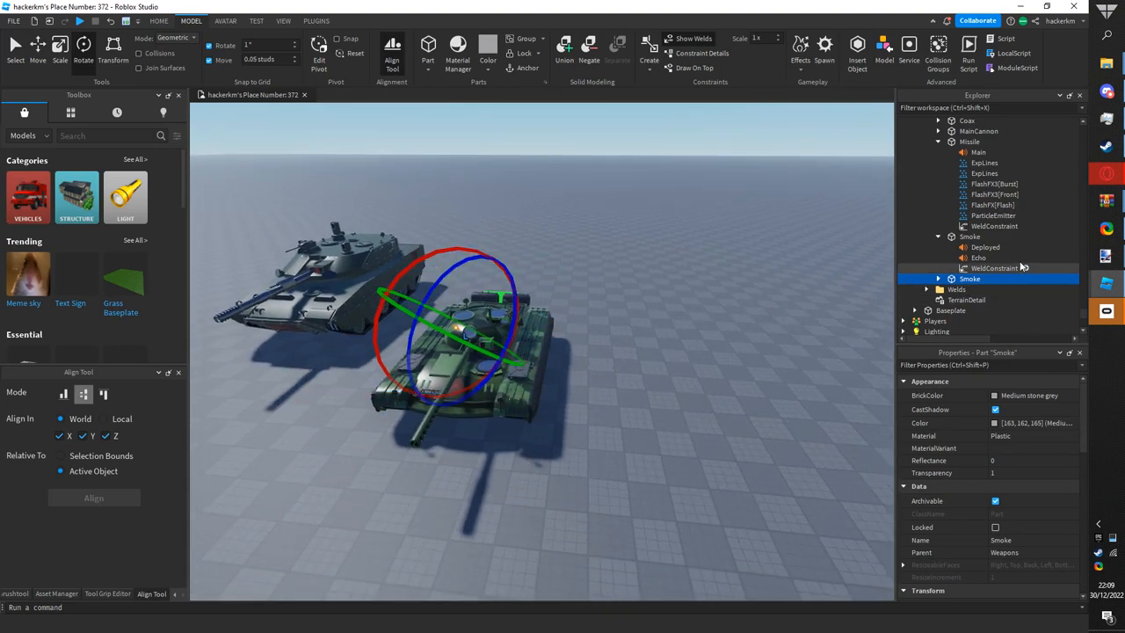
- Inspect the Deployed smoke sound, then the 1_shell and 3_smoke rounds in AmmoLibrary
left_click(985, 247)
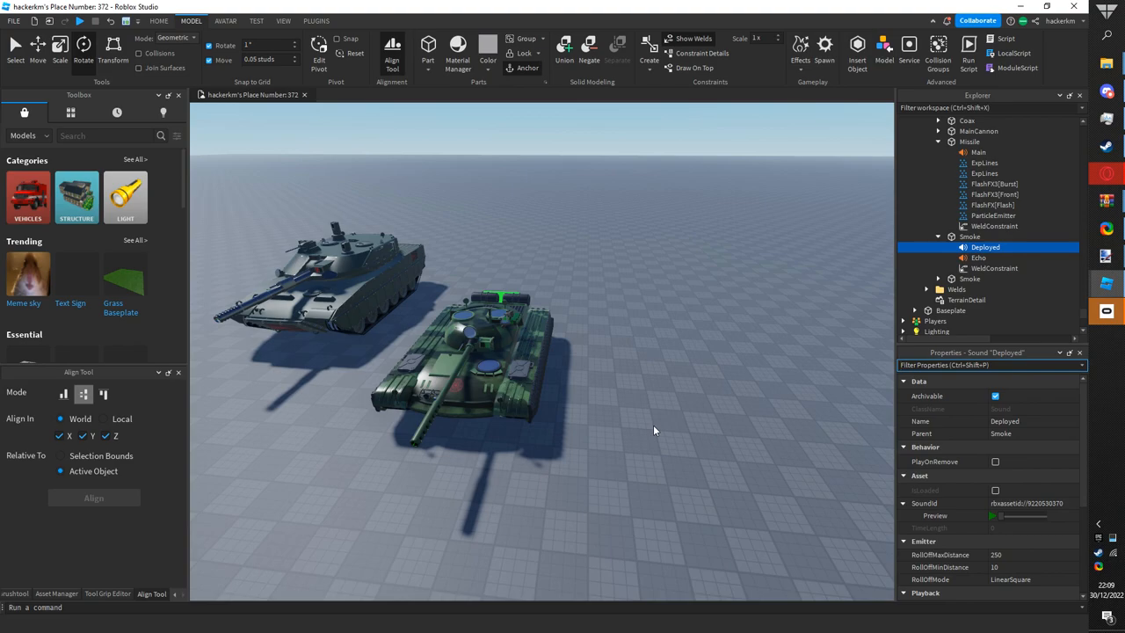
left_click(979, 258)
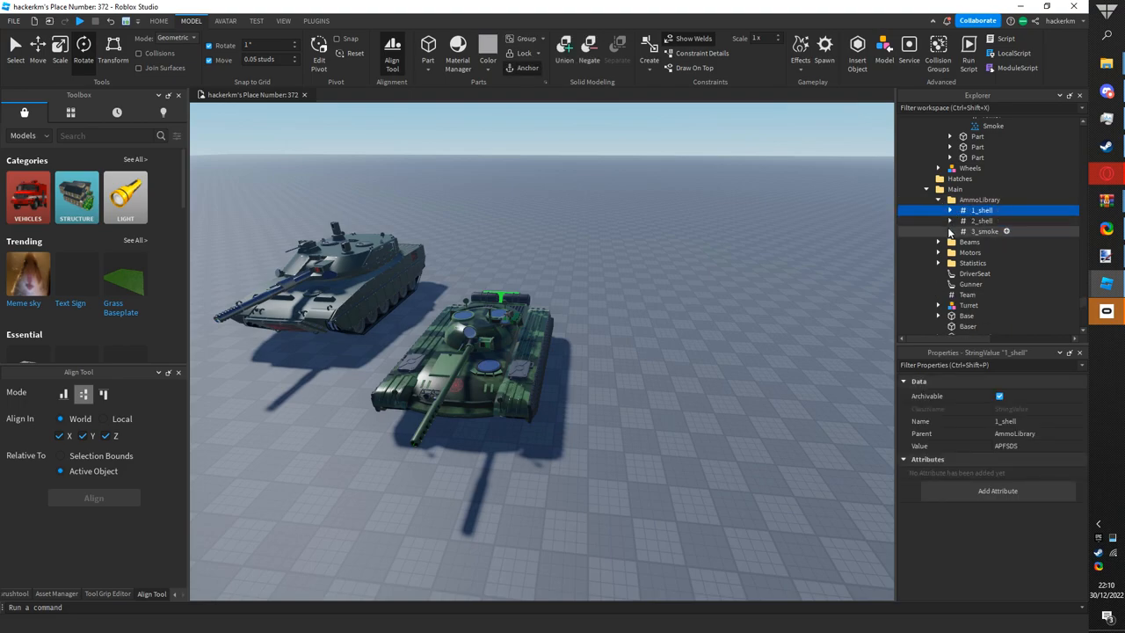
left_click(950, 232)
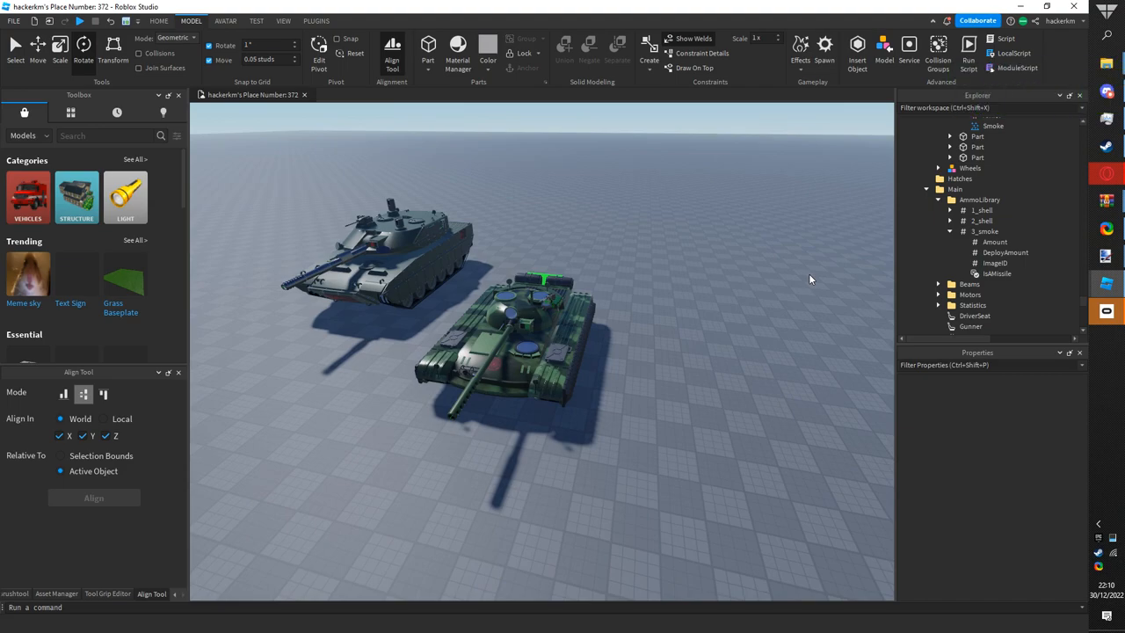
- Check 3_smoke's DeployAmount and expand the 2_shell round's values
left_click(985, 231)
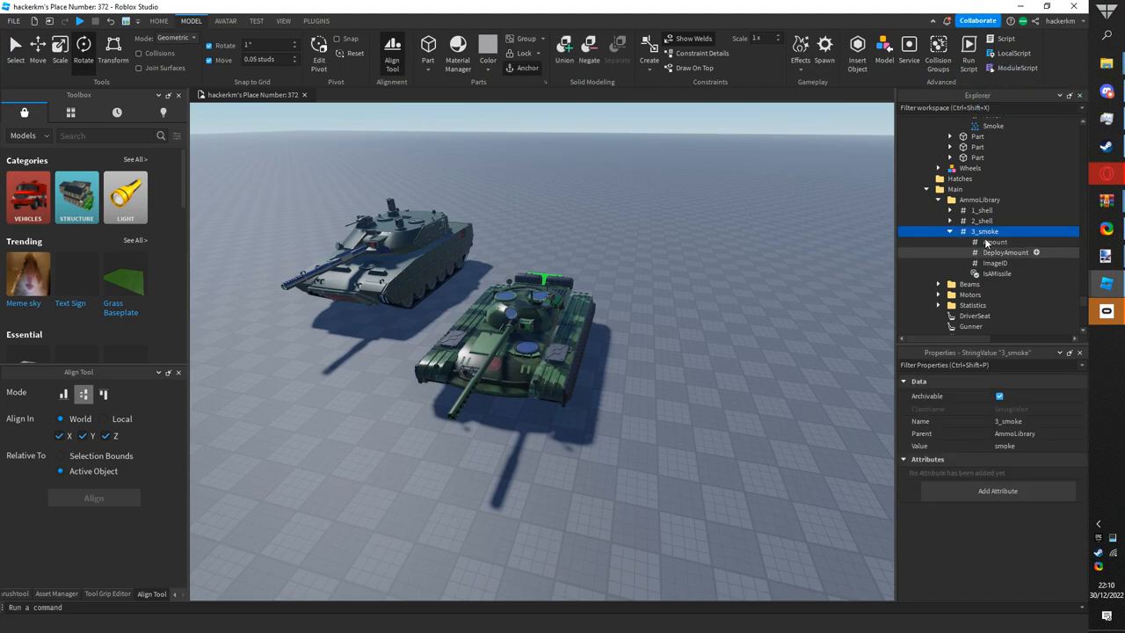
left_click(1004, 253)
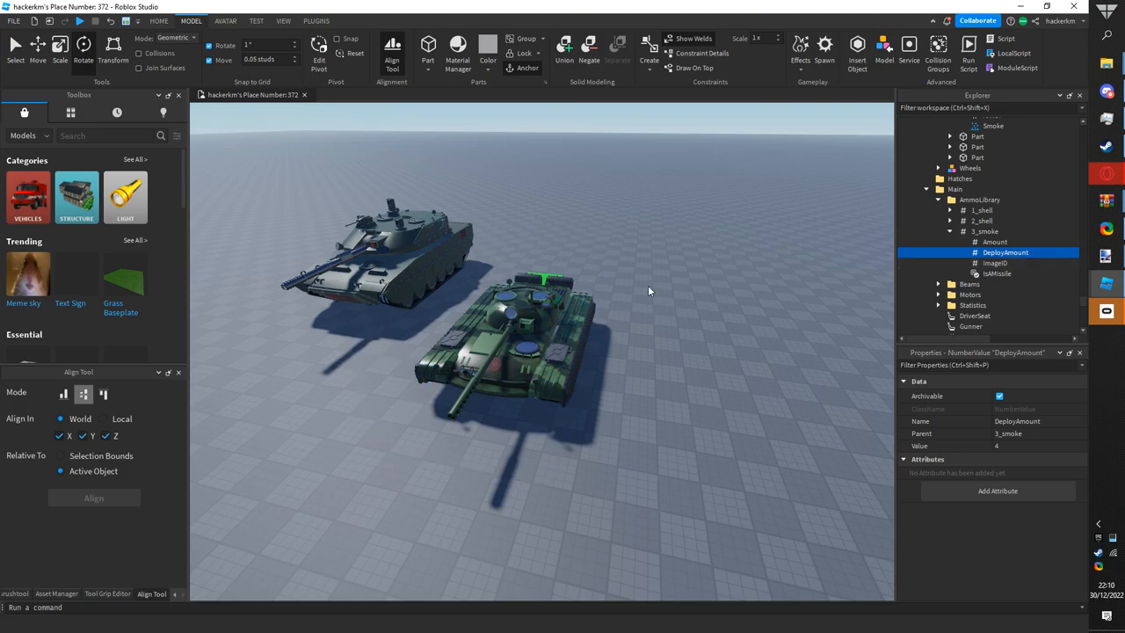
left_click(985, 230)
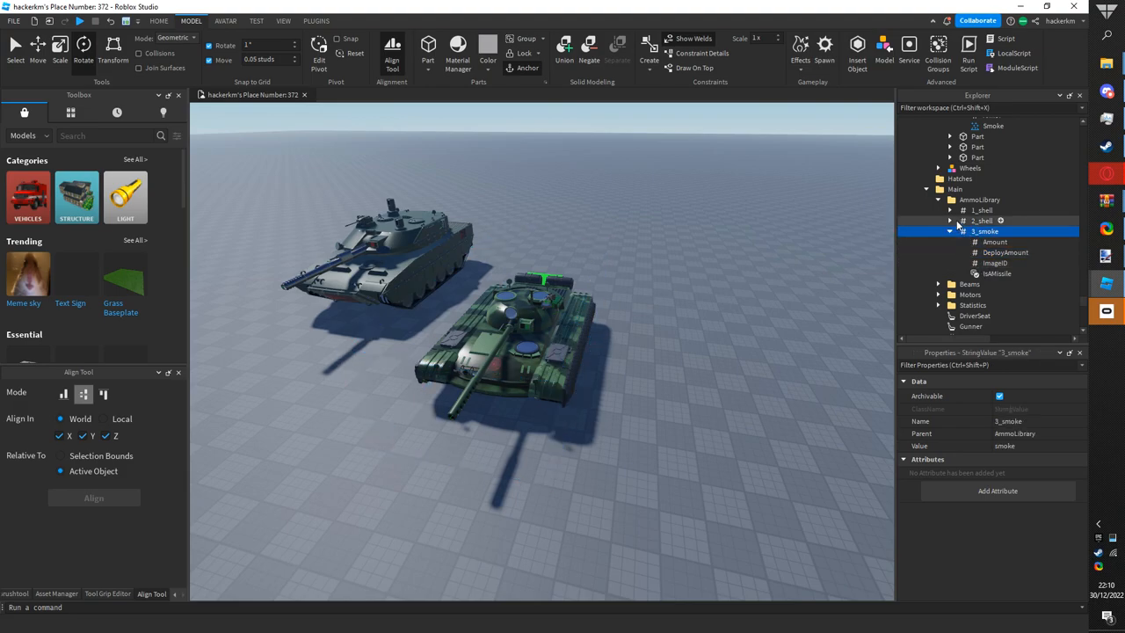
left_click(949, 220)
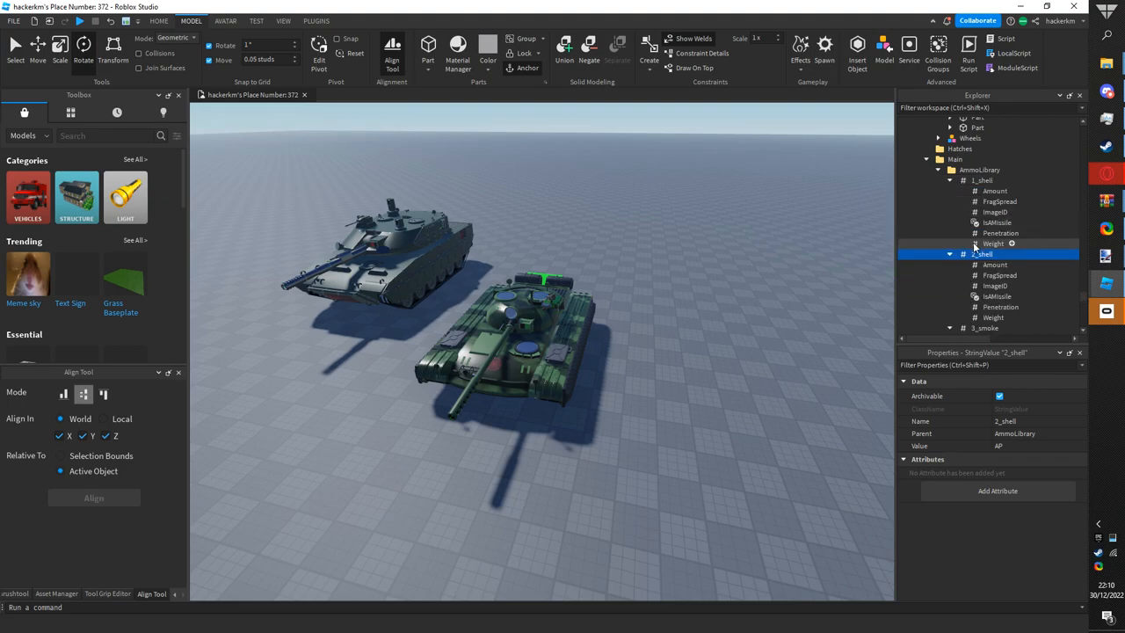
scroll("down", 3)
type("3_atgml")
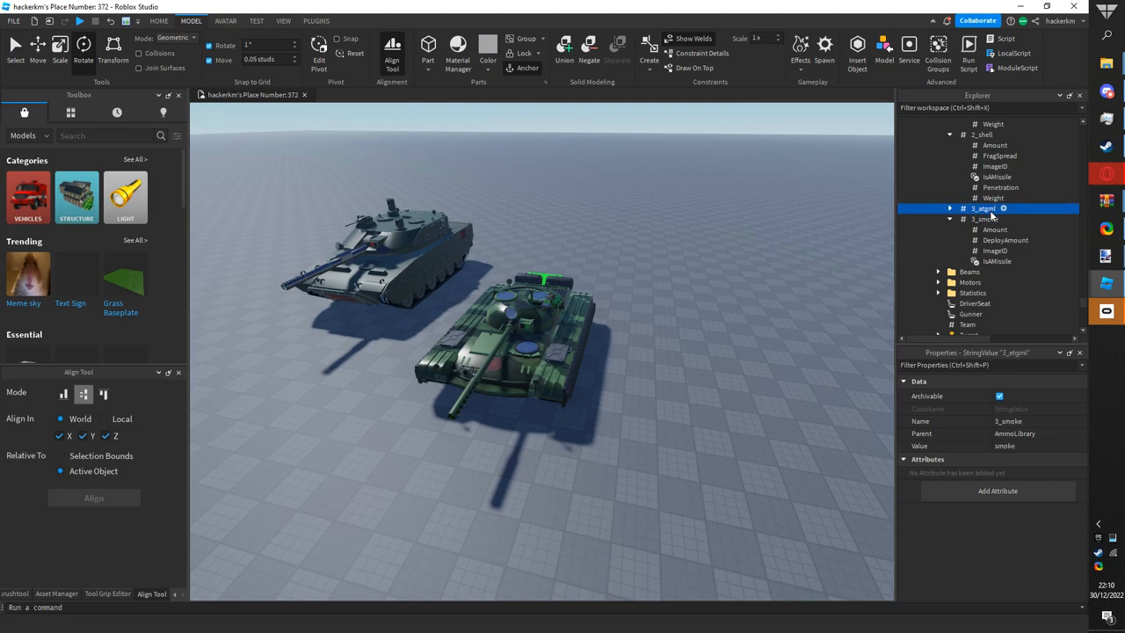
- Renumber smoke to 4_smoke and confirm the new 3_atgm round's Penetration of 550
left_click(985, 219)
type("4")
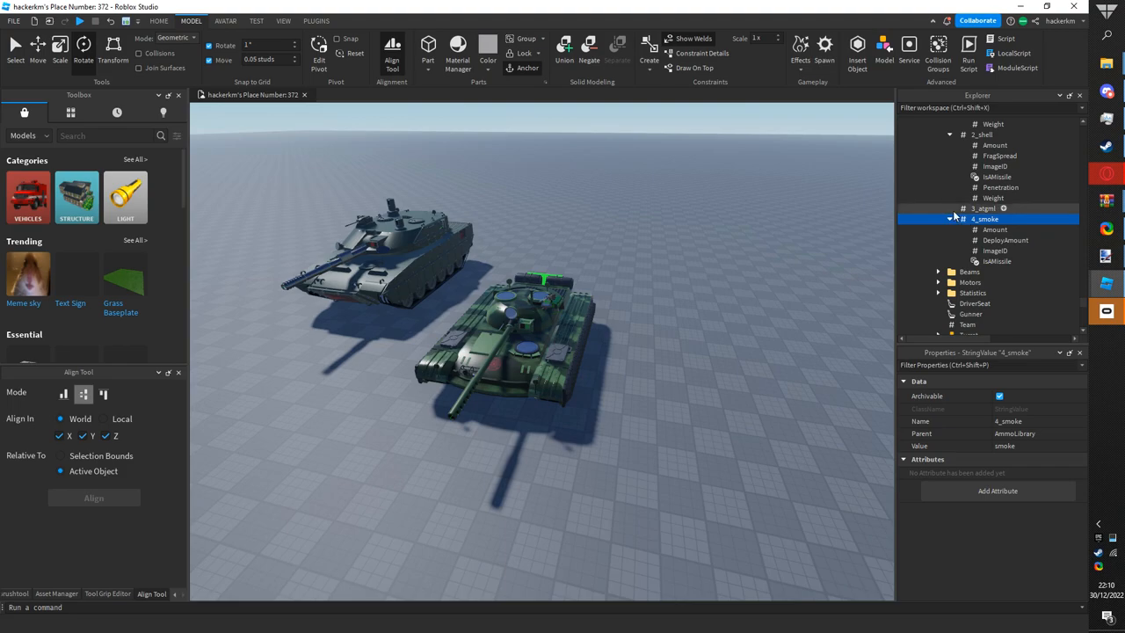
left_click(985, 209)
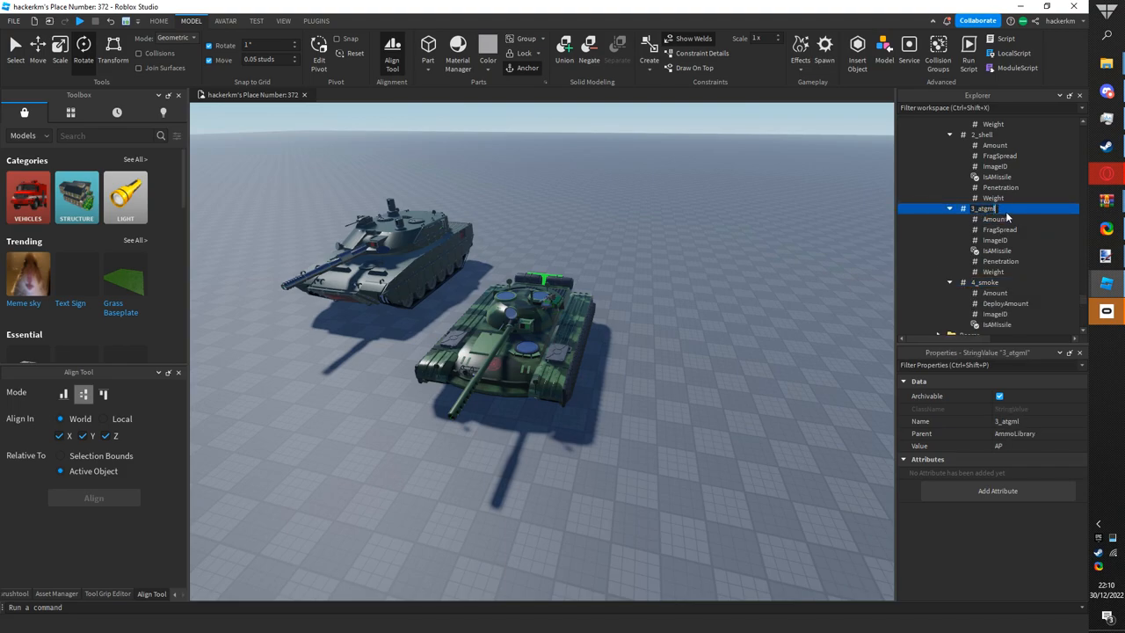
left_click(1001, 261)
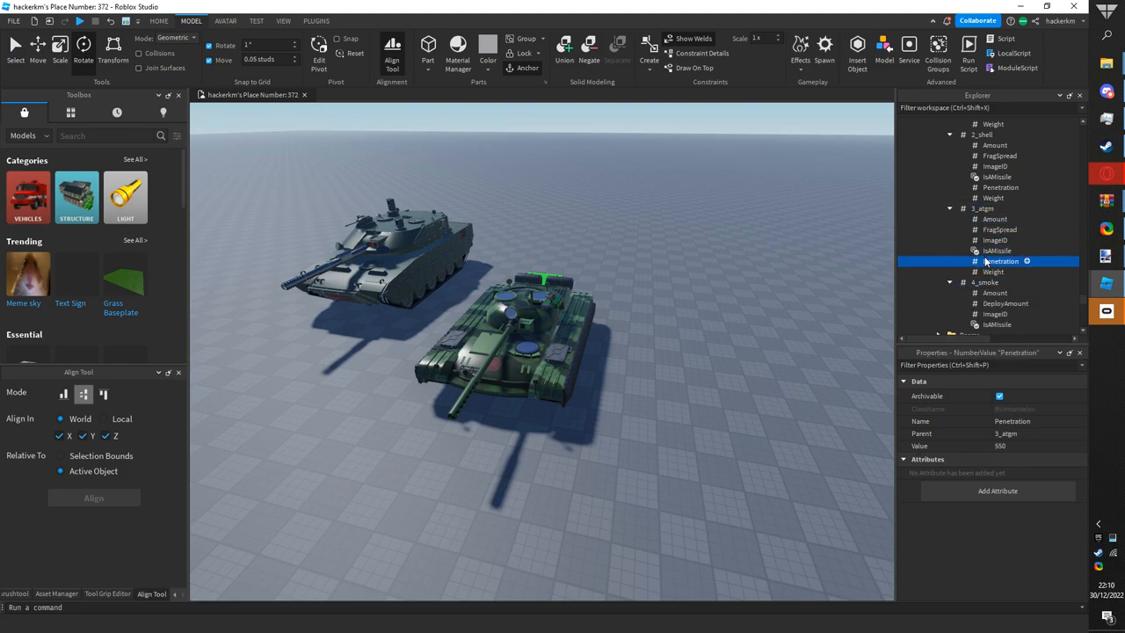
left_click(994, 240)
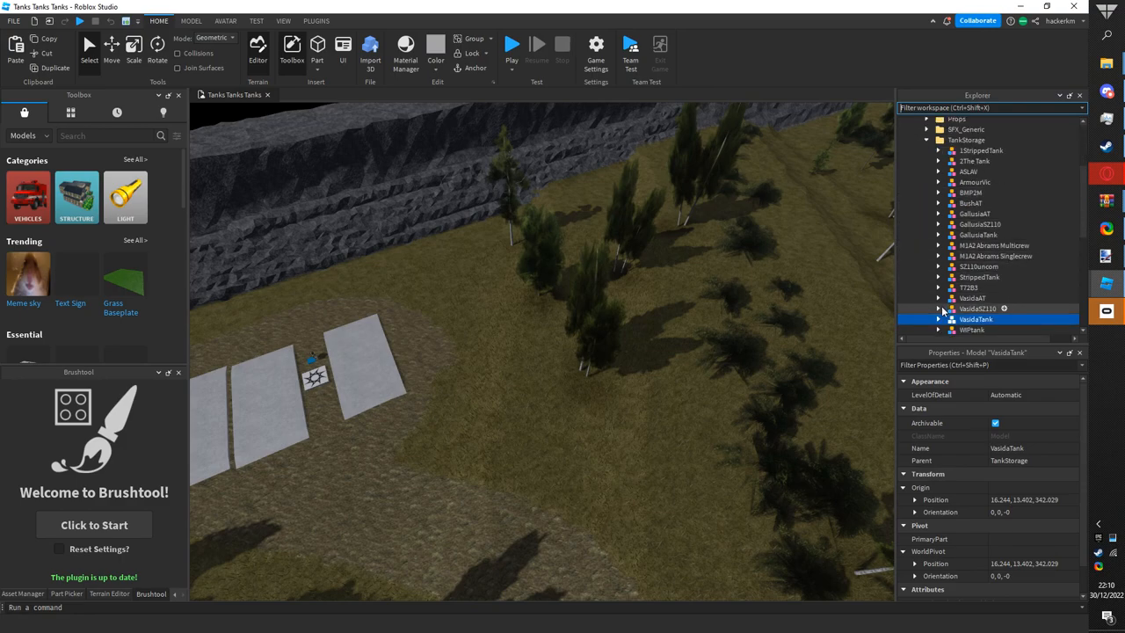
left_click(939, 319)
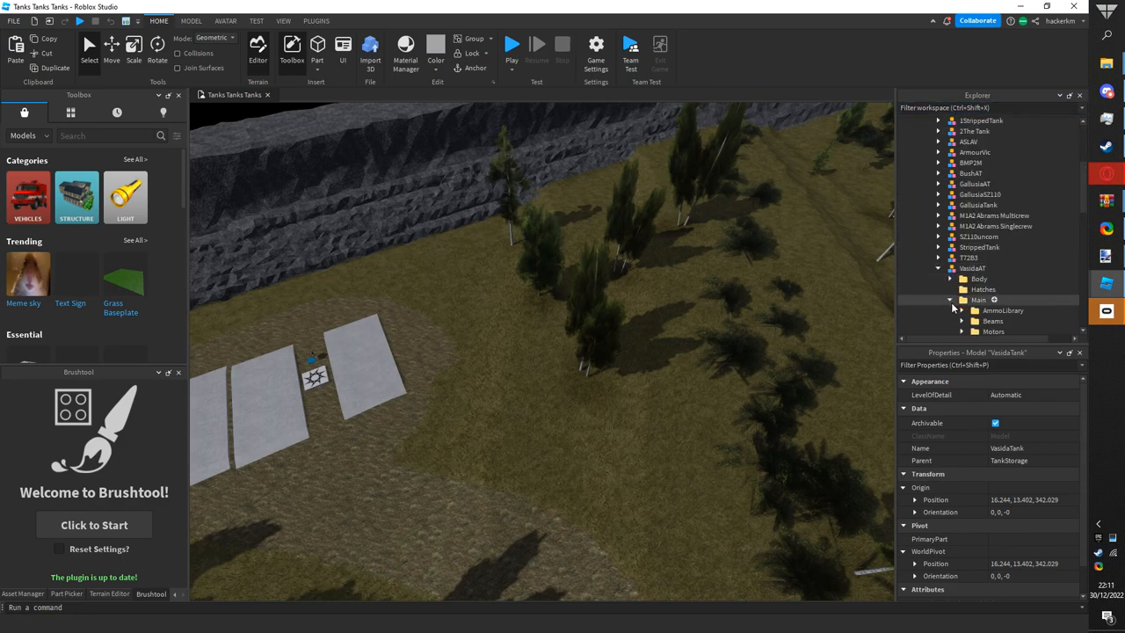
left_click(950, 299)
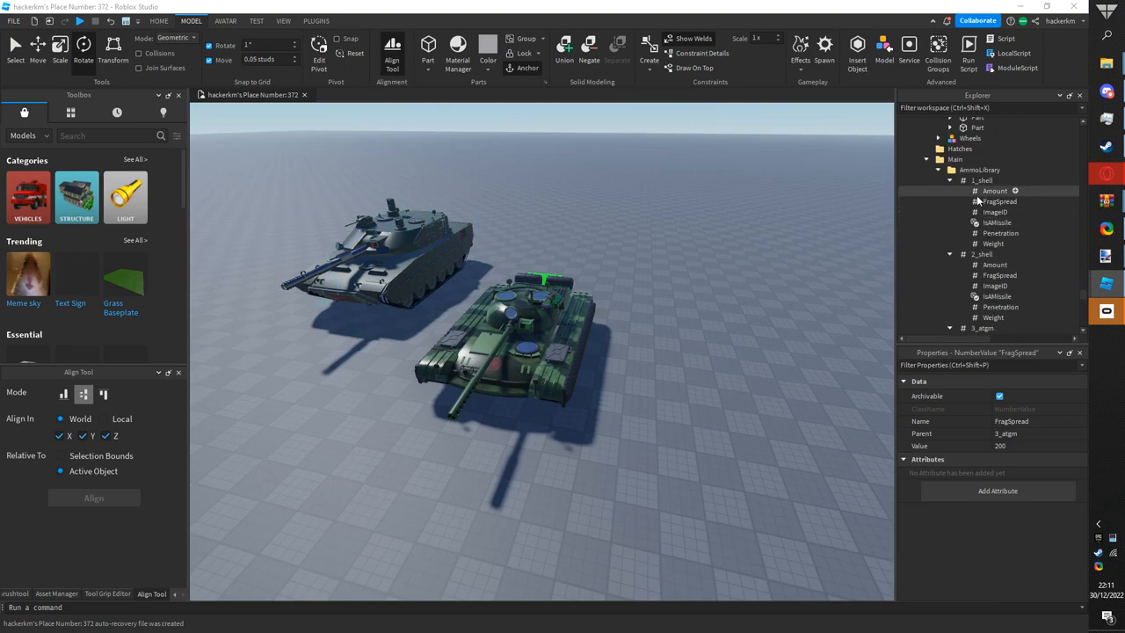
- Rename the pasted 1_atgm round to 3_atgm and check its GALLAT value
left_click(982, 180)
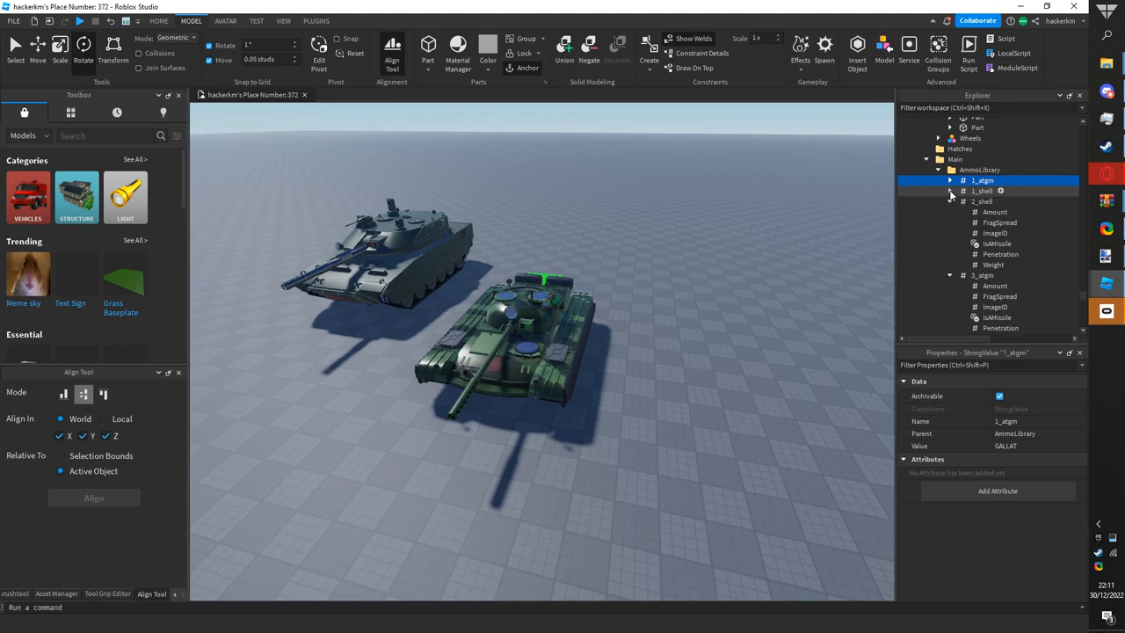
left_click(950, 191)
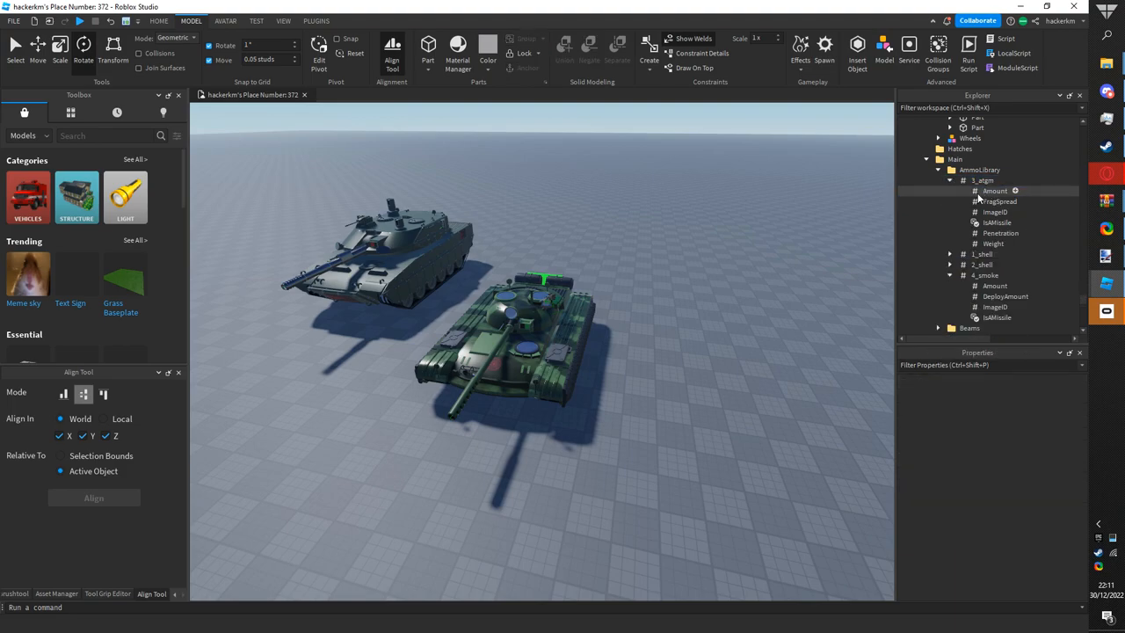
left_click(999, 201)
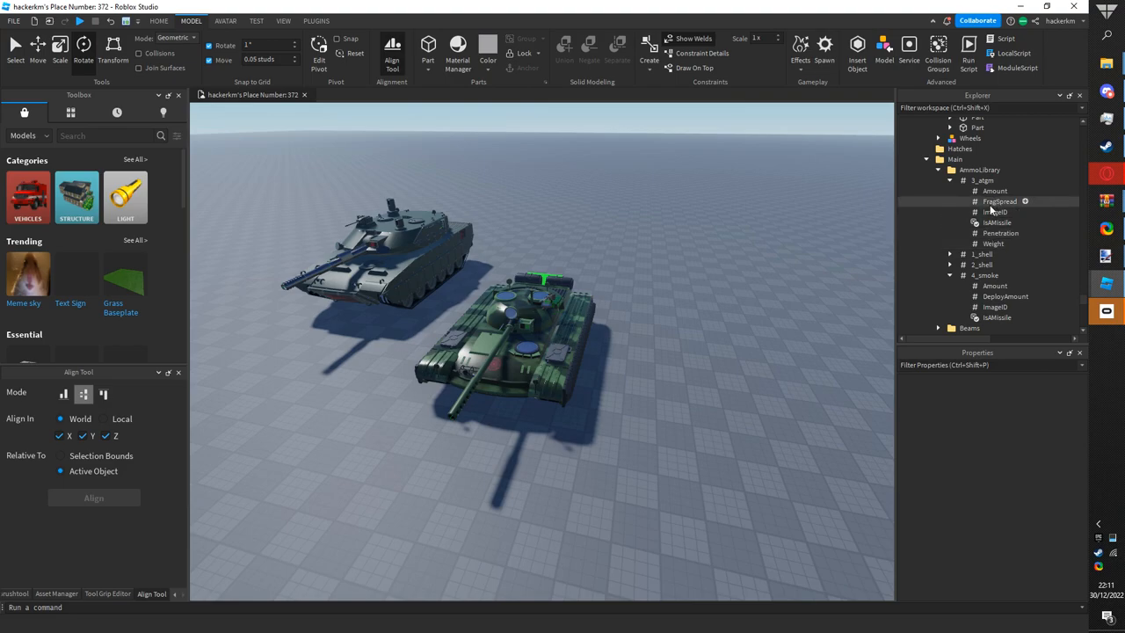
left_click(982, 180)
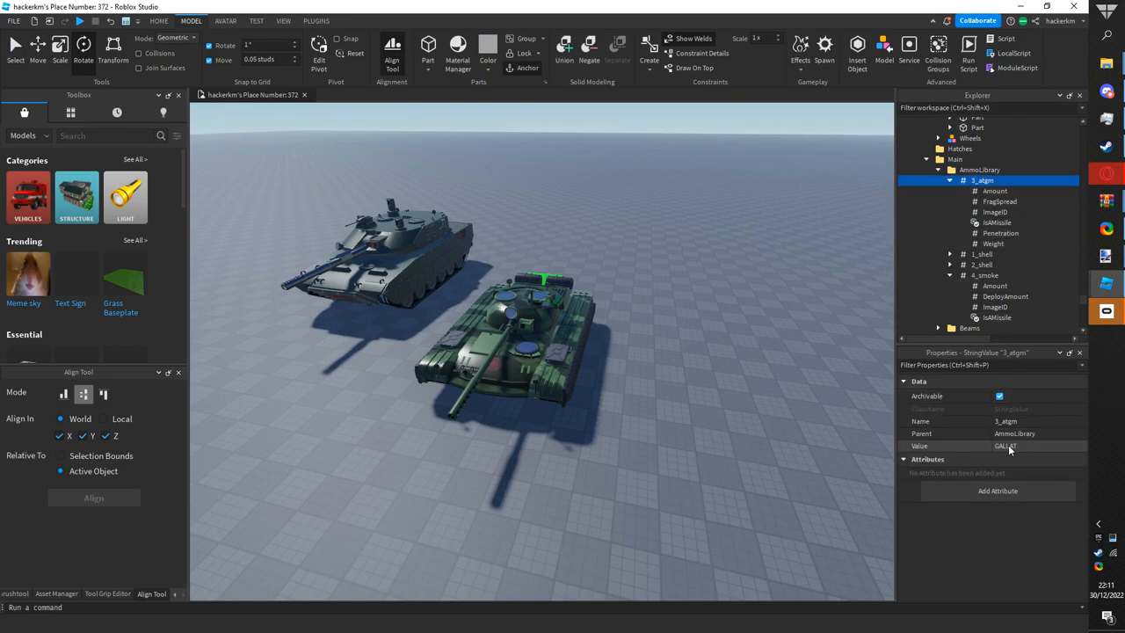
- Confirm the 3_atgm round's Penetration 1200 and Weight values
left_click(981, 254)
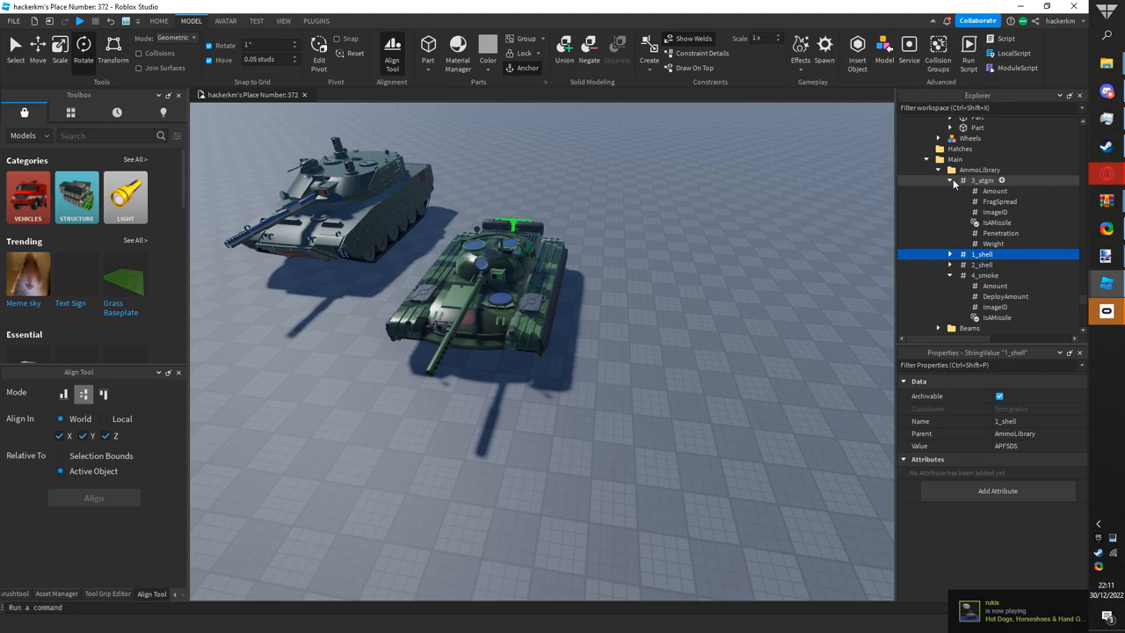
left_click(1000, 233)
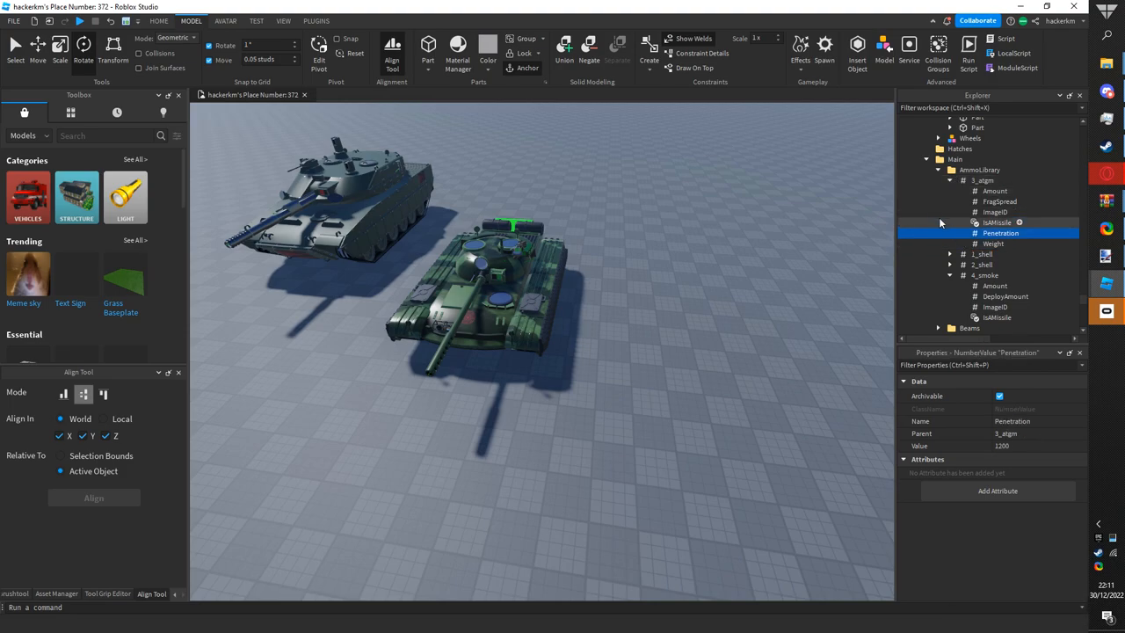
left_click(993, 243)
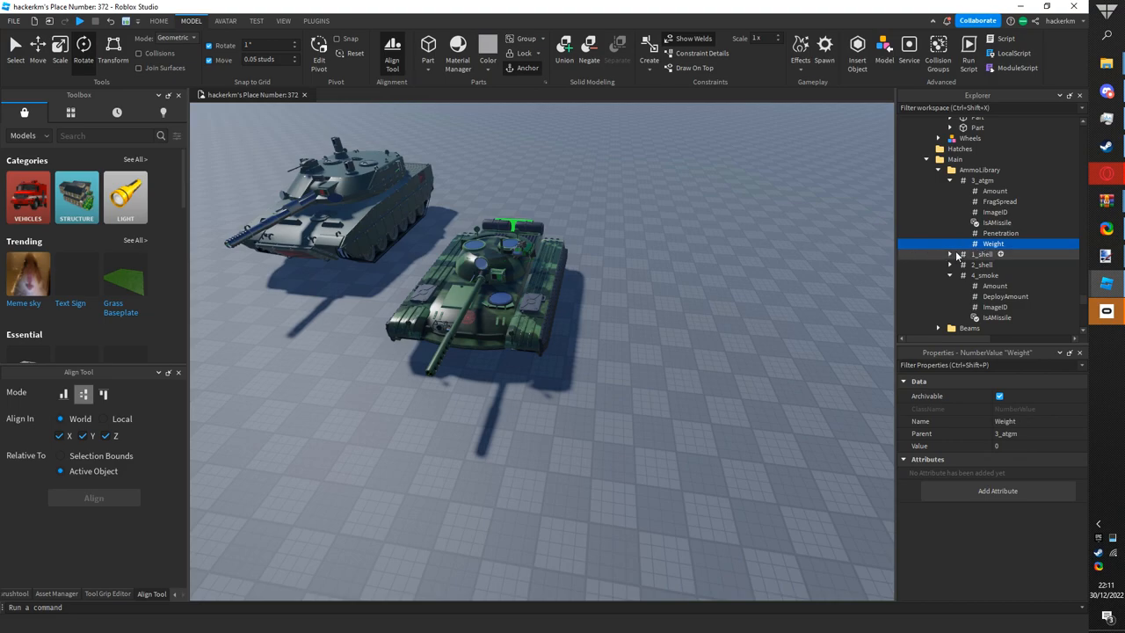
left_click(982, 264)
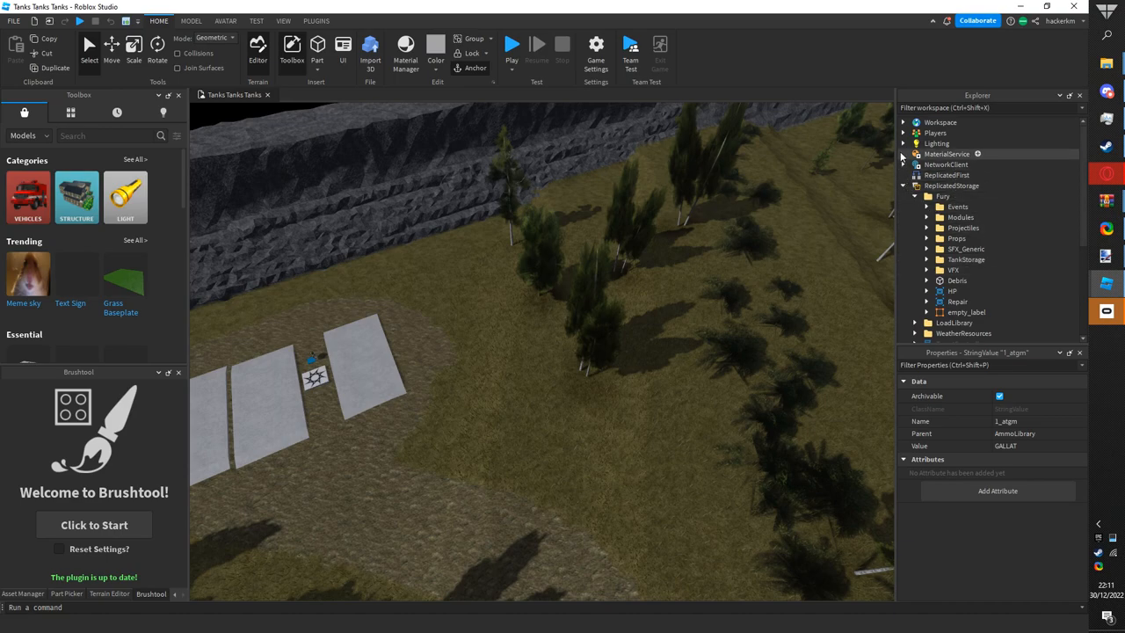
- Review the APFSDS projectile's Penetration and expand the GALLAT projectile's contents
left_click(927, 228)
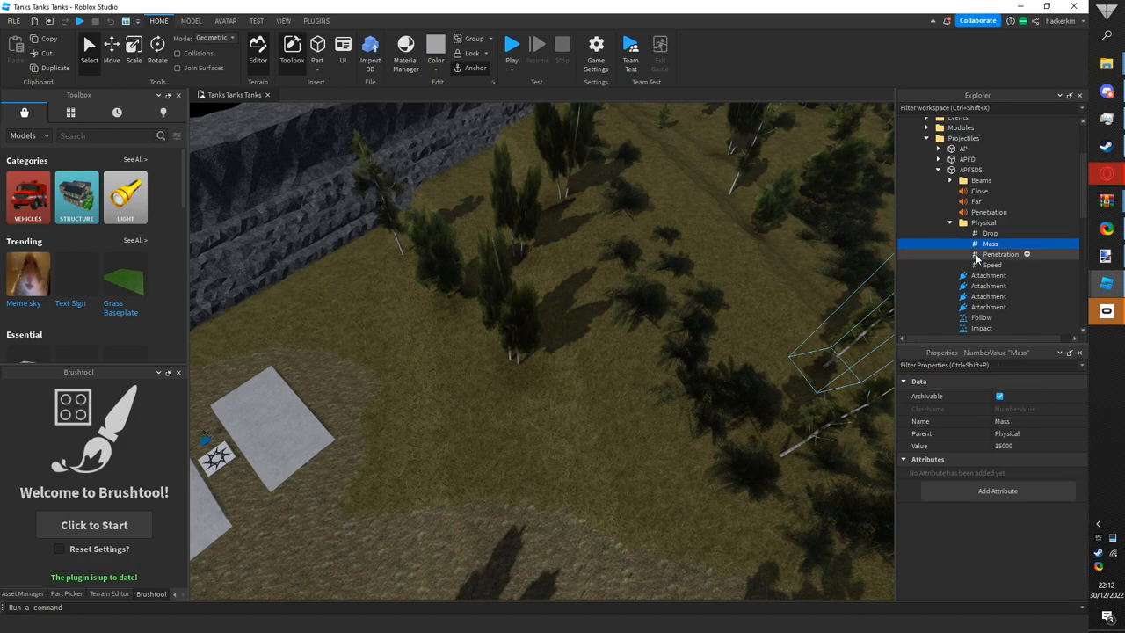
left_click(1000, 254)
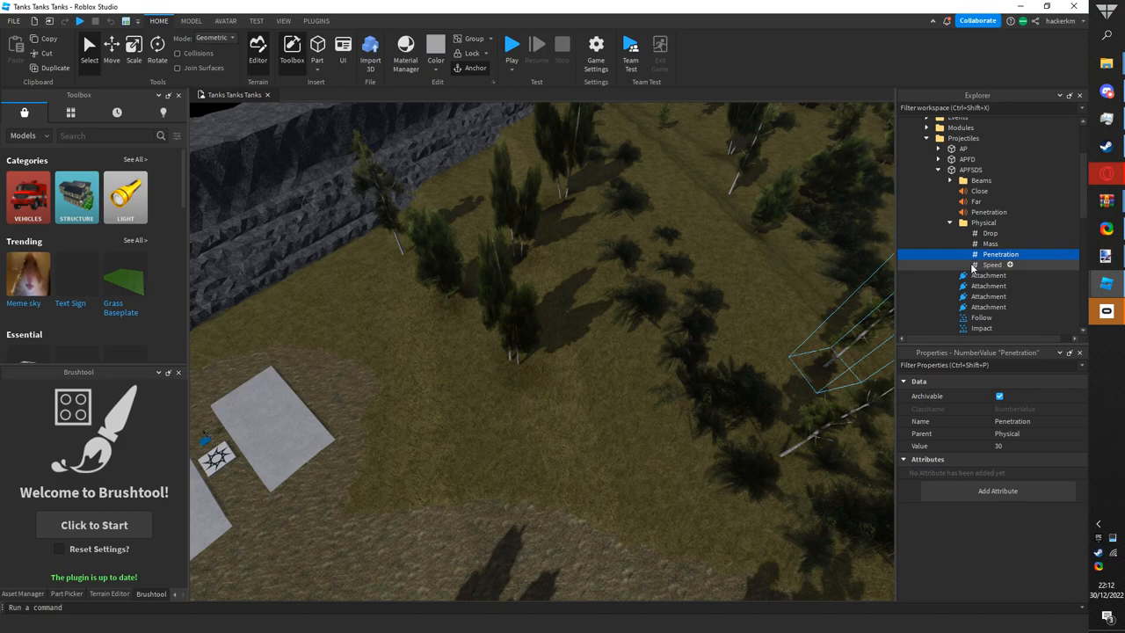
mouse_move(957, 268)
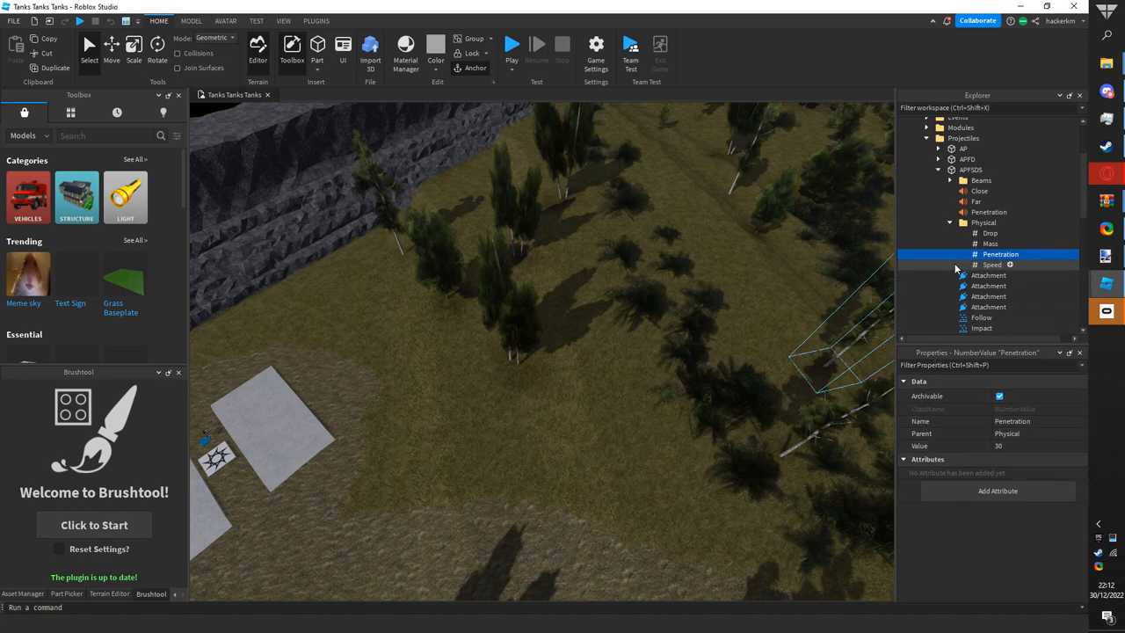
left_click(993, 264)
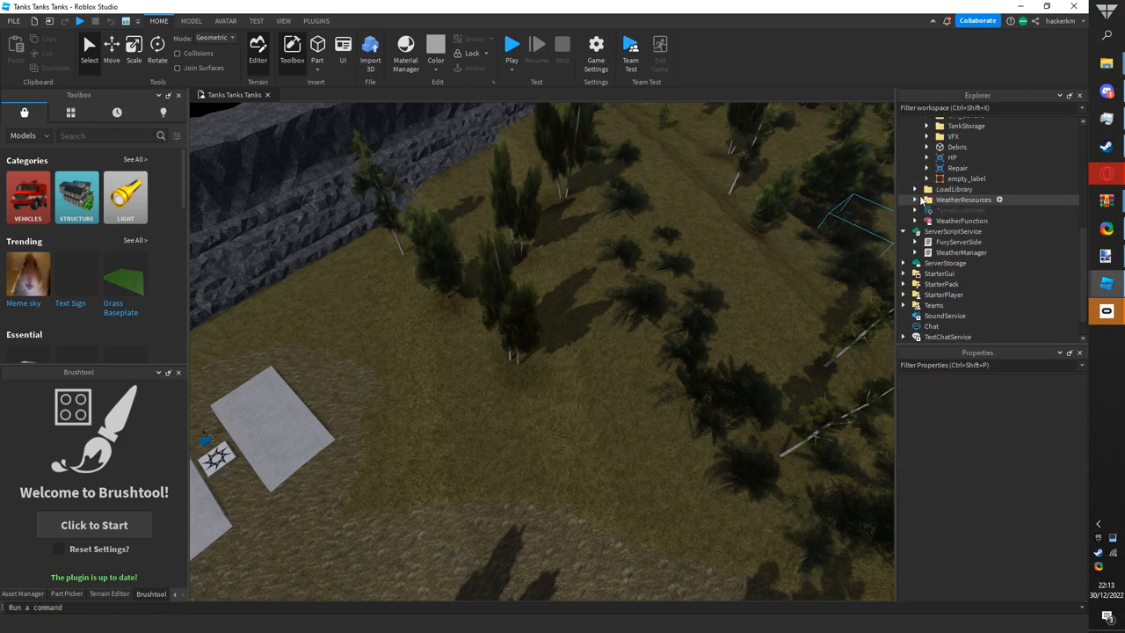
left_click(971, 212)
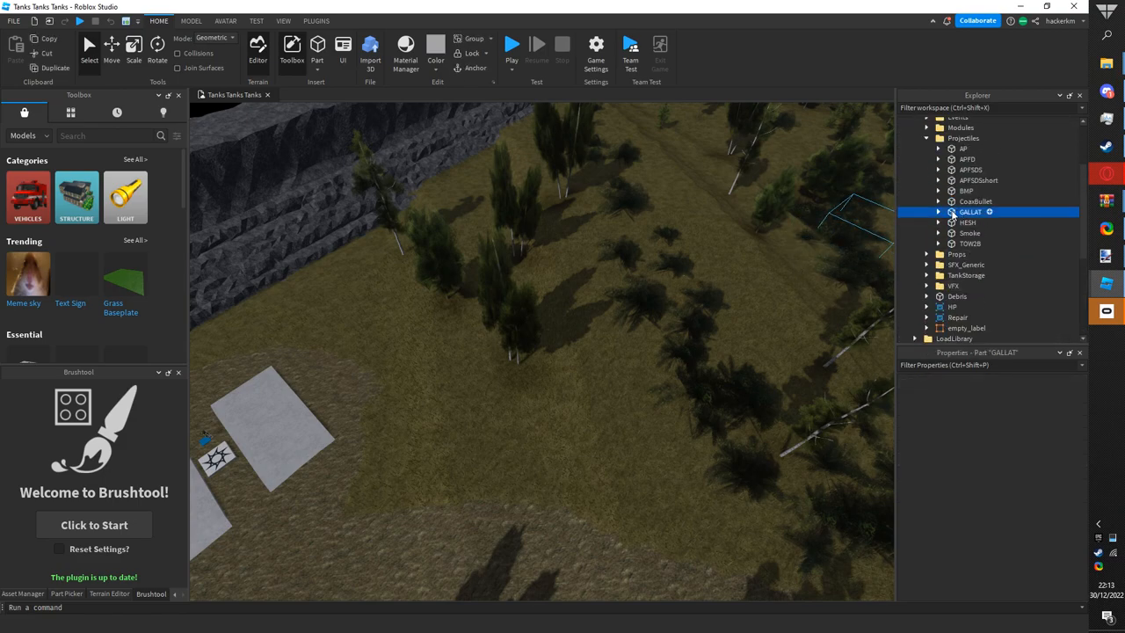
left_click(939, 212)
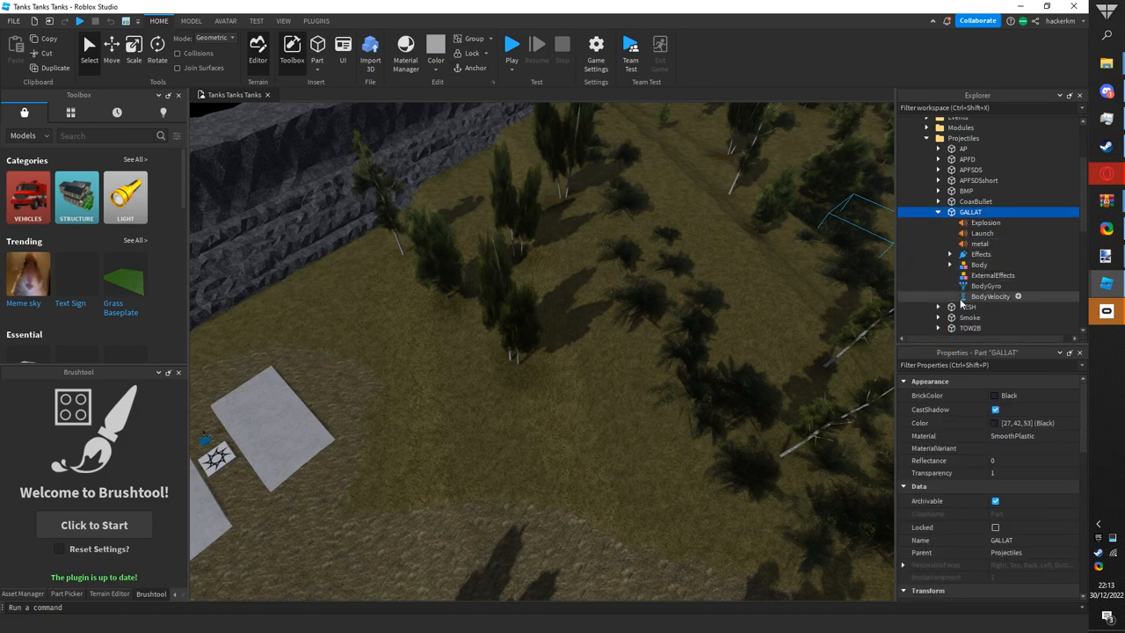
scroll("down", 3)
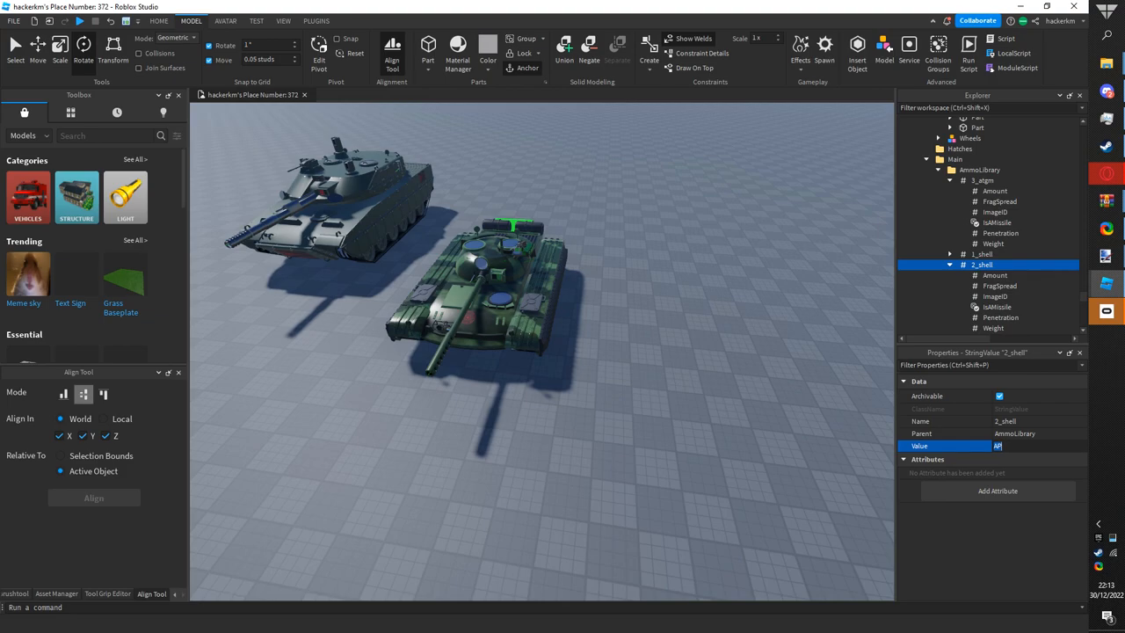
- Enter HESH as 2_shell's value, collapse AmmoLibrary and select the Gunner seat
type("HESH")
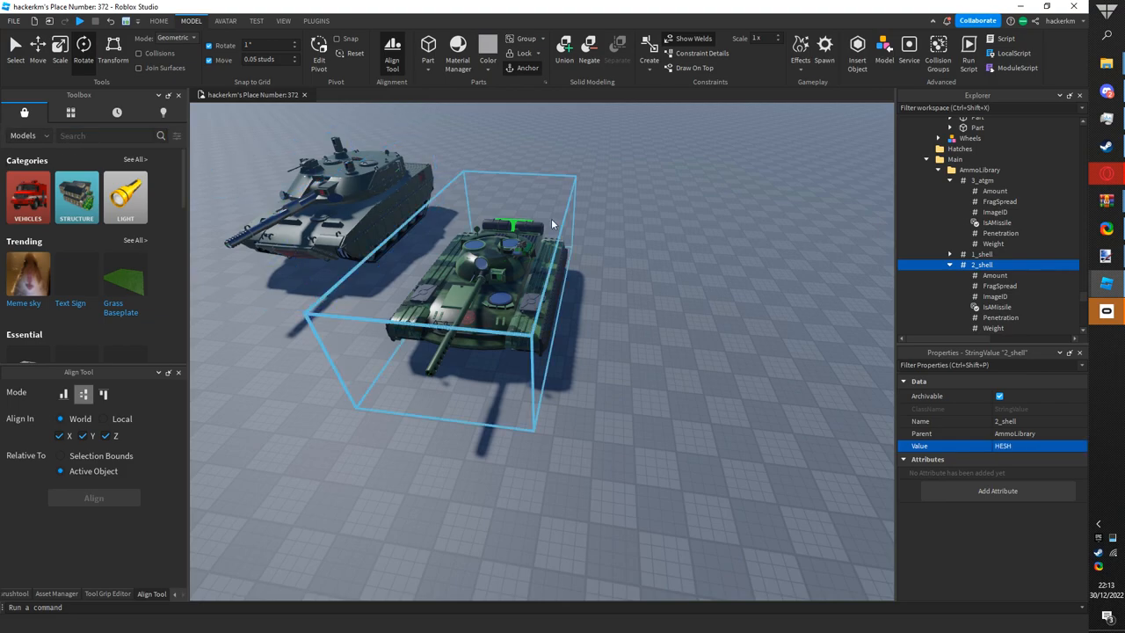
left_click(659, 213)
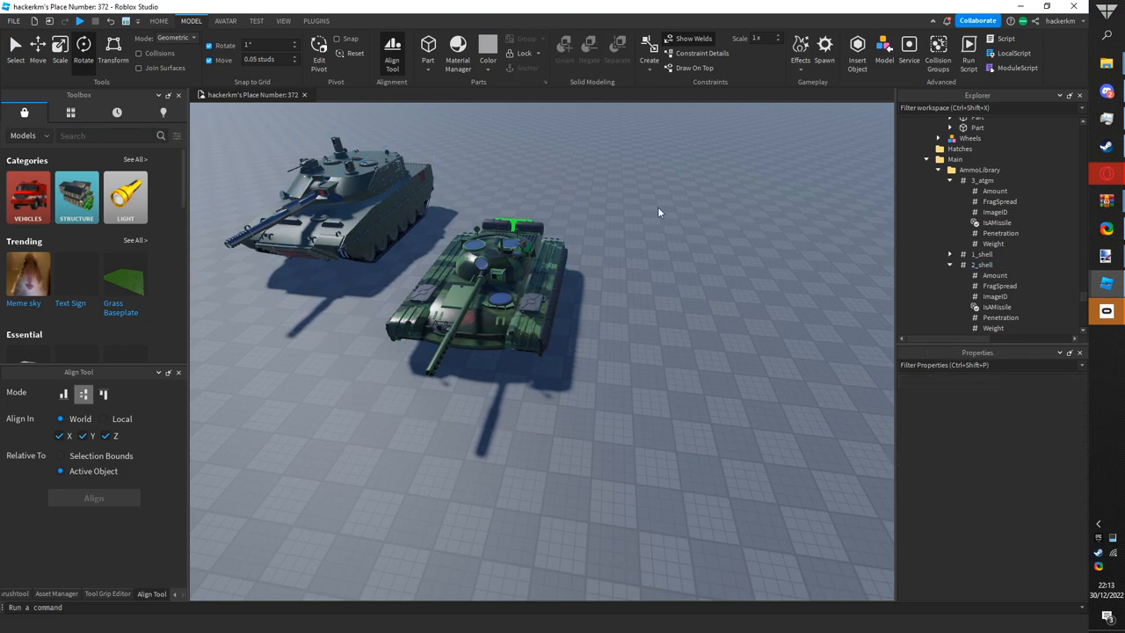
left_click(939, 170)
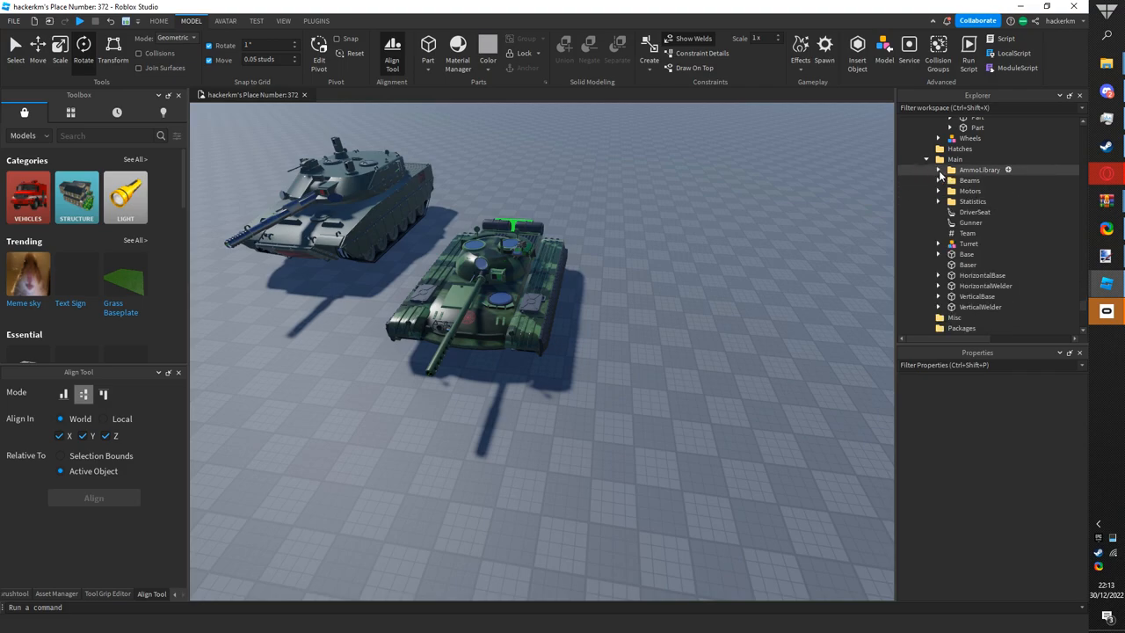
left_click(971, 223)
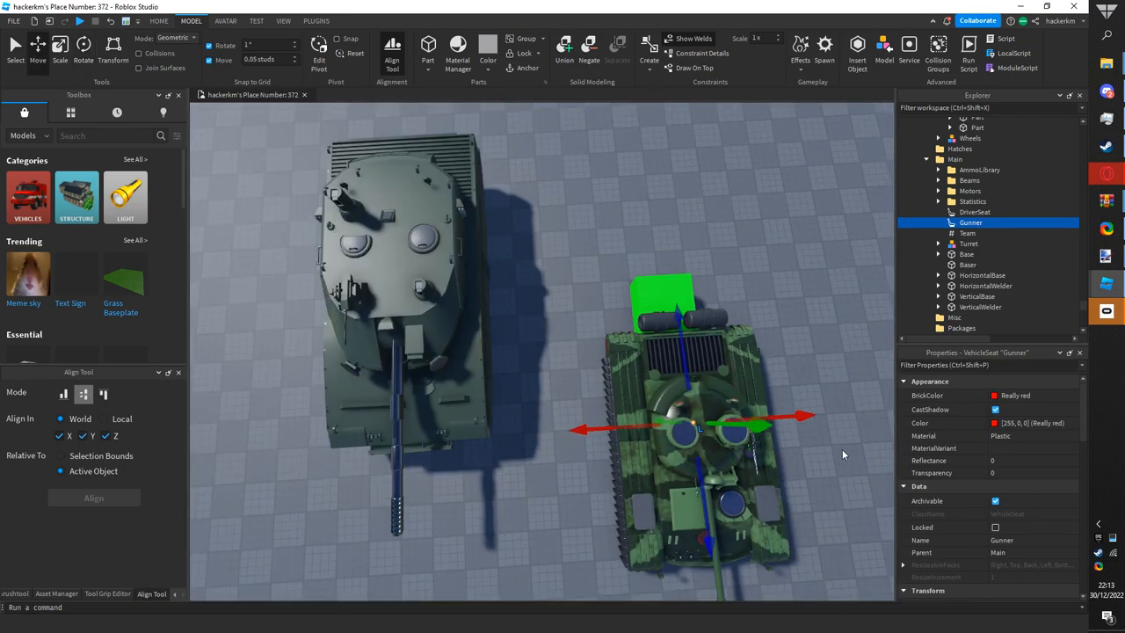
- Uncheck CanCollide on the Gunner seat, then select the WIPtank model
scroll("down", 3)
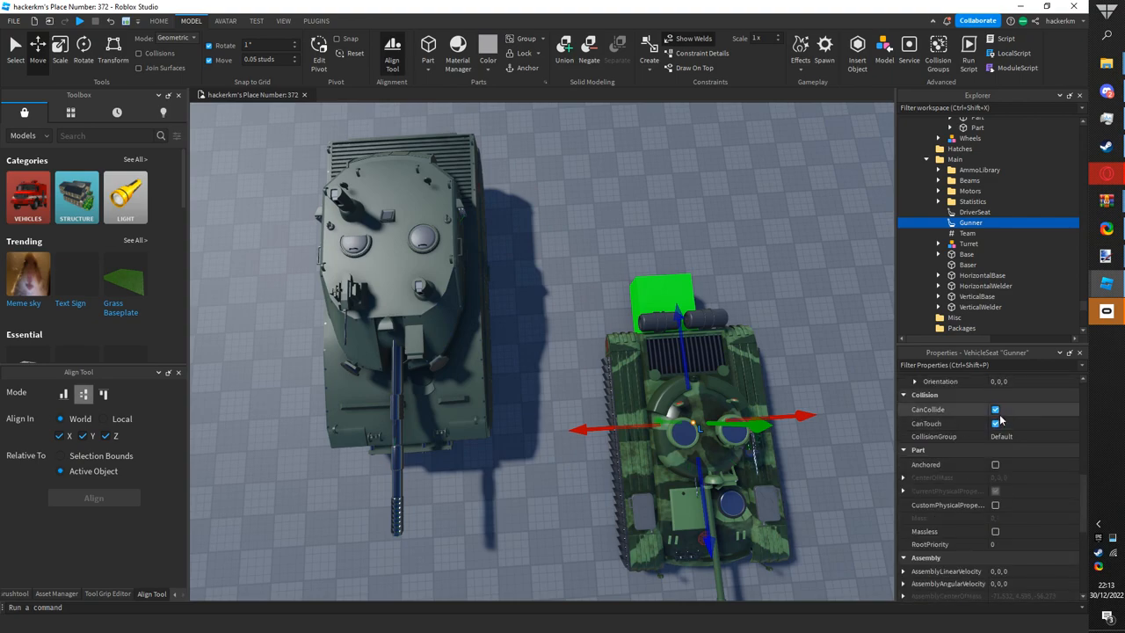
left_click(995, 409)
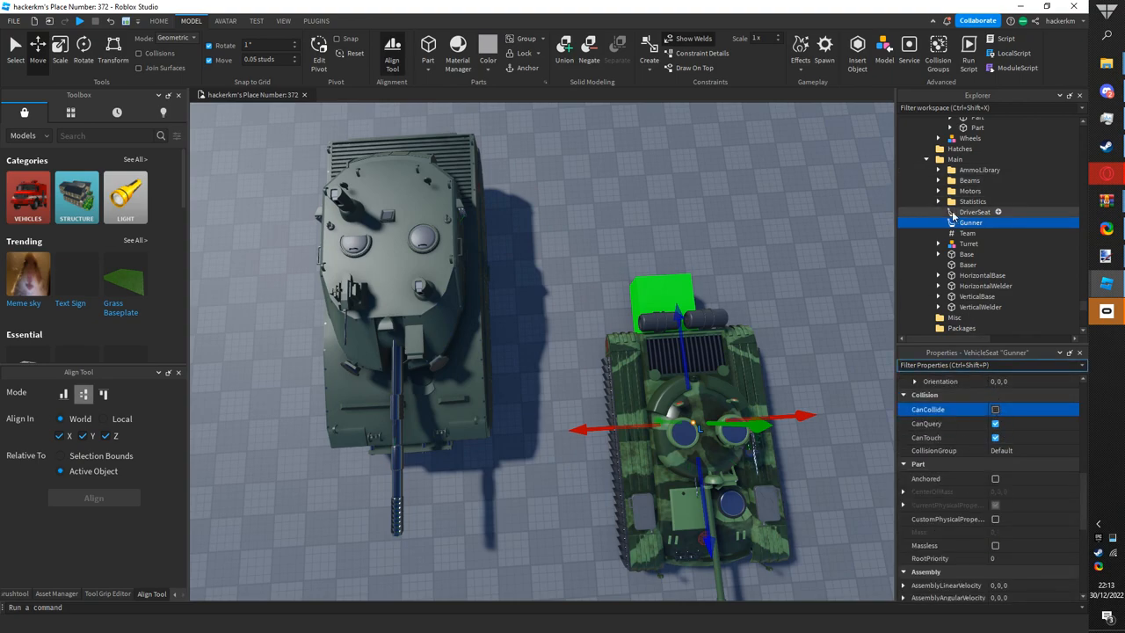
left_click(974, 212)
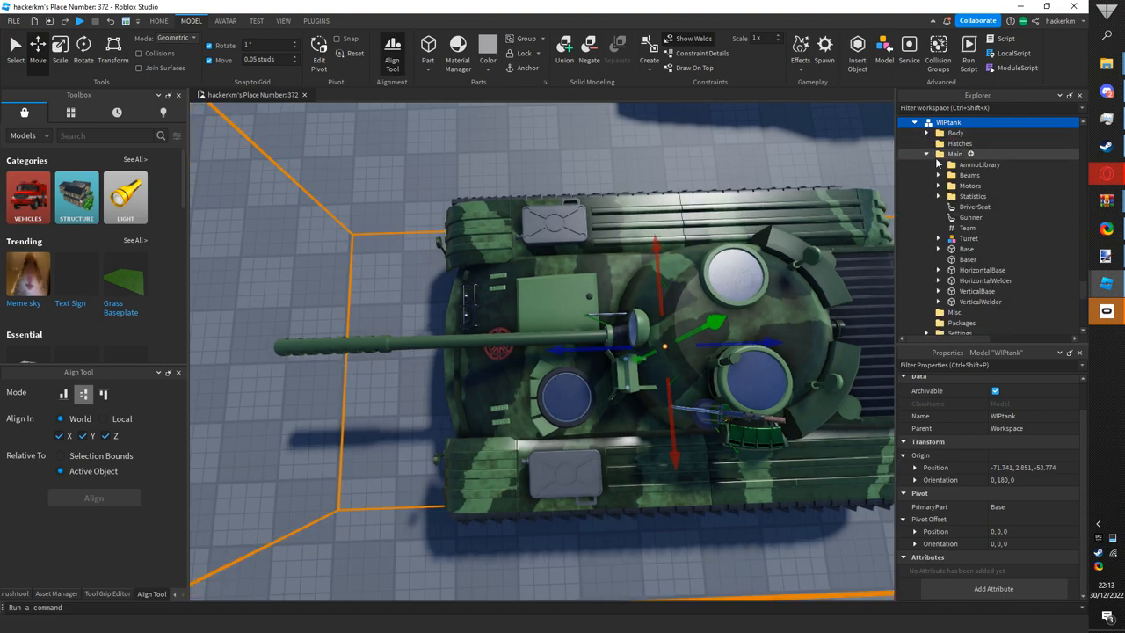
left_click(975, 206)
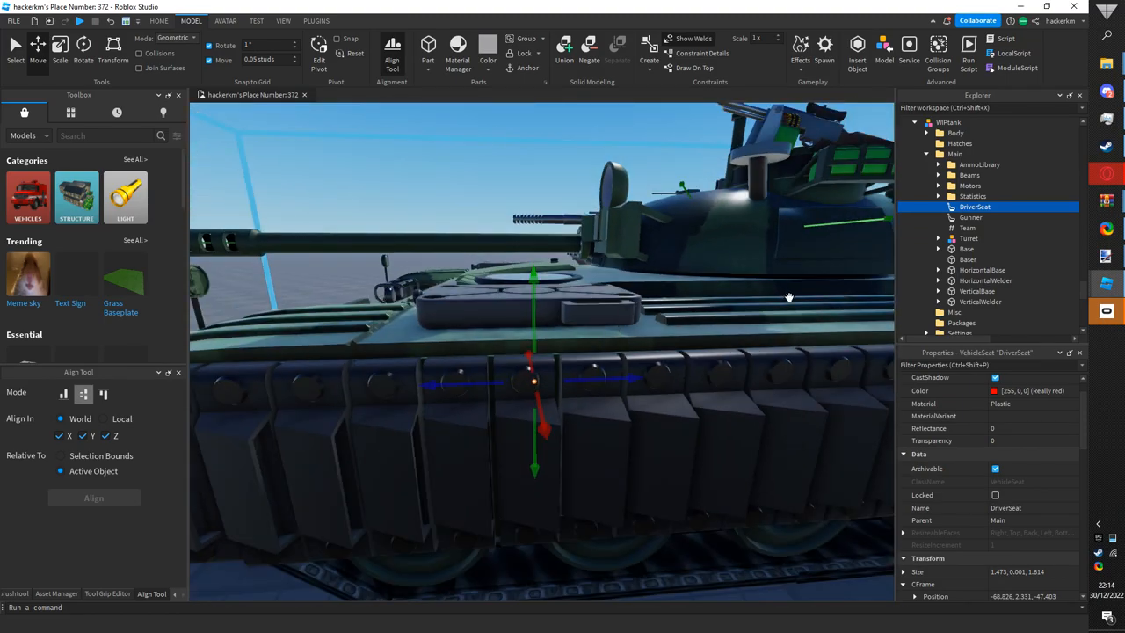
left_click(968, 228)
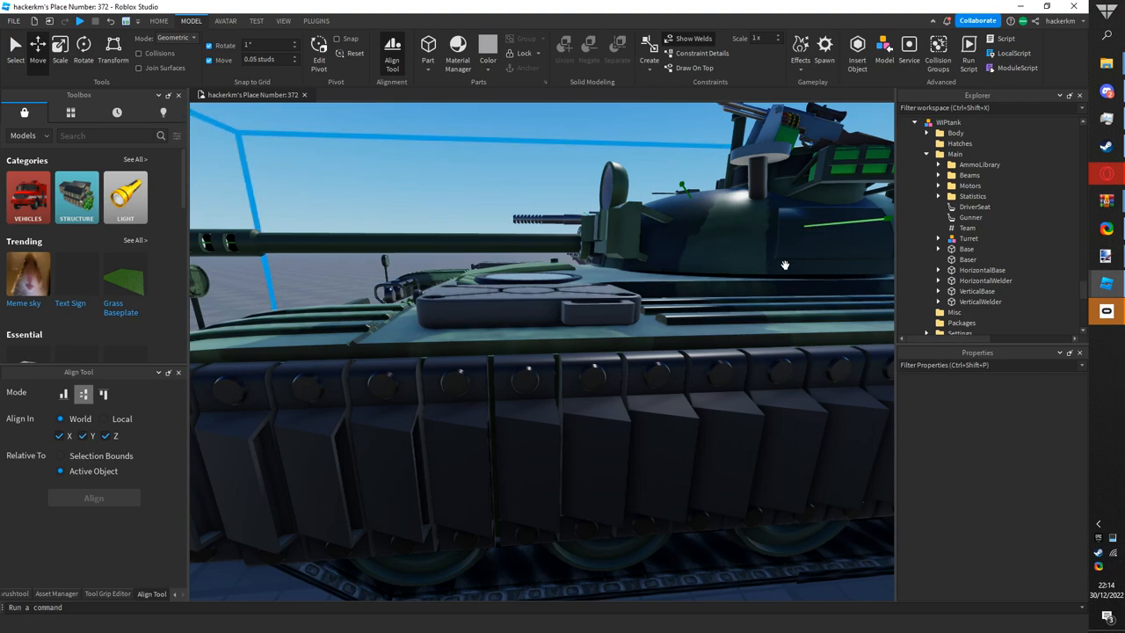
left_click(968, 227)
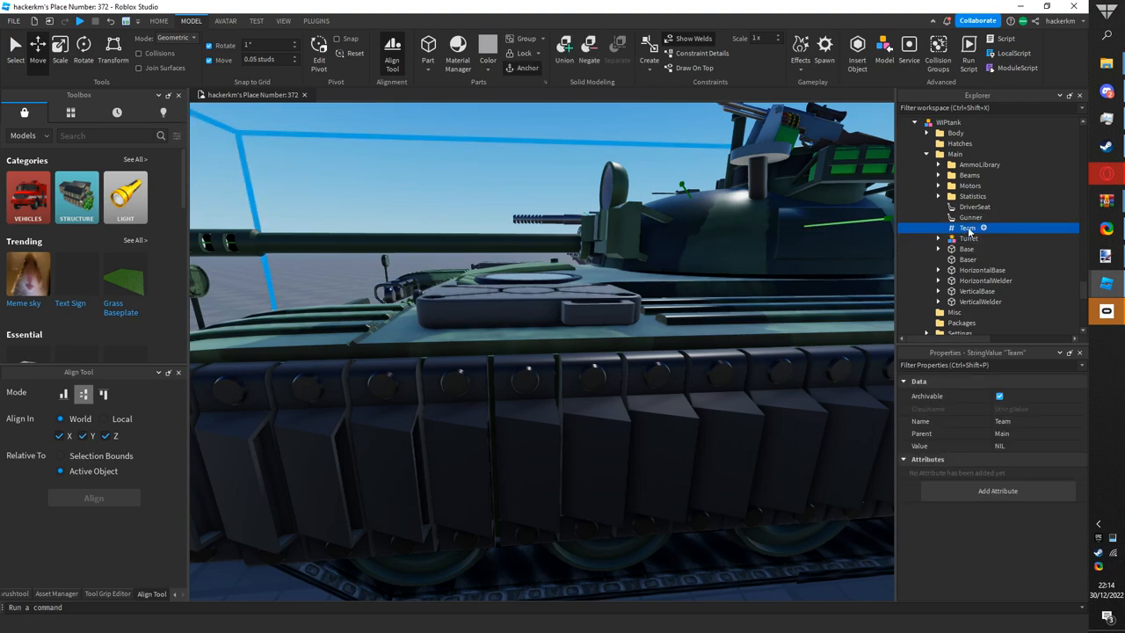
- Inspect the nil Team value, then expand Base and select its Breakdown attachment
left_click(949, 433)
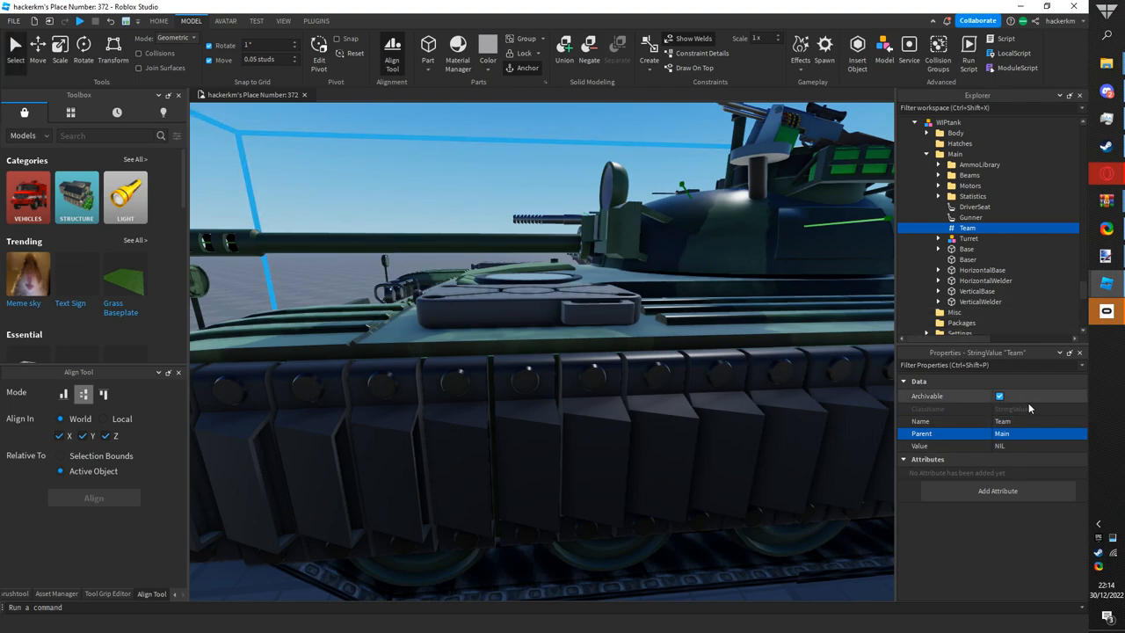
left_click(919, 446)
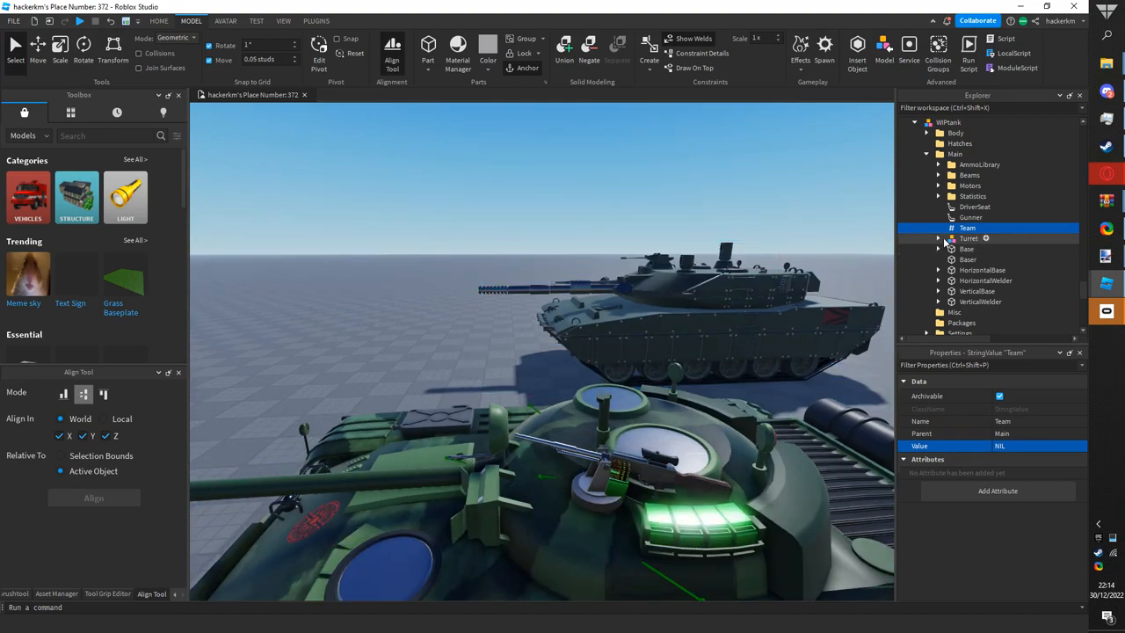
left_click(938, 249)
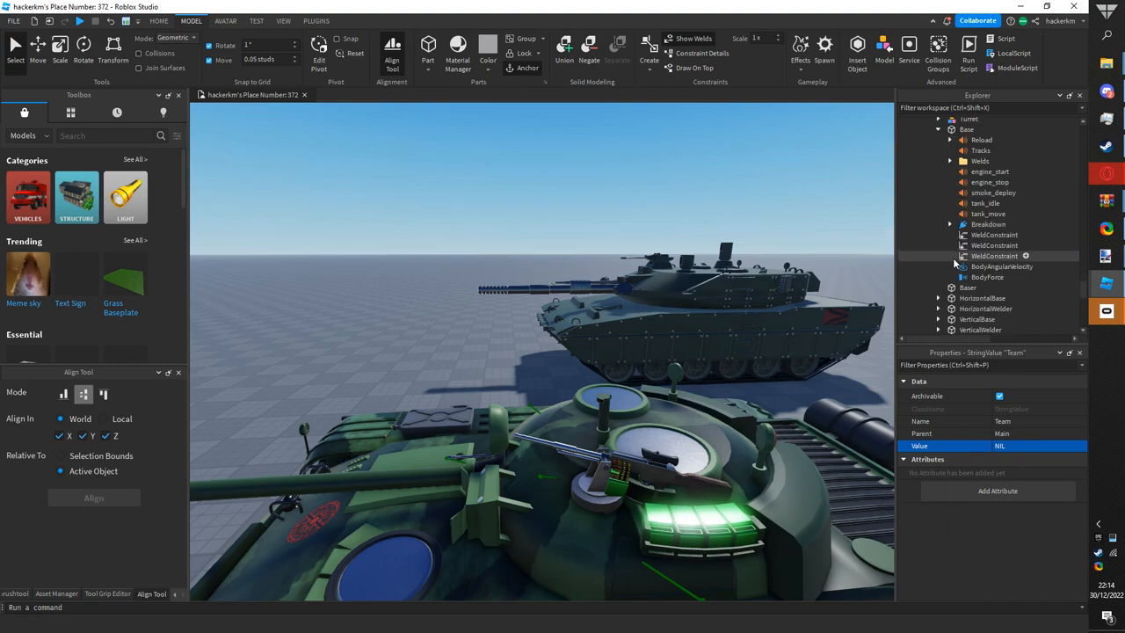
left_click(989, 283)
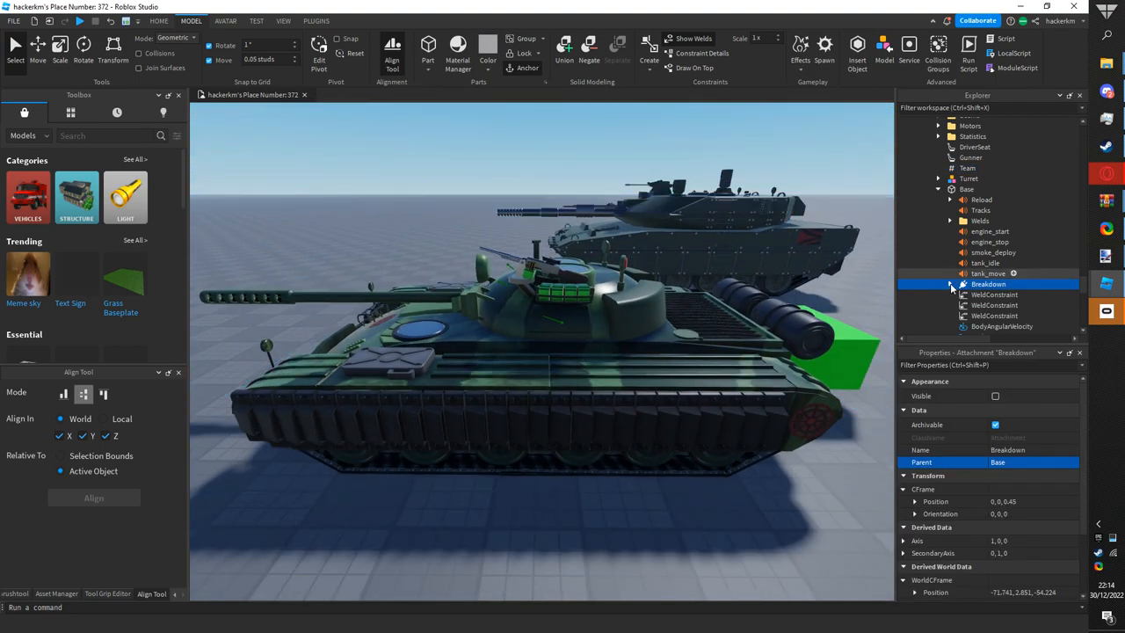
- Toggle Breakdown's Fire and Smoke emitters on and back off, then preview tank_move
left_click(951, 284)
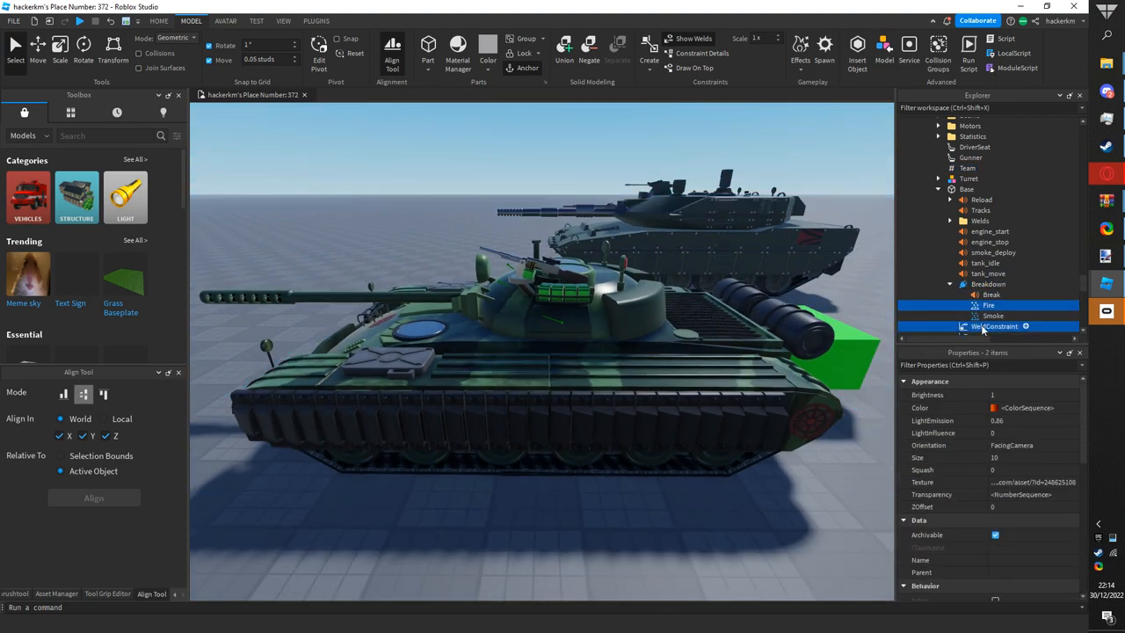
left_click(993, 316)
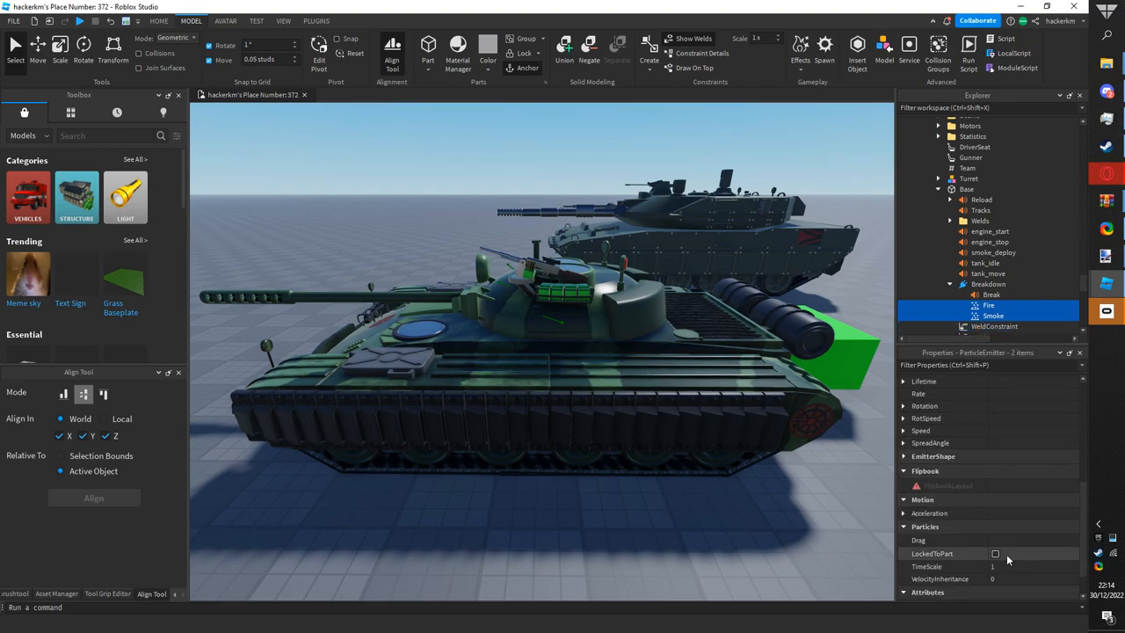
left_click(995, 523)
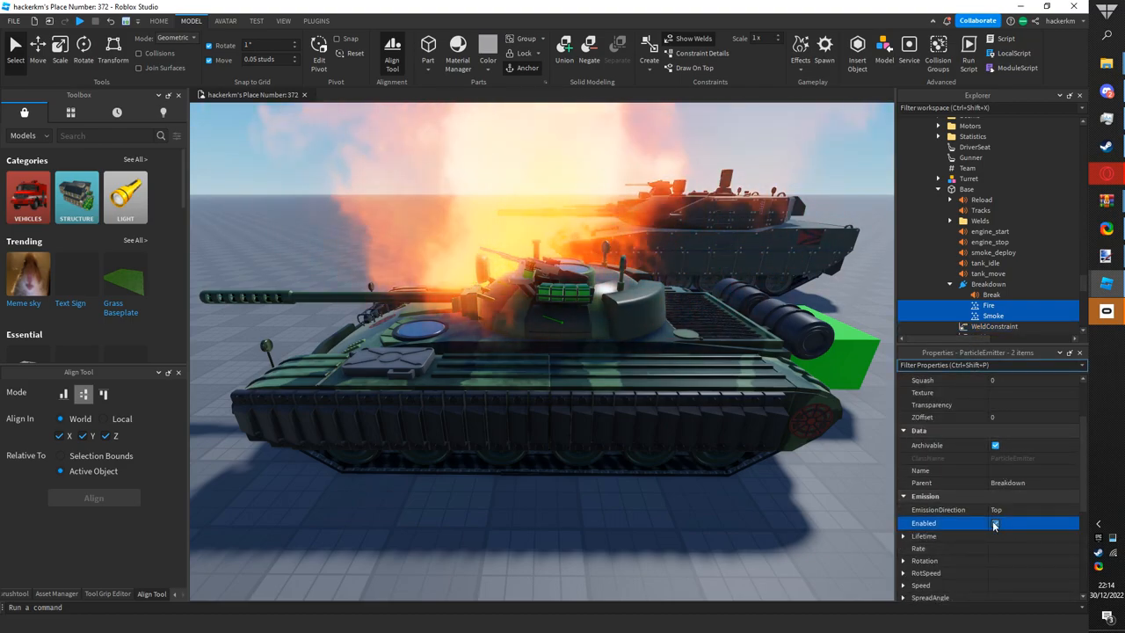
left_click(996, 523)
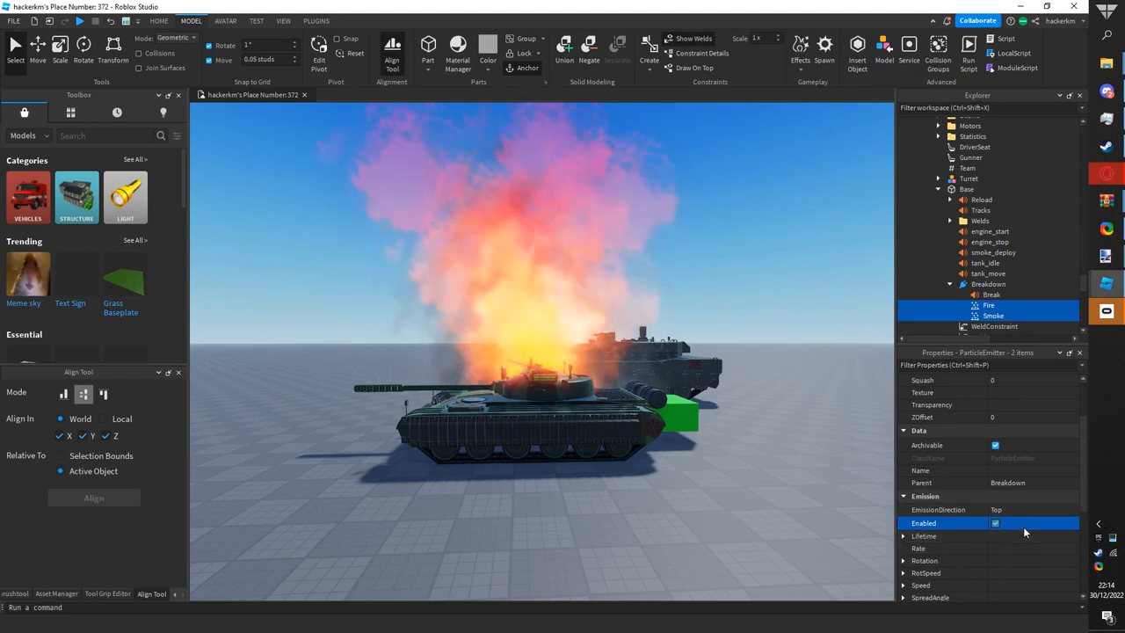
left_click(995, 523)
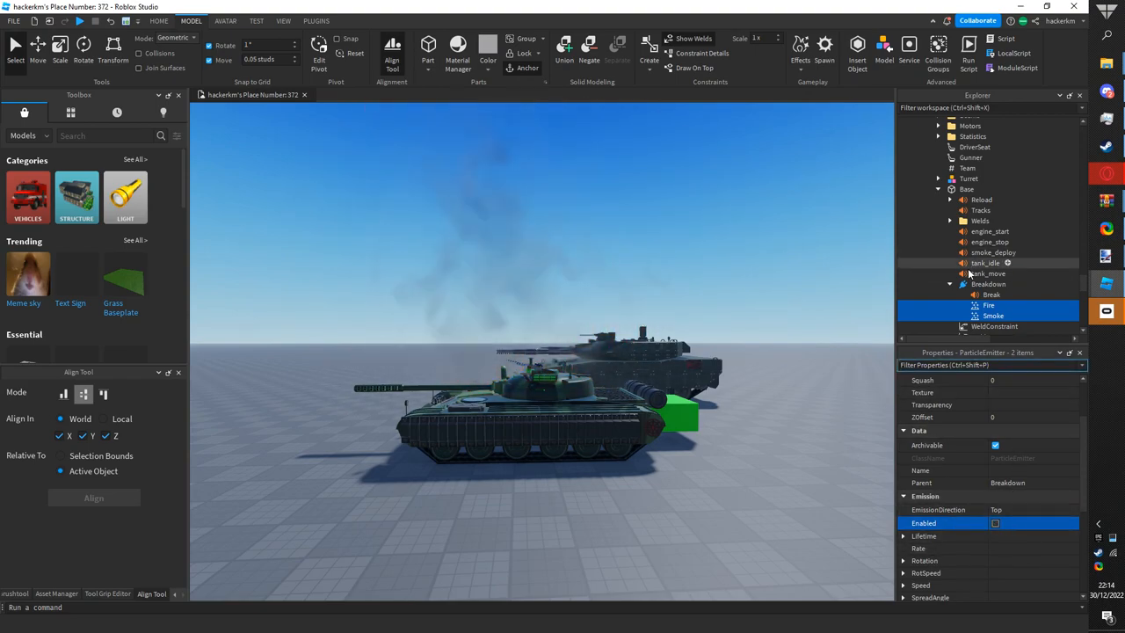
left_click(988, 273)
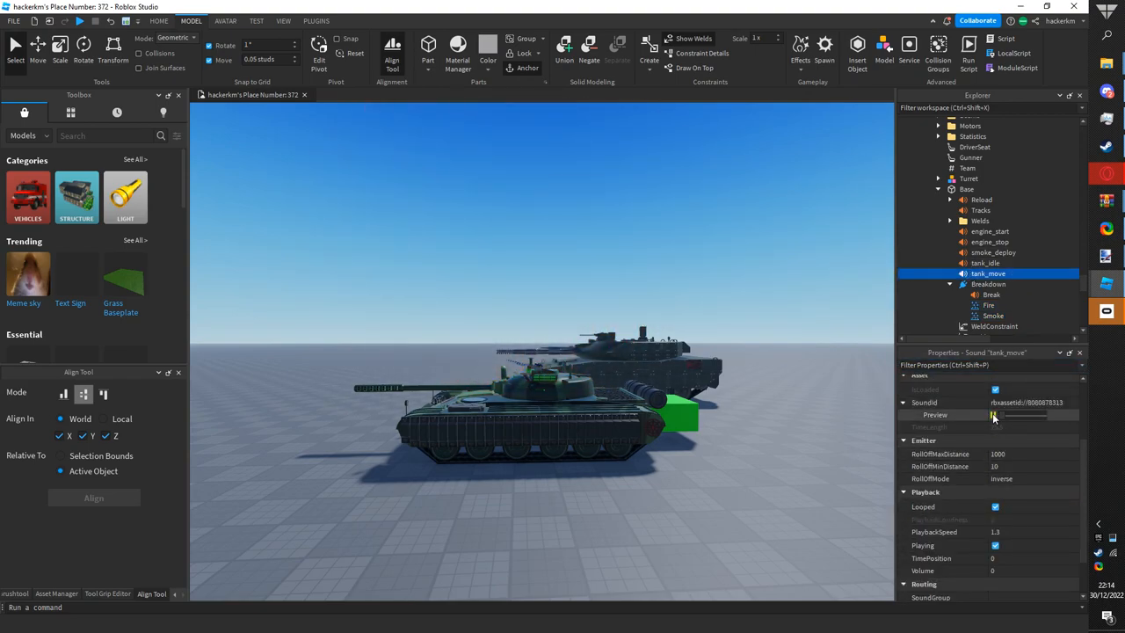
left_click(982, 200)
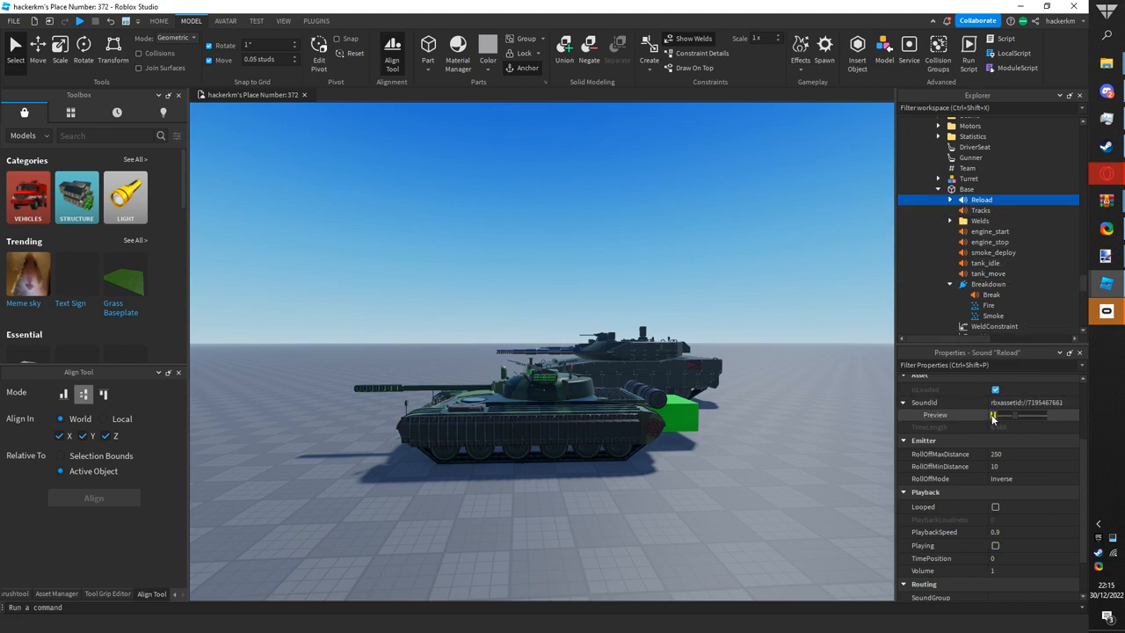
- Select and preview the Tracks sound under Base
left_click(981, 210)
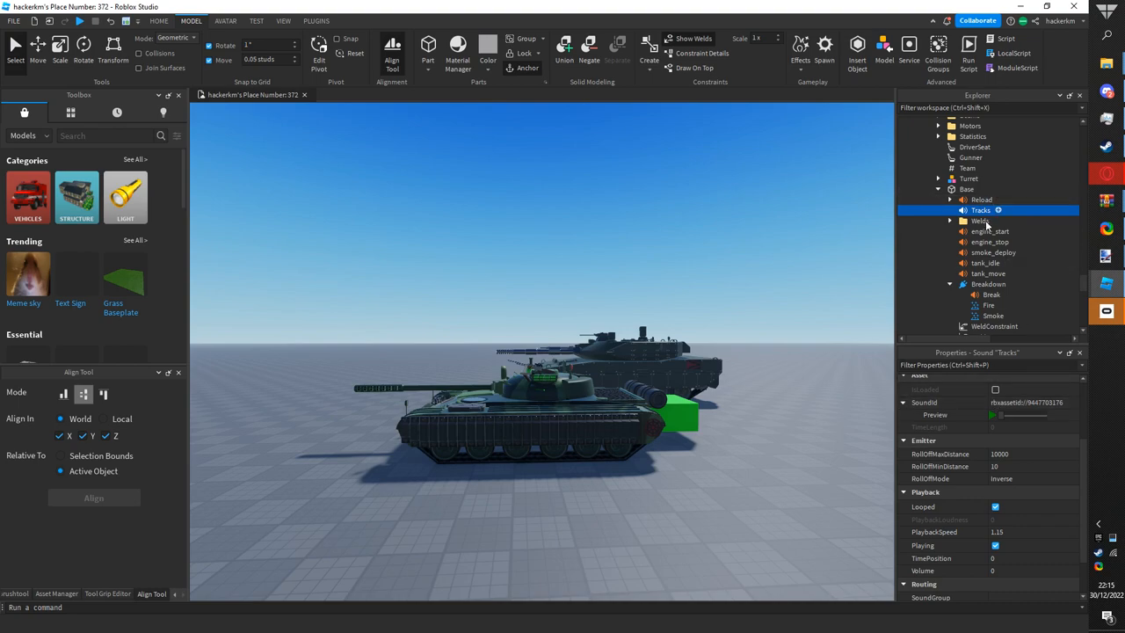
left_click(991, 231)
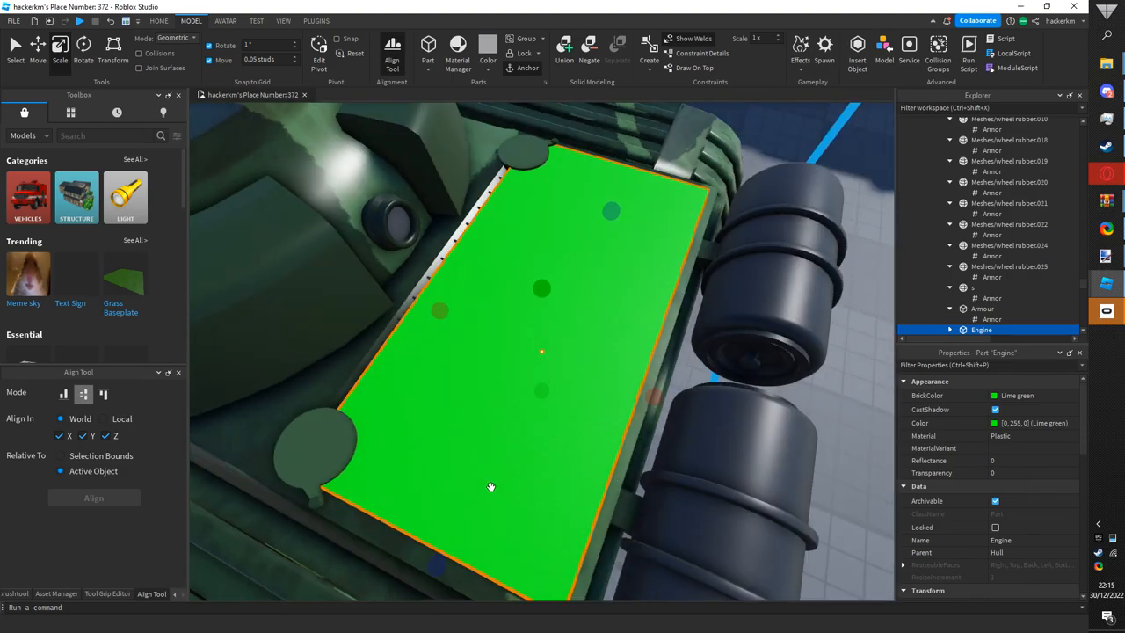
- Orbit the camera back out to view the whole tank
left_click_drag(491, 488, 562, 264)
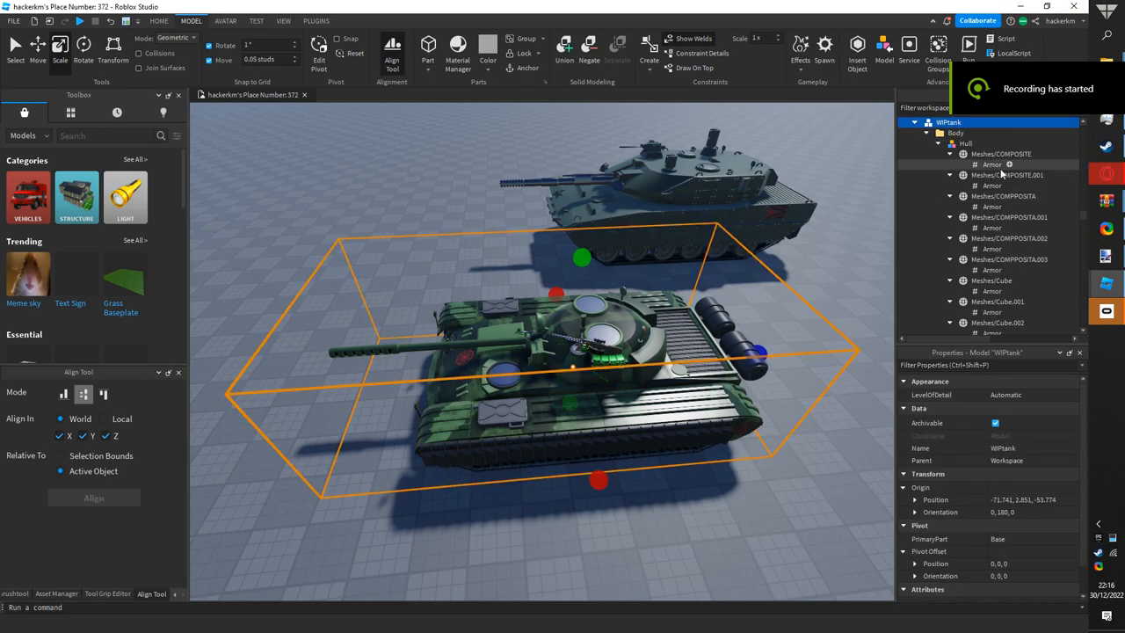
- Collapse the Hull folder and expand the tank's Settings folder below it
left_click(939, 133)
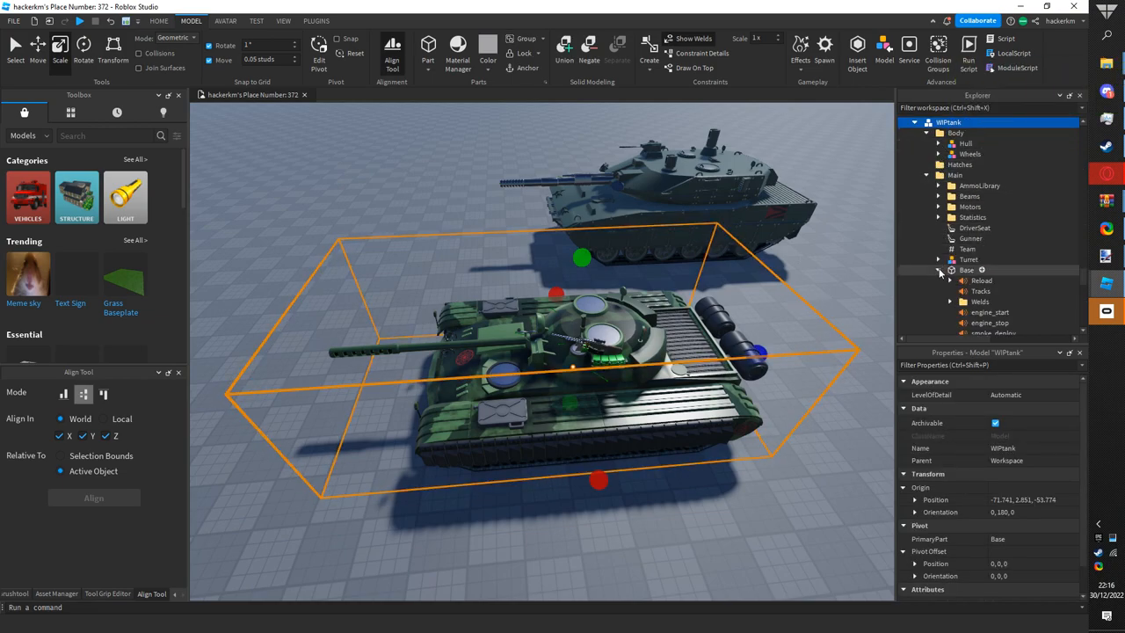
scroll("down", 3)
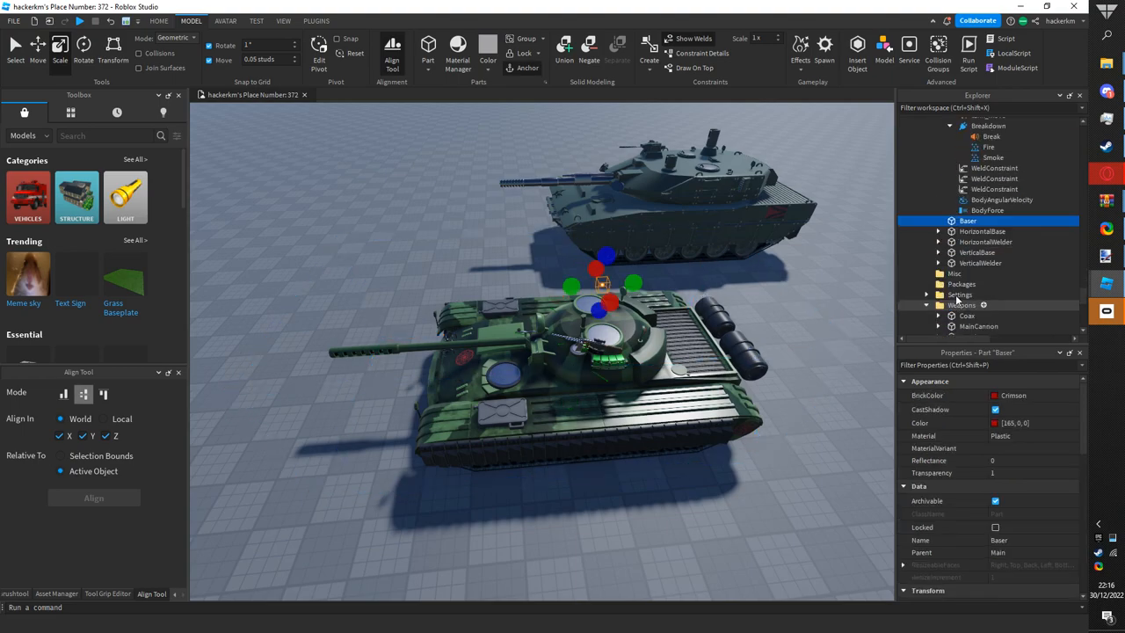
left_click(978, 253)
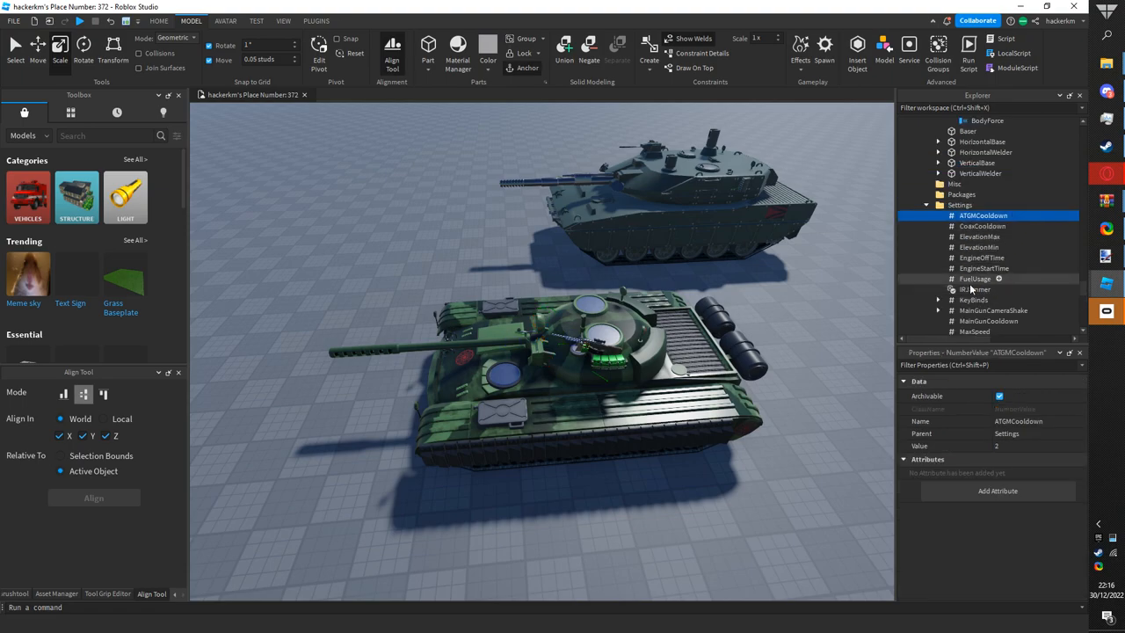
- Set the ATGMCooldown value to 20
left_click(1007, 434)
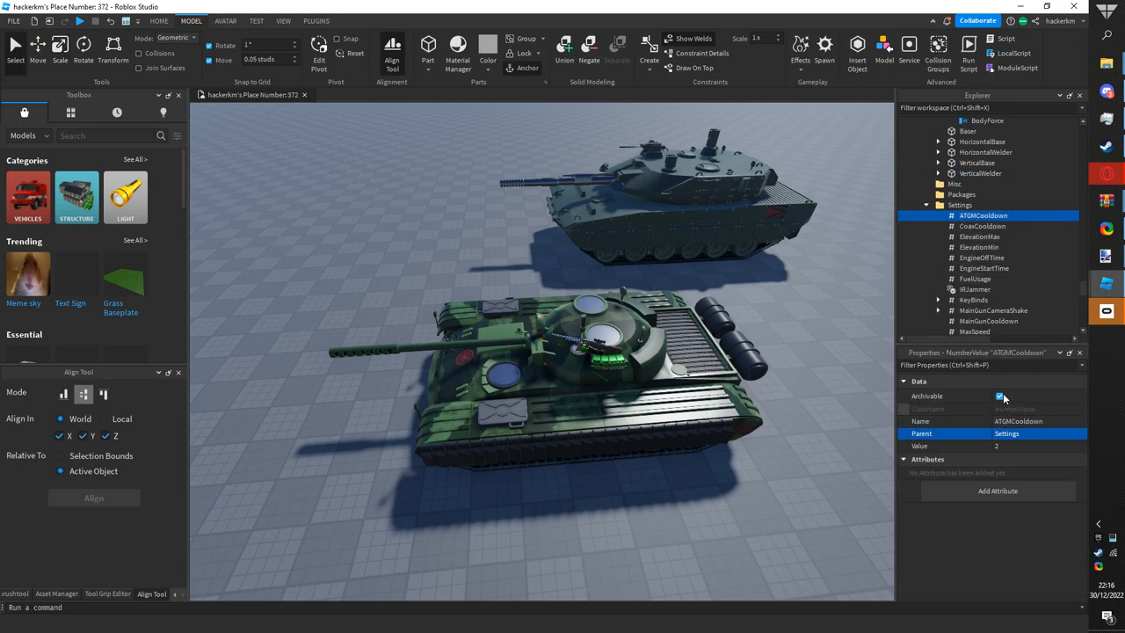
left_click(982, 226)
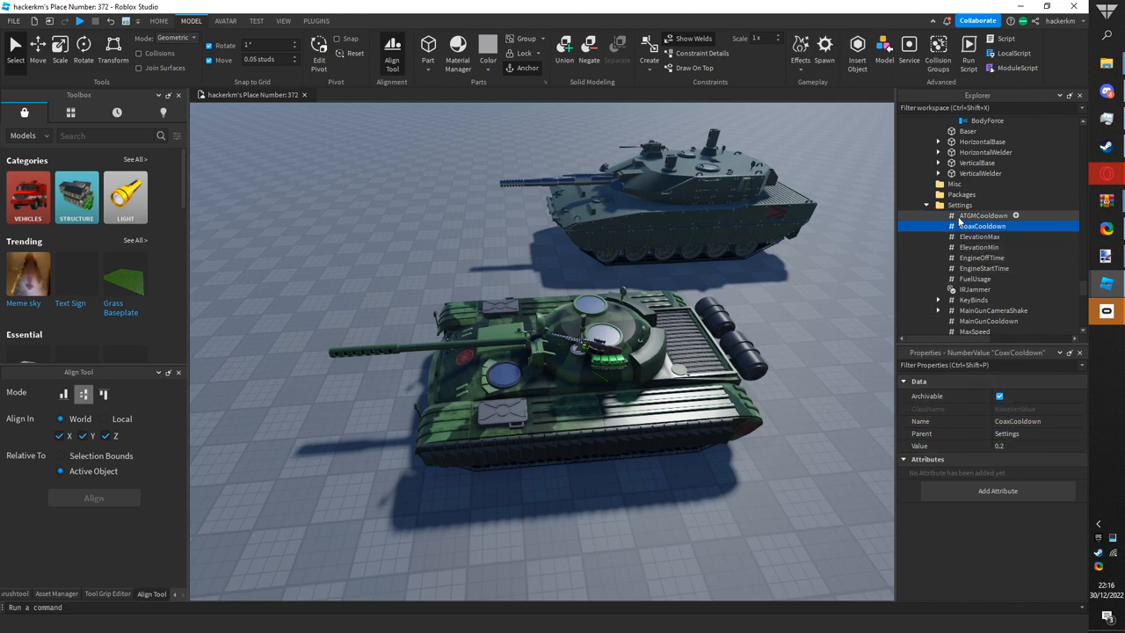
left_click(983, 216)
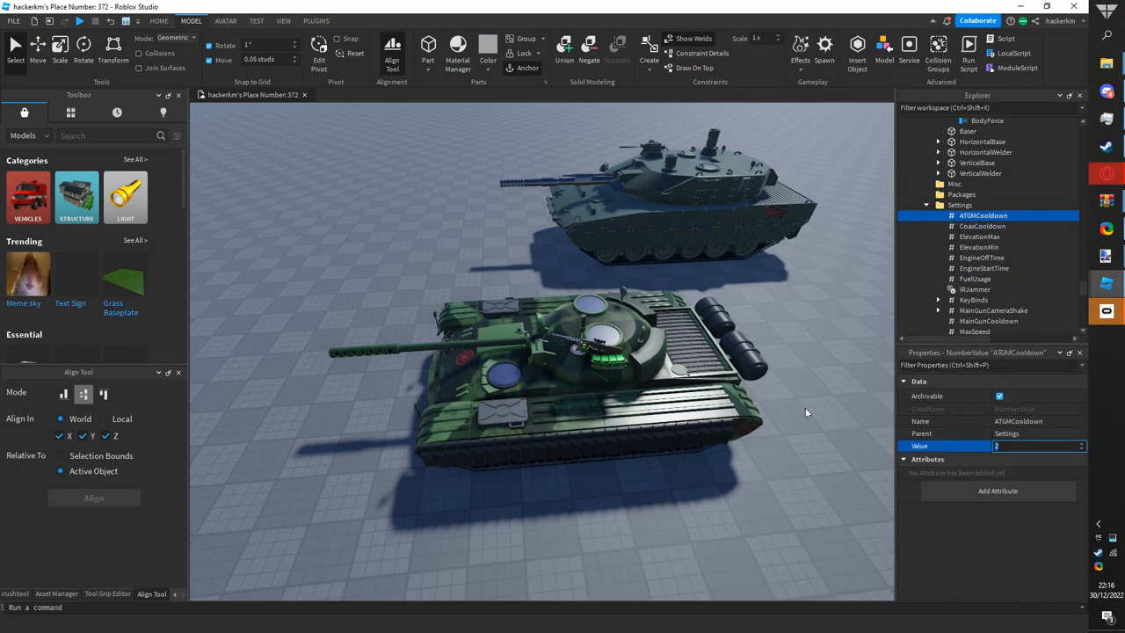
type("20")
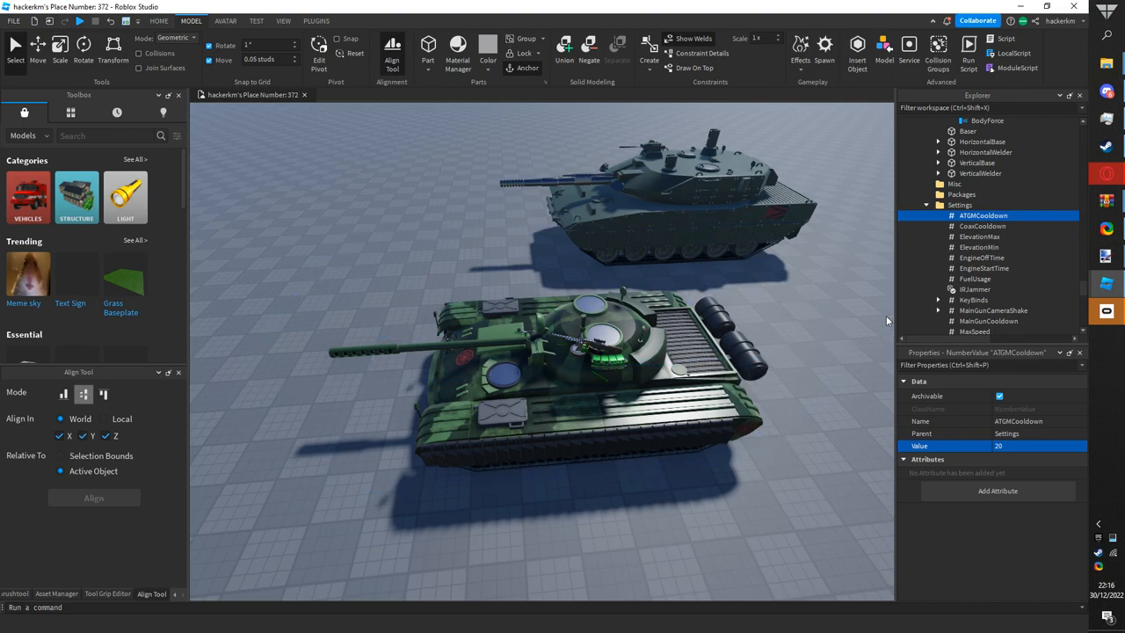
left_click(982, 226)
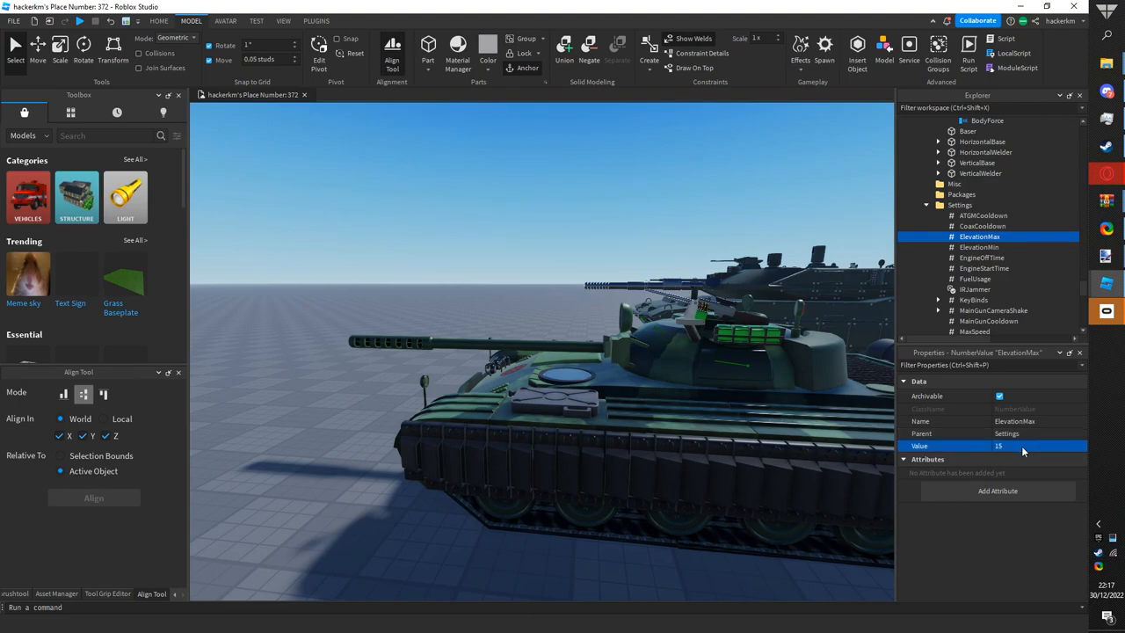
- Review ElevationMin, EngineOffTime, EngineStartTime, FuelUsage and IRJammer settings
left_click(980, 247)
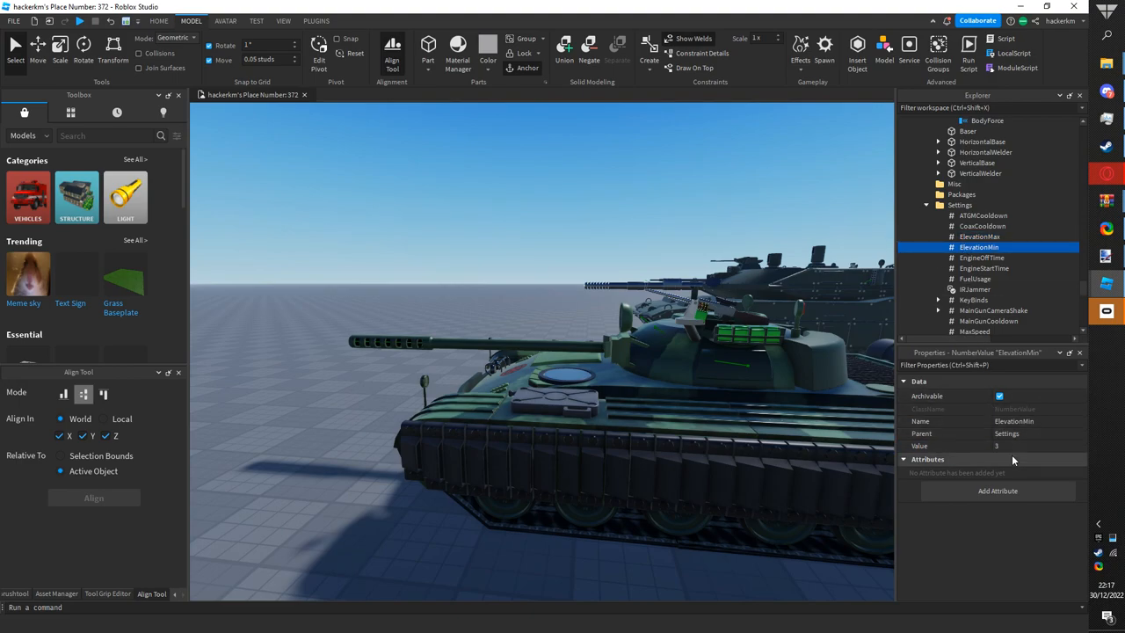
left_click(1038, 446)
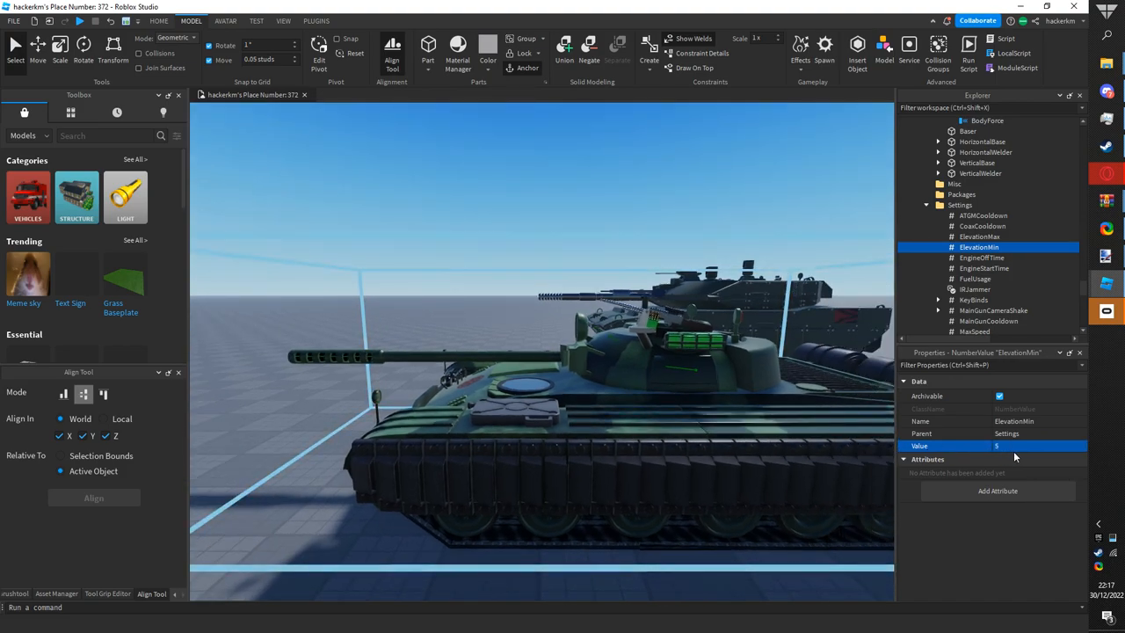
left_click(982, 258)
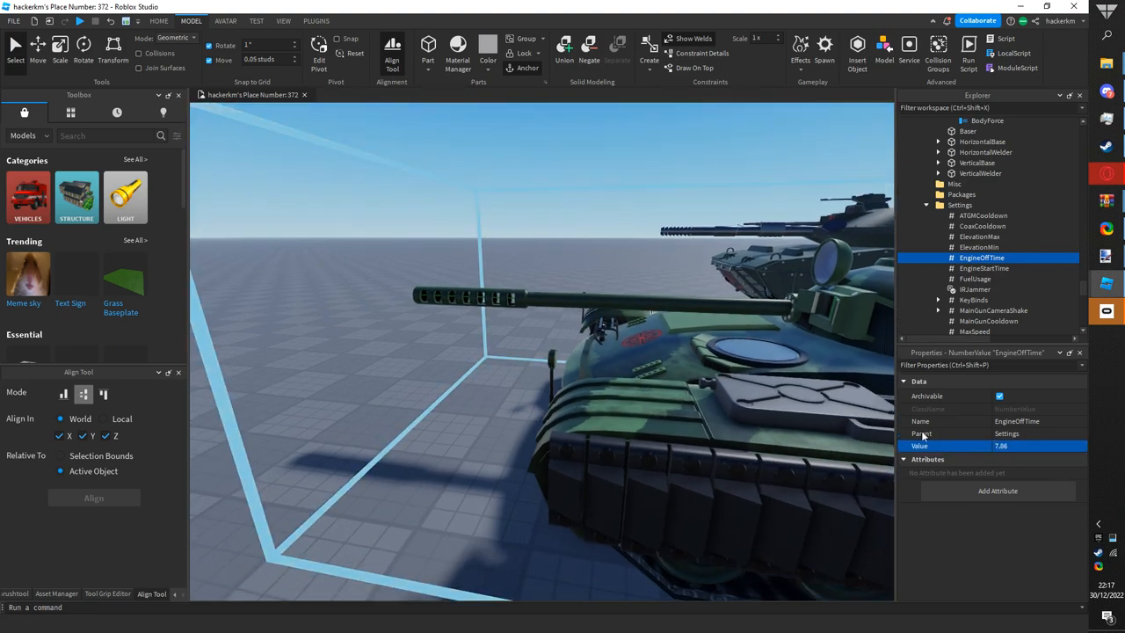
left_click(984, 269)
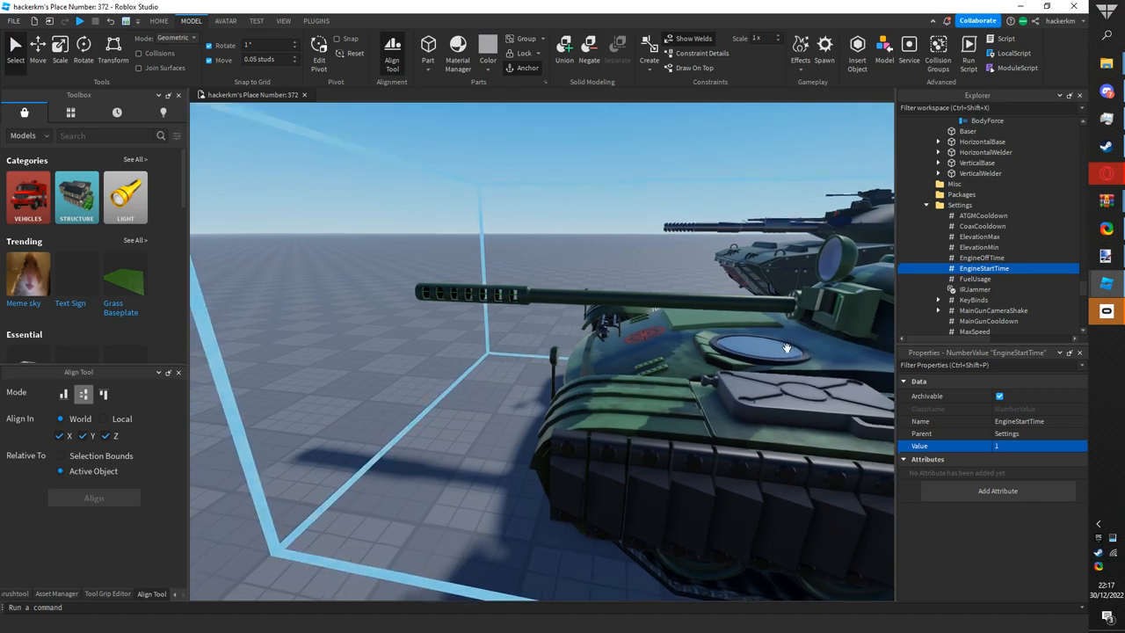
left_click(975, 279)
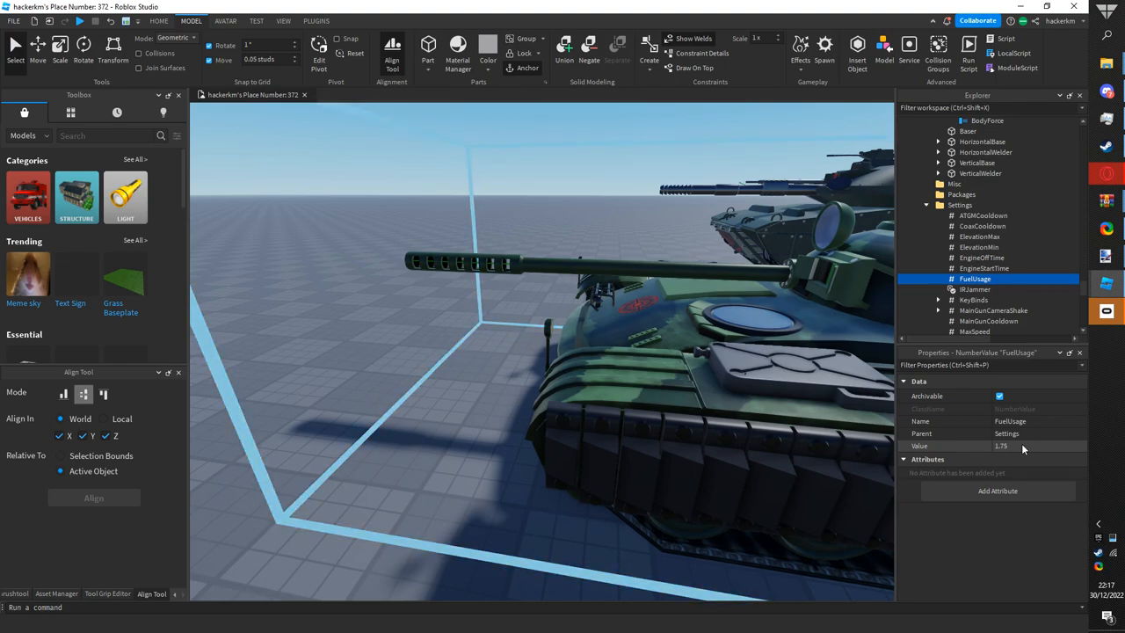
left_click(974, 289)
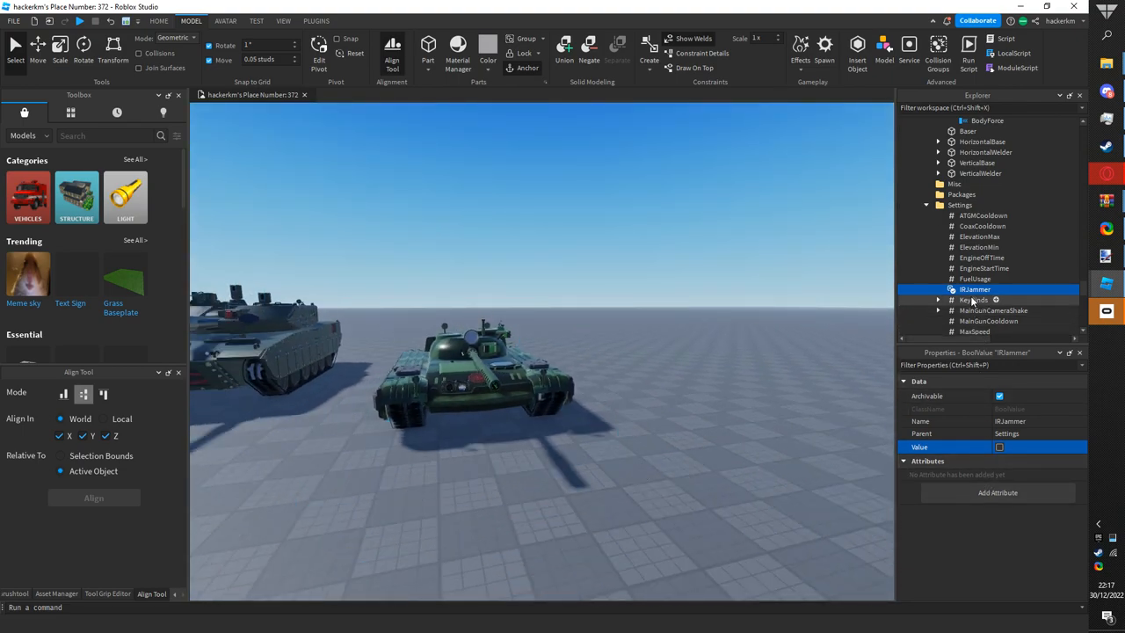
left_click(994, 310)
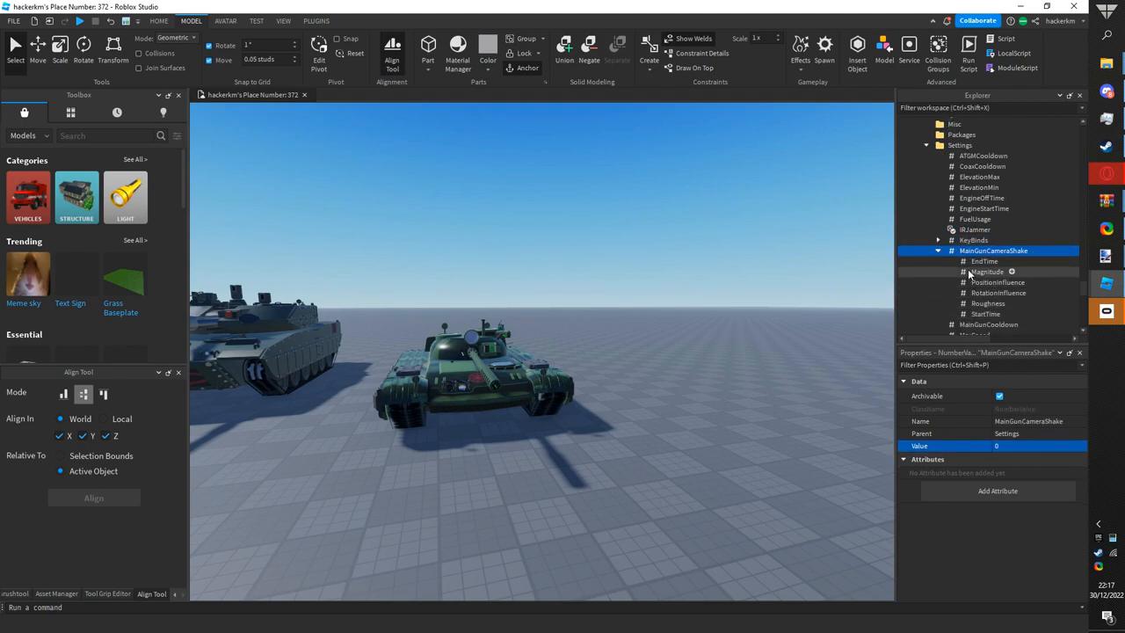
left_click(998, 292)
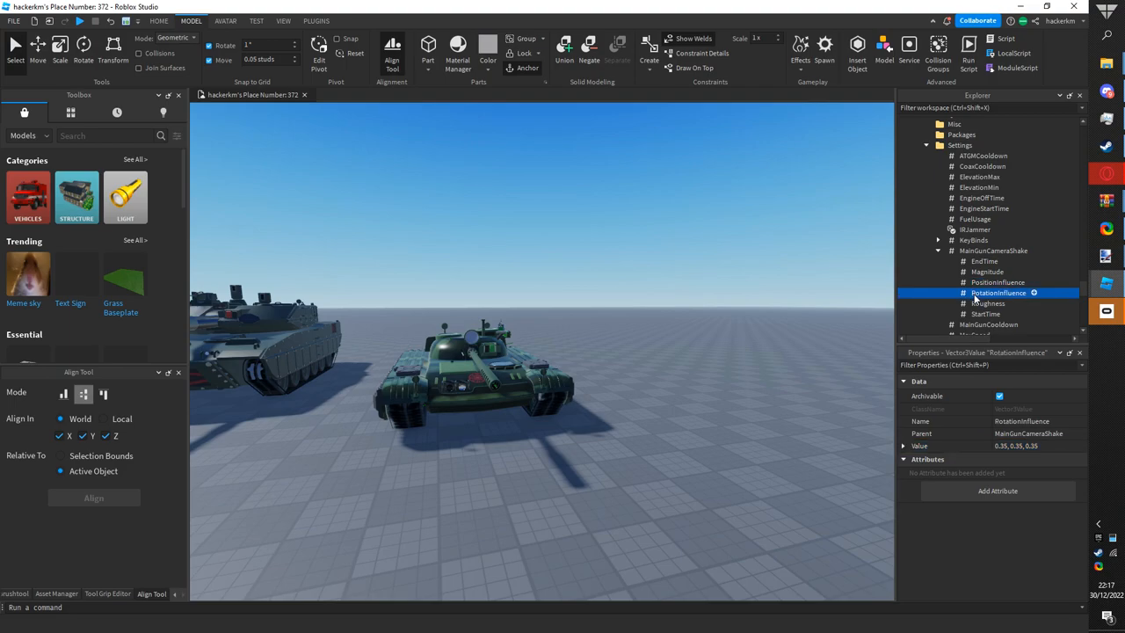
left_click(993, 250)
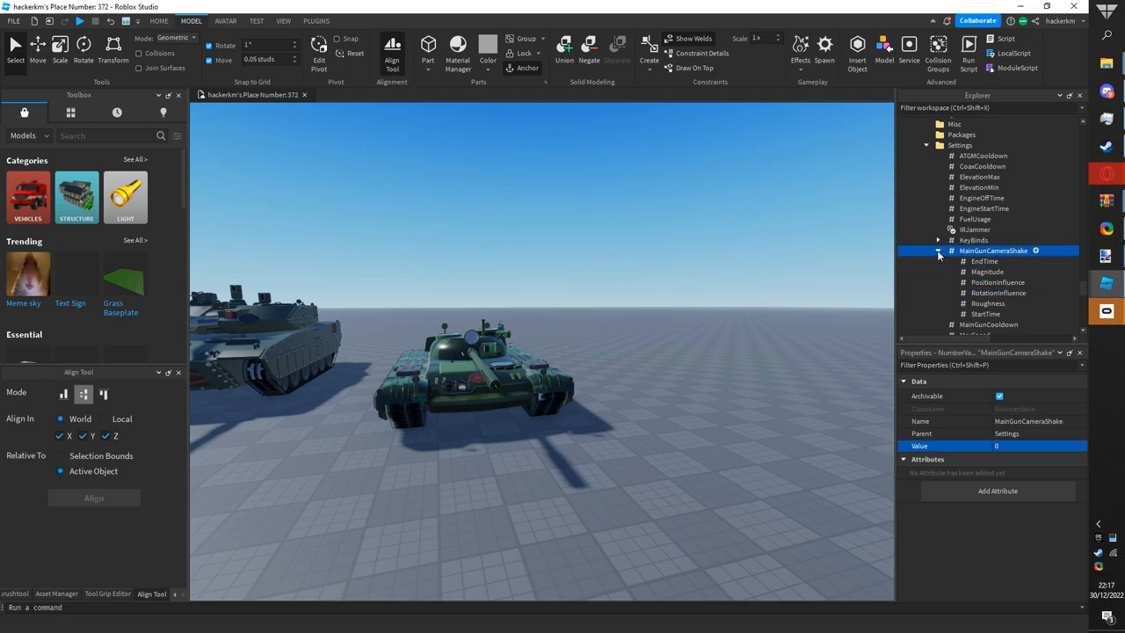
left_click(985, 261)
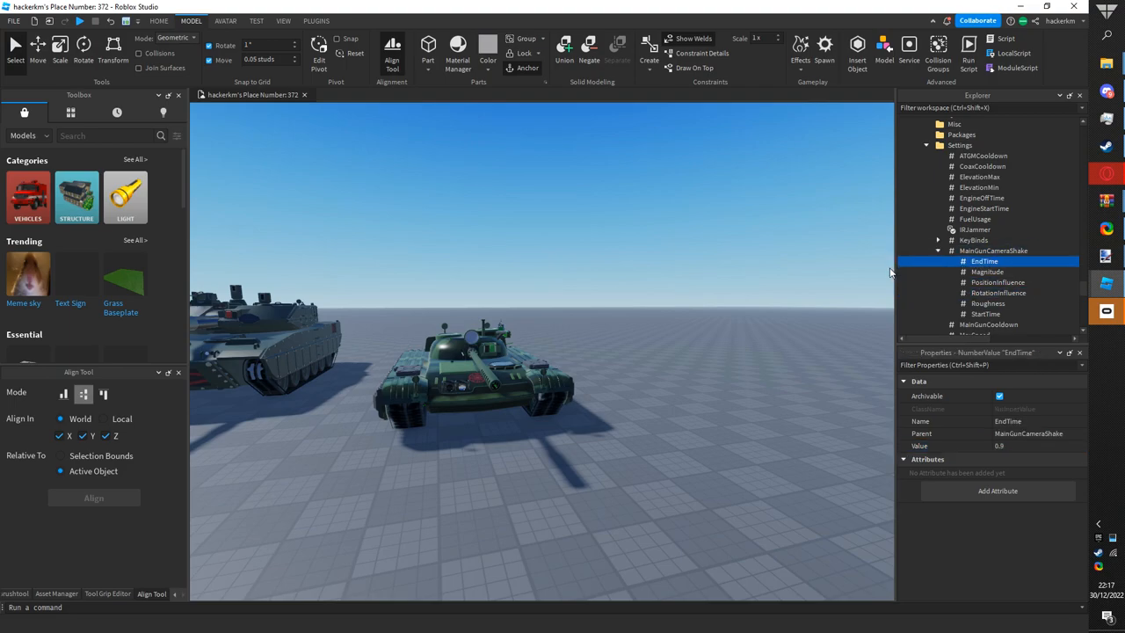
left_click(988, 261)
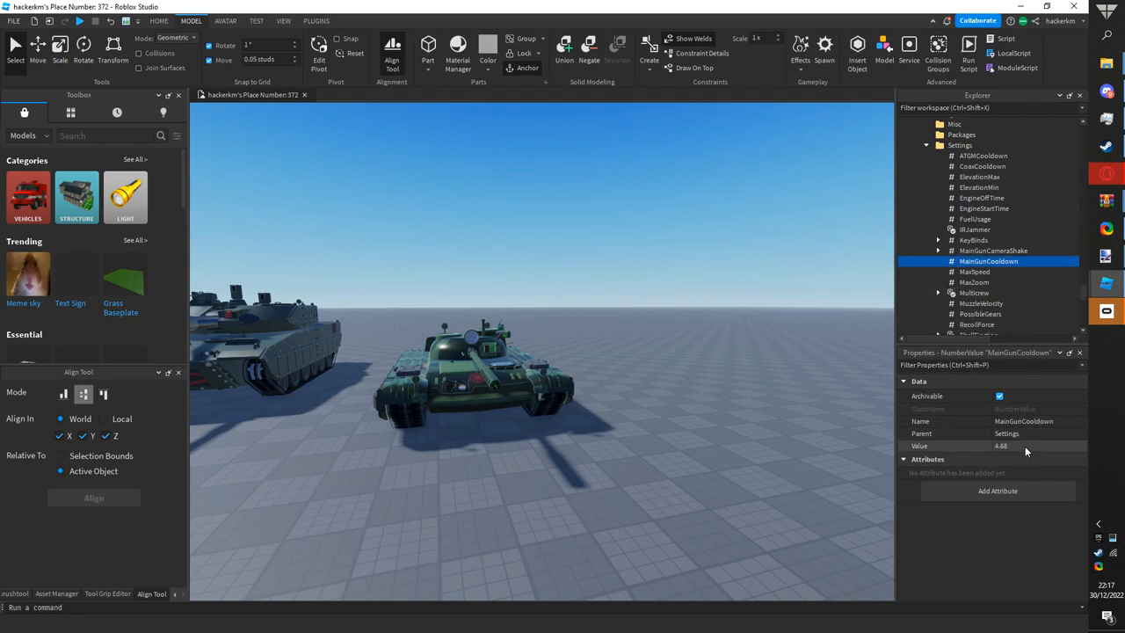
- Set MaxSpeed to 30 and MaxZoom to 6
left_click(1037, 445)
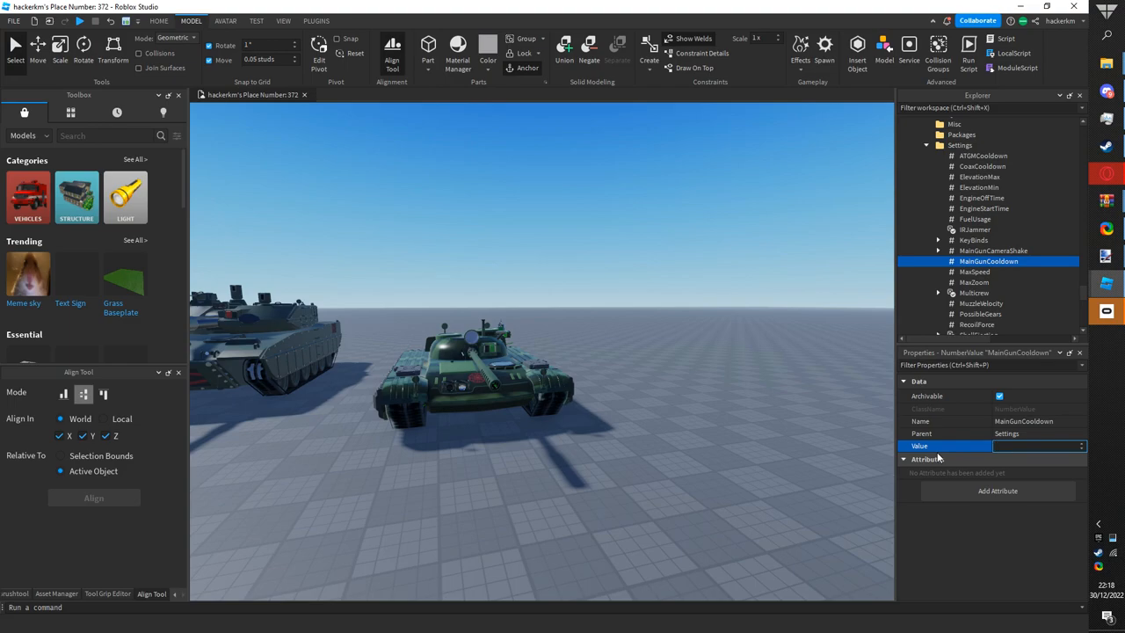
left_click(974, 272)
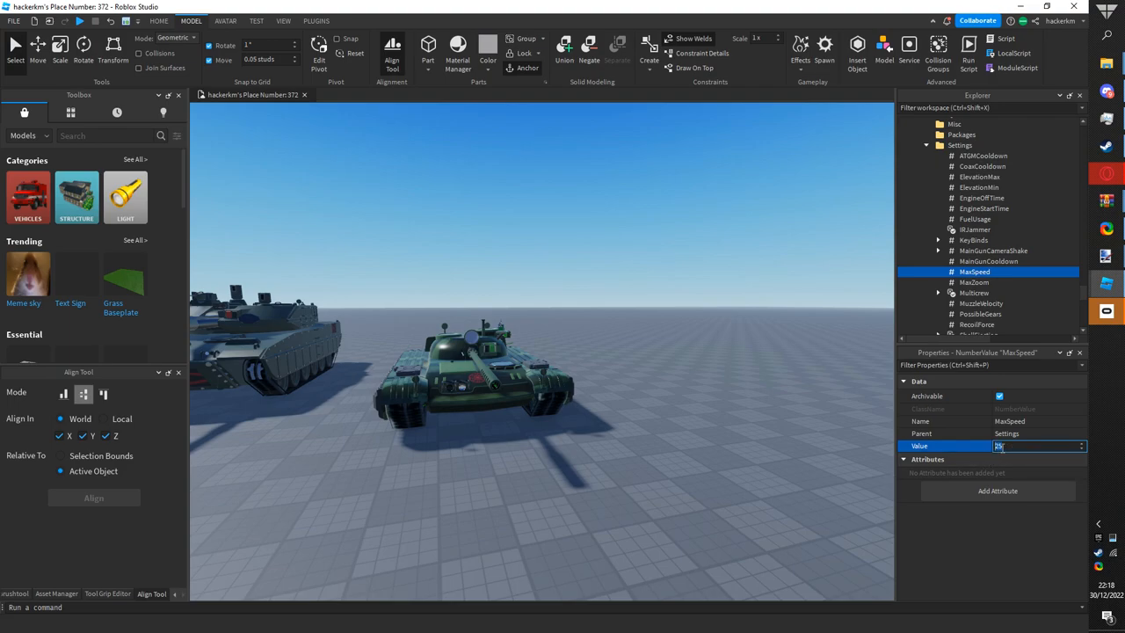
type("30")
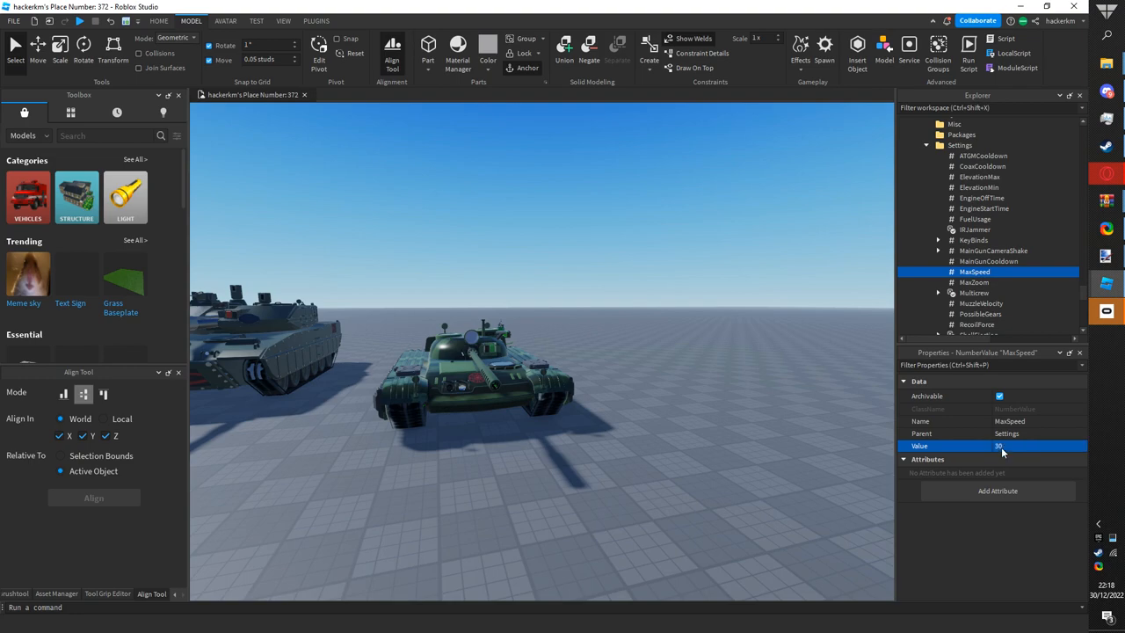
left_click(974, 282)
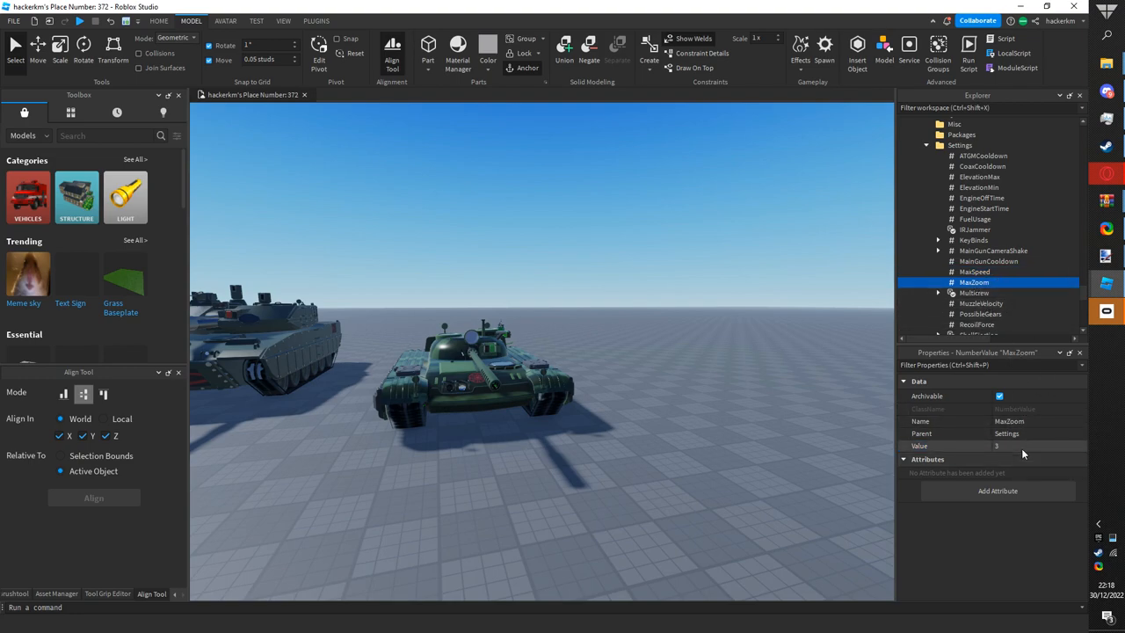
left_click(1037, 446)
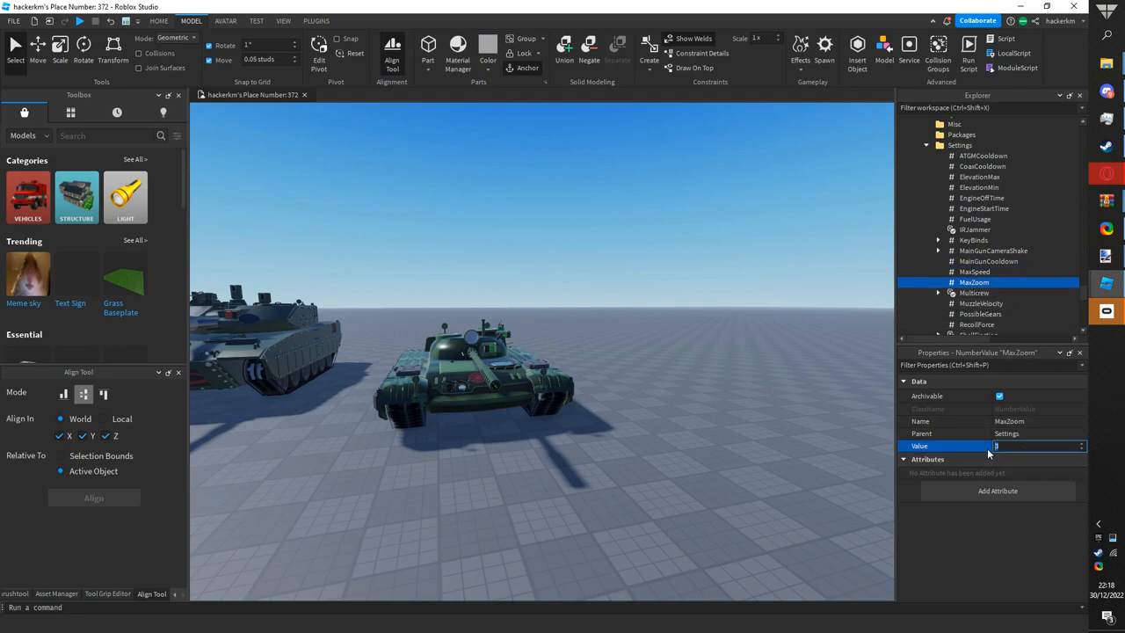
type("3")
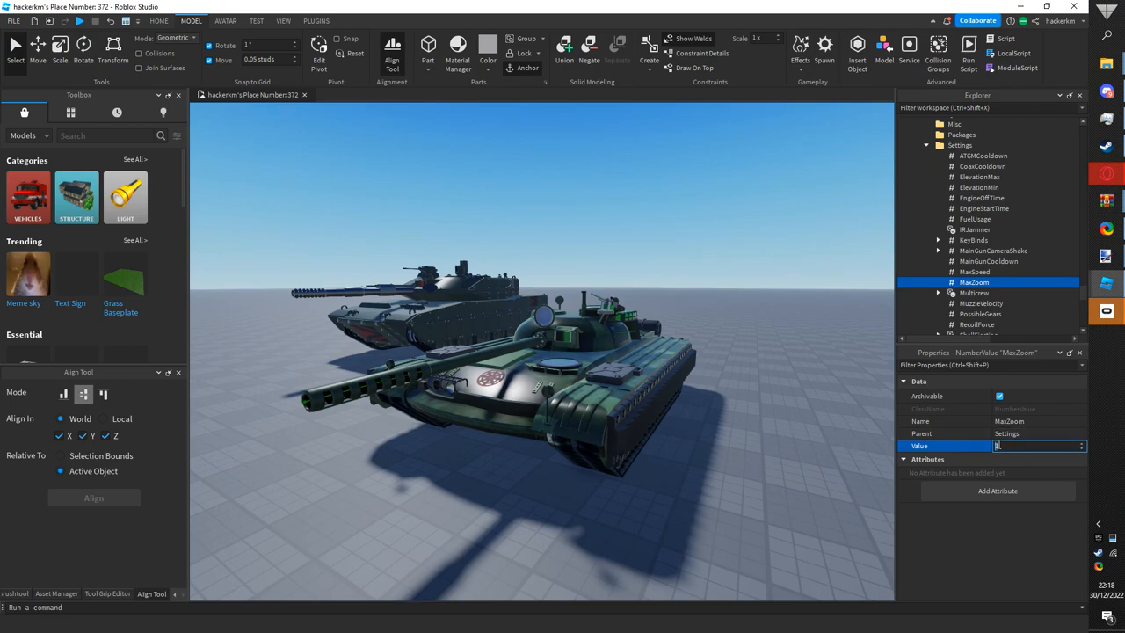
type("6")
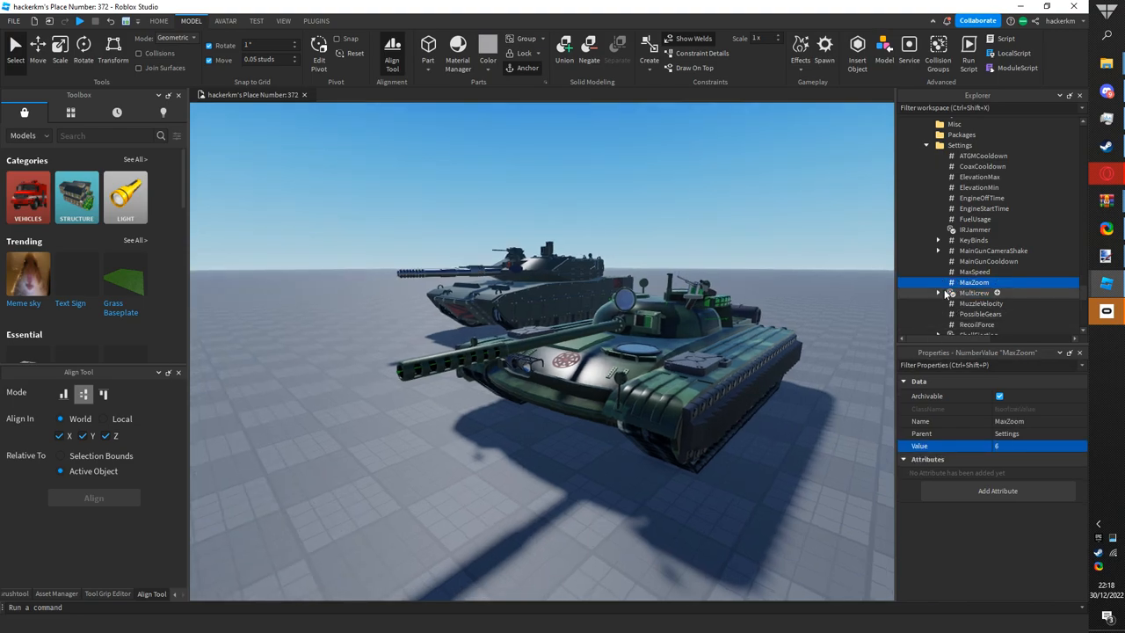
- Review Multicrew, MuzzleVelocity (1250), PossibleGears (6) and briefly expand Keybinds
left_click(939, 292)
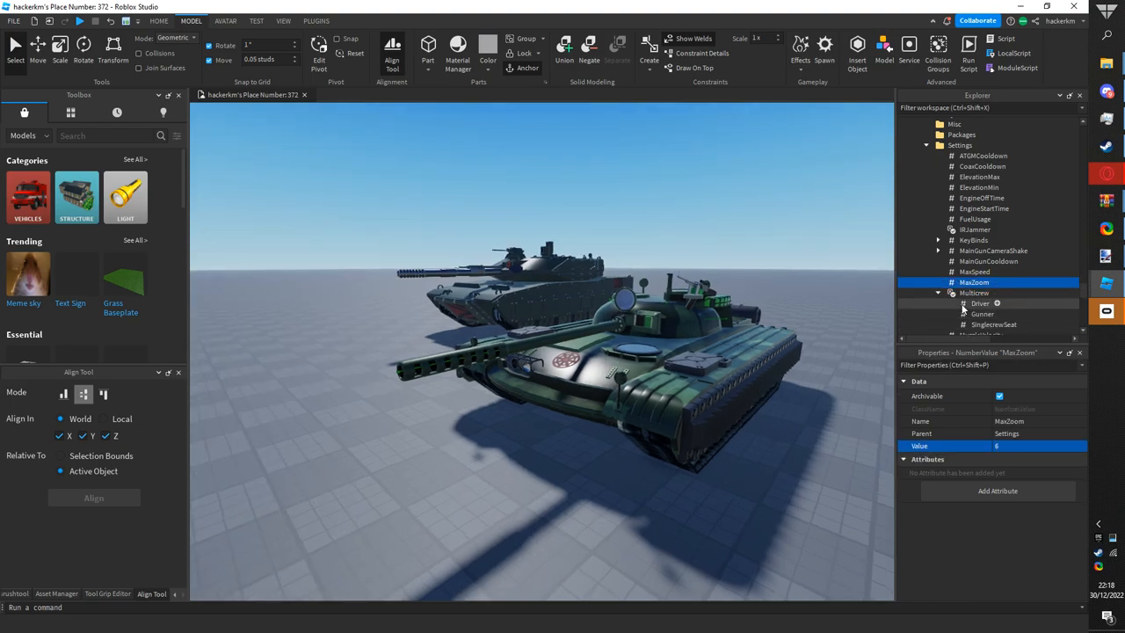
left_click(974, 292)
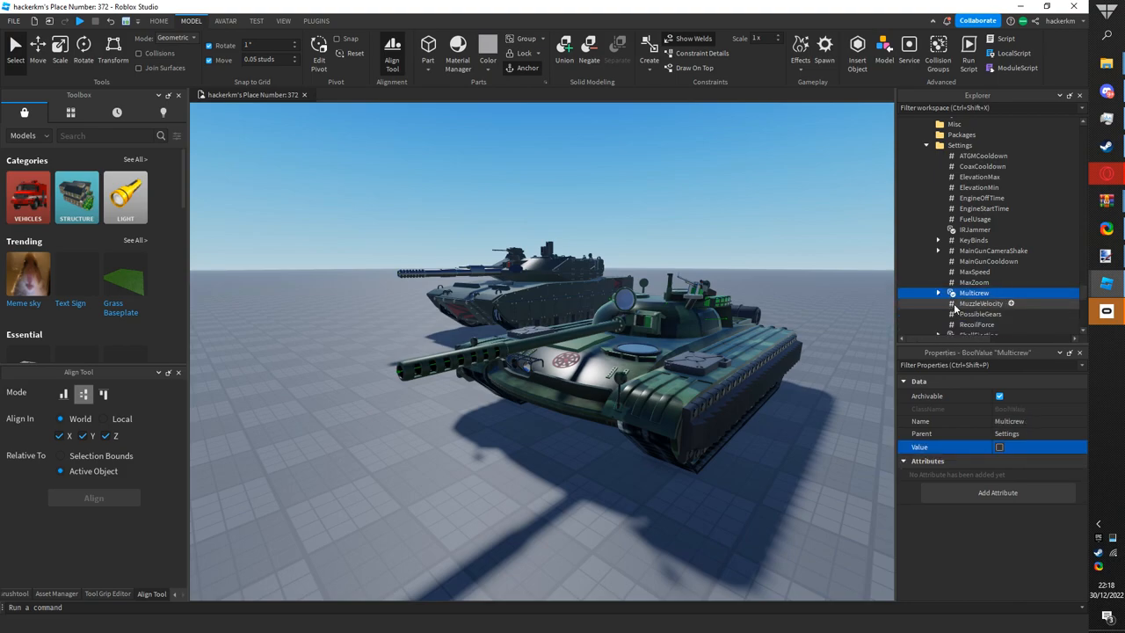
left_click(981, 303)
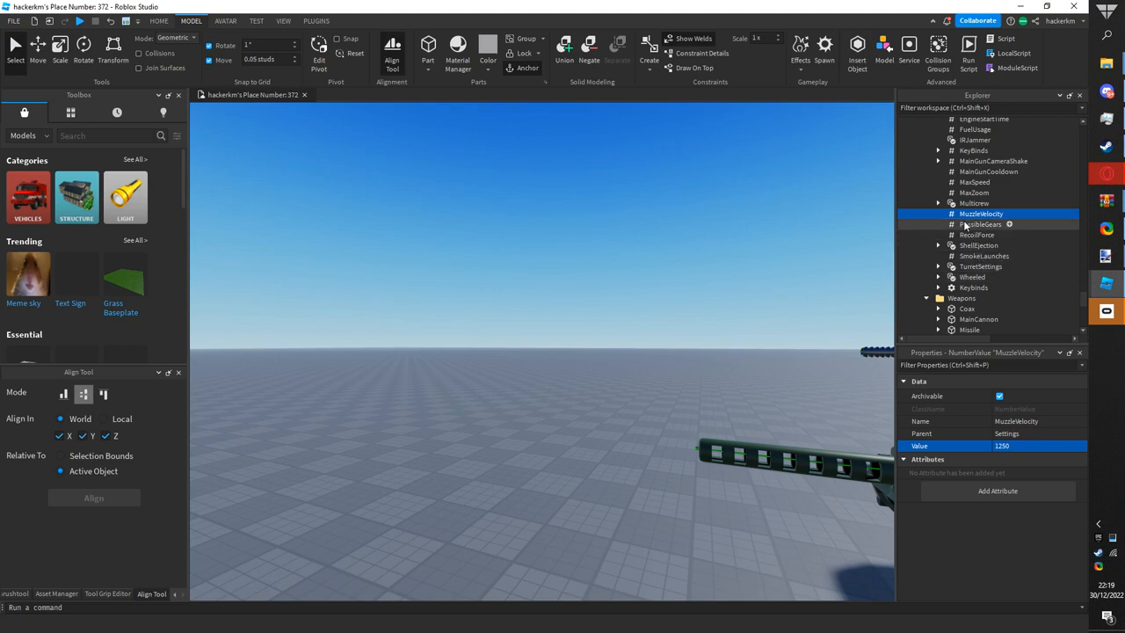
left_click(981, 224)
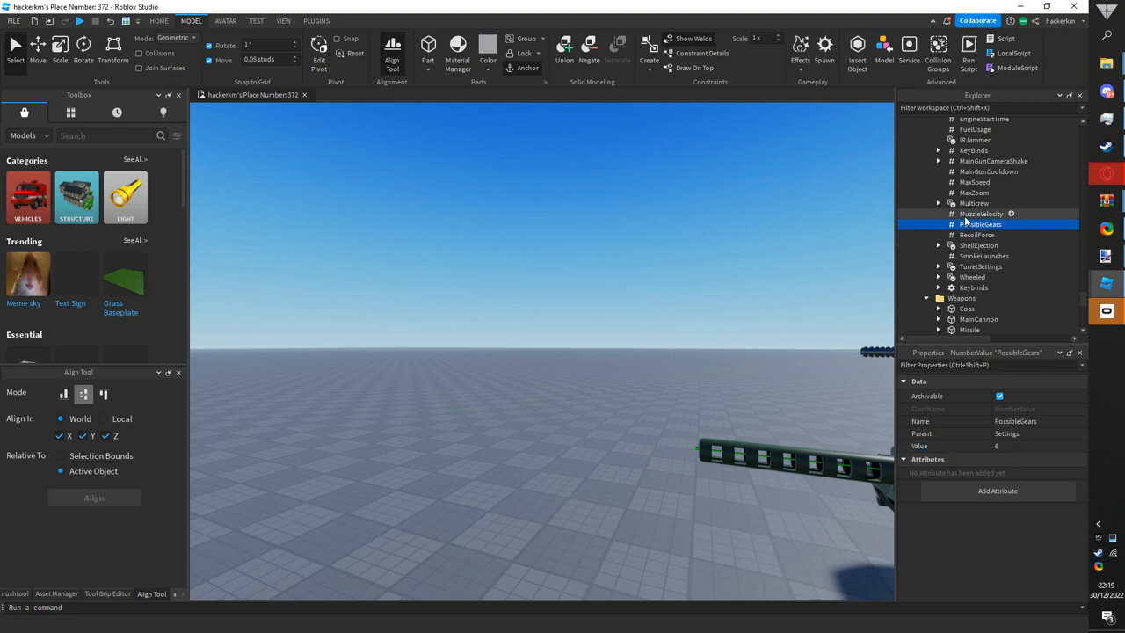
left_click(980, 224)
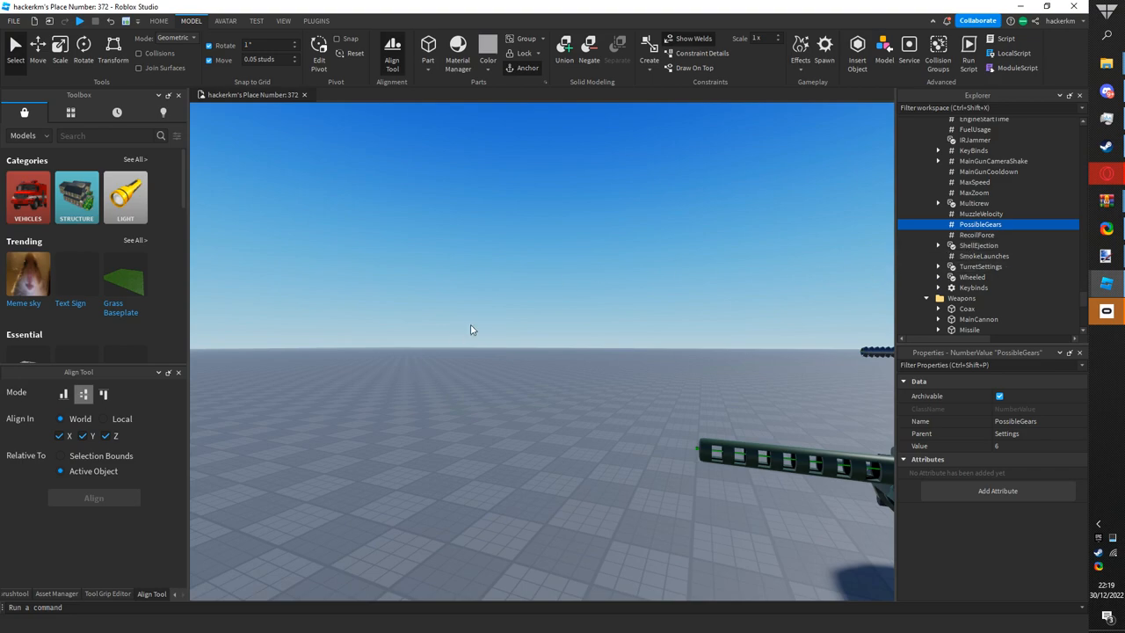
mouse_move(795, 251)
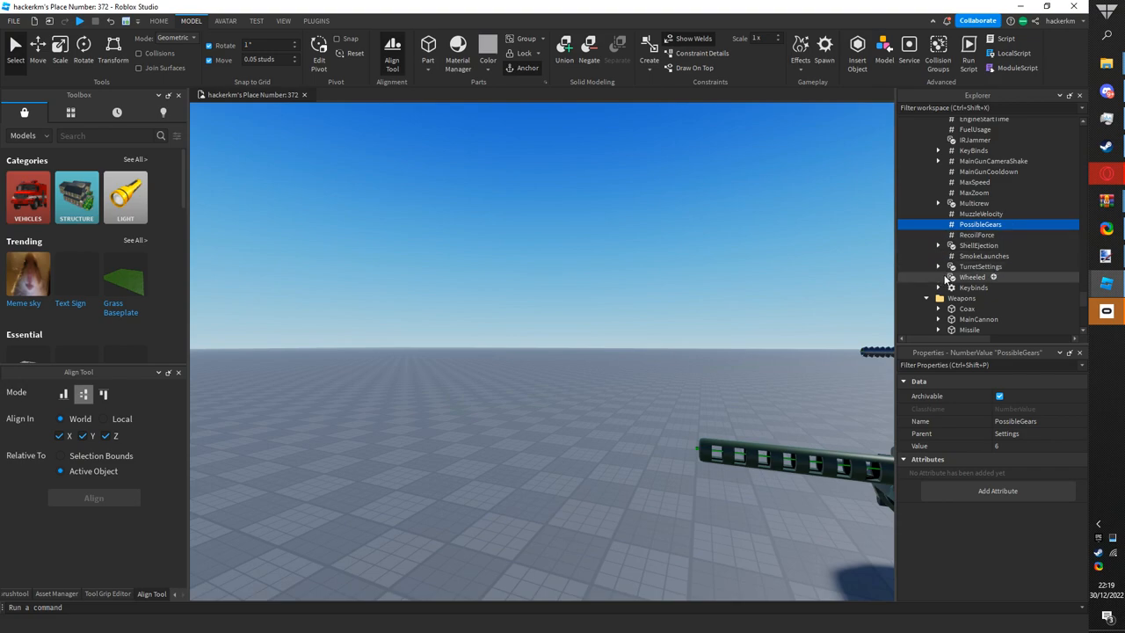
left_click(938, 287)
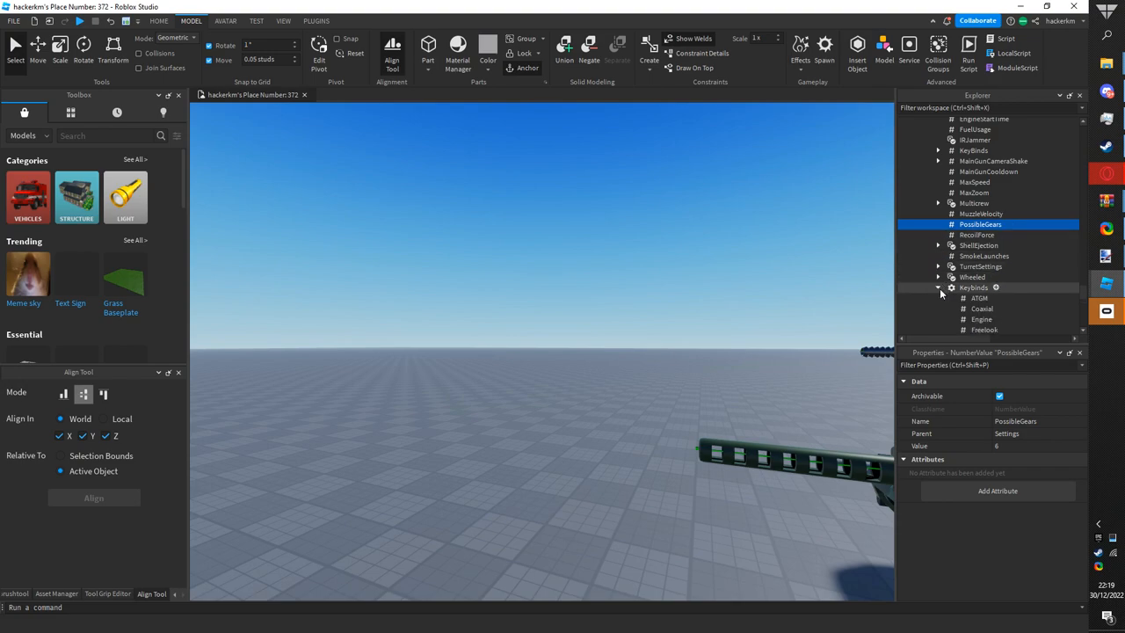
left_click(938, 287)
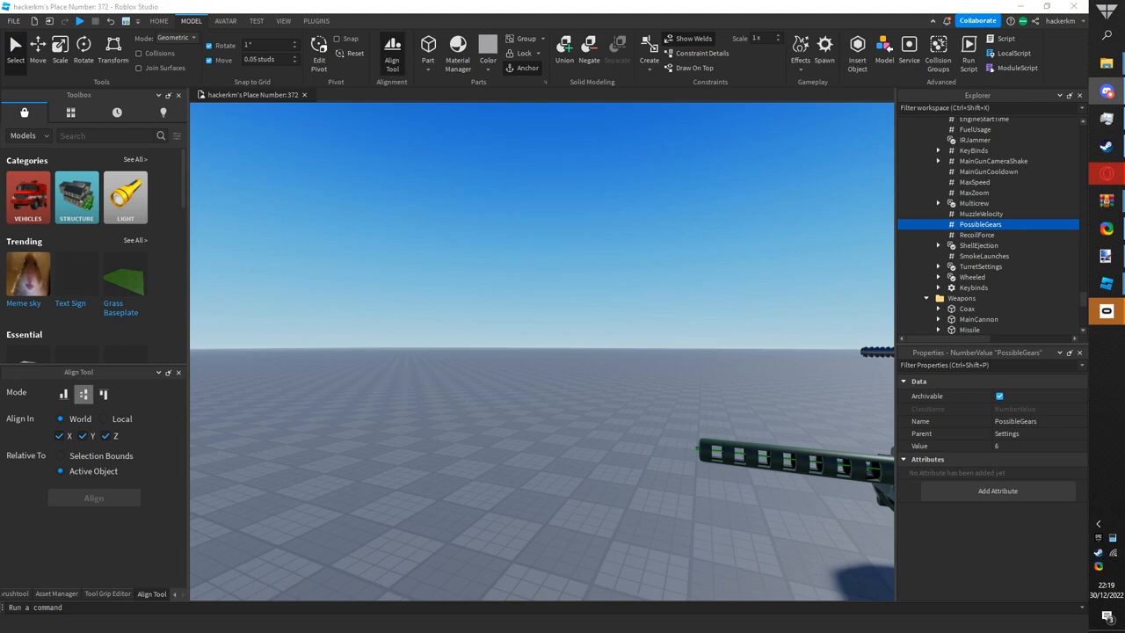
mouse_move(277, 366)
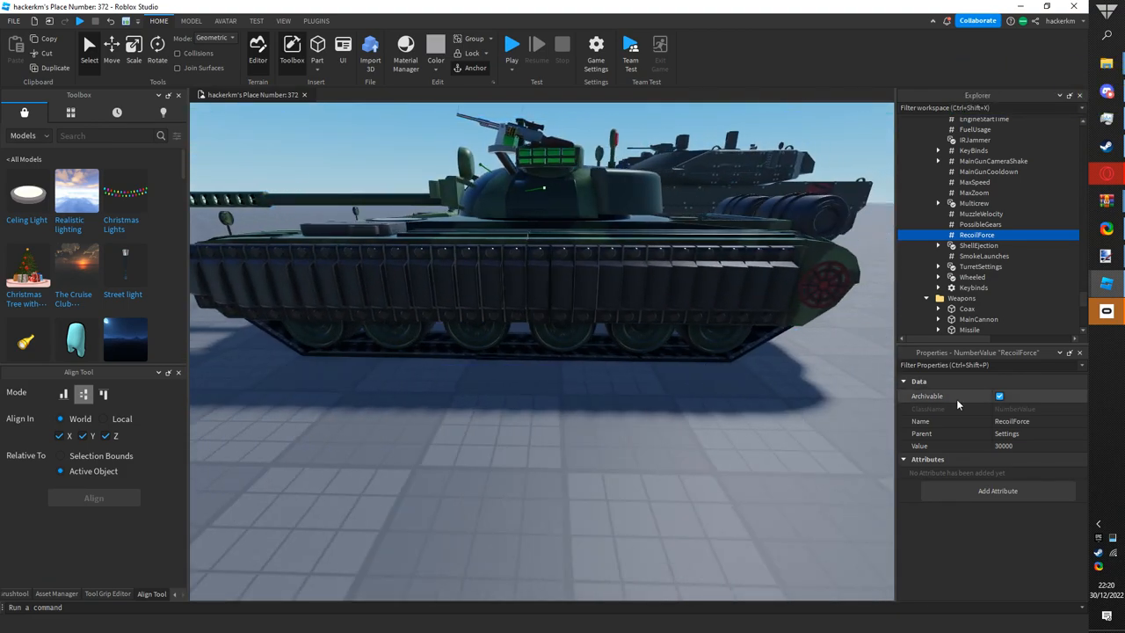
- Set RecoilForce to 50000 and review ShellEjection's EjectedShellSize and EjectionAttachment
left_click(1011, 446)
type("50000")
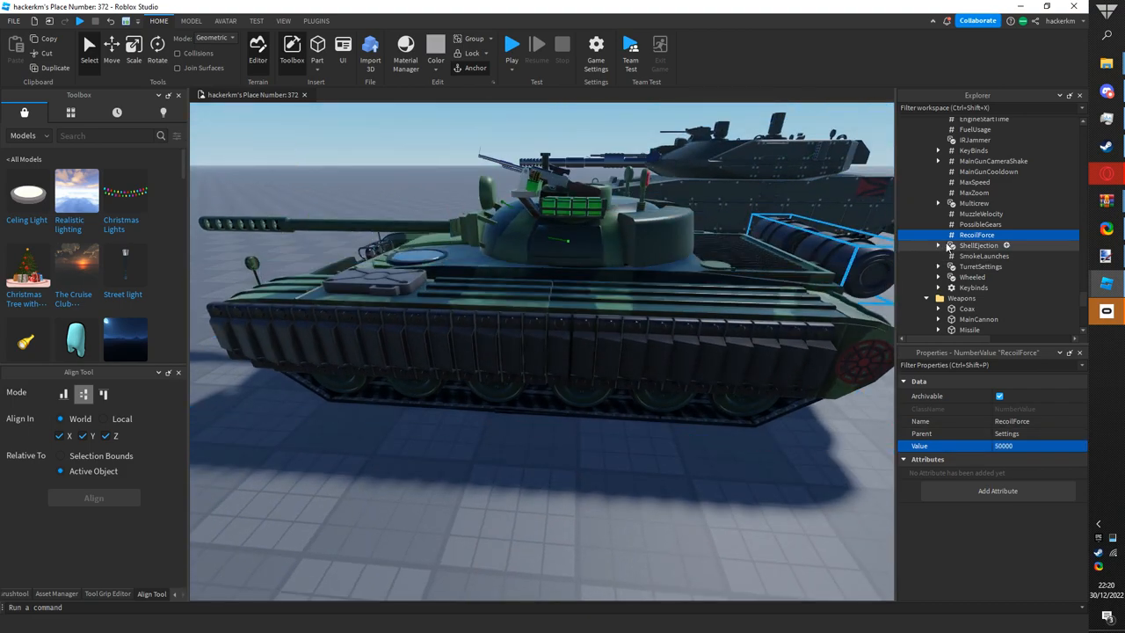
left_click(978, 245)
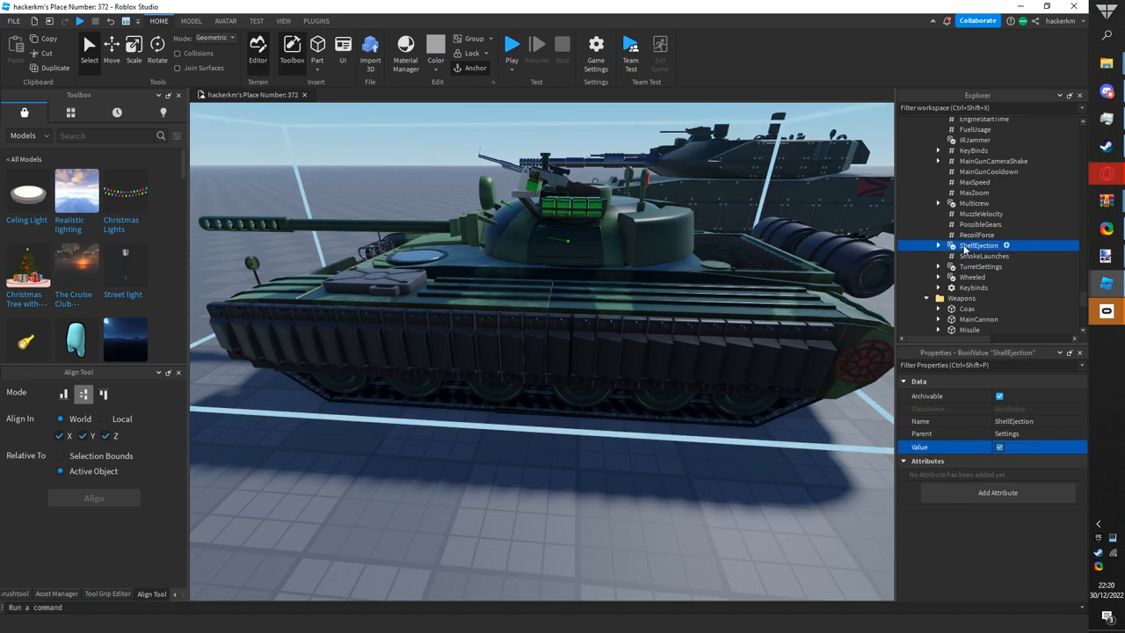
left_click(938, 246)
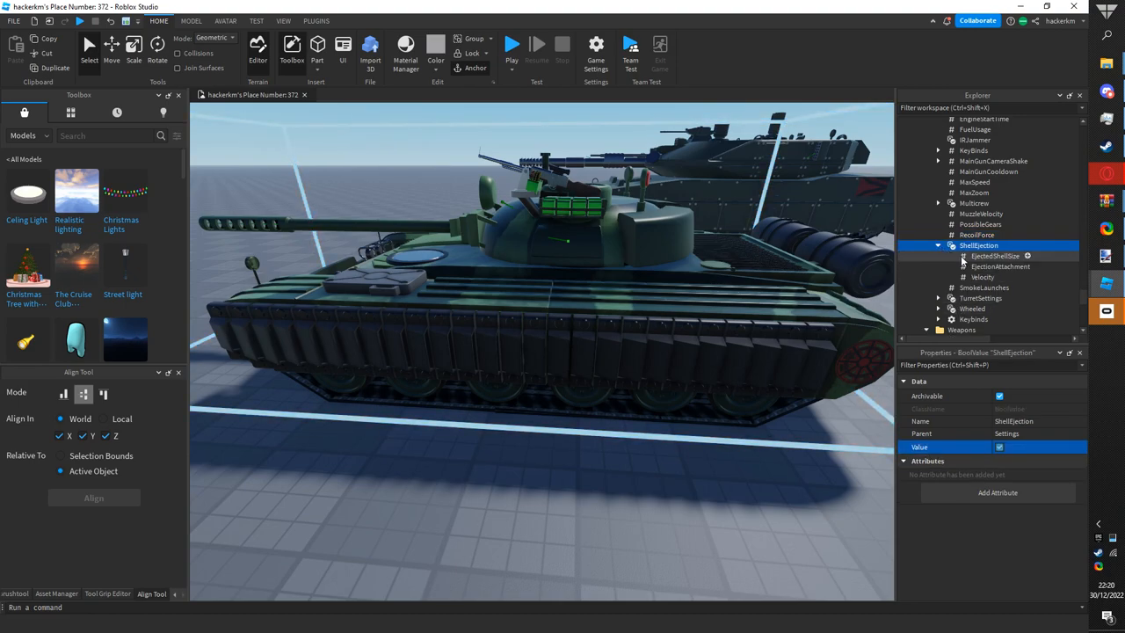
left_click(994, 256)
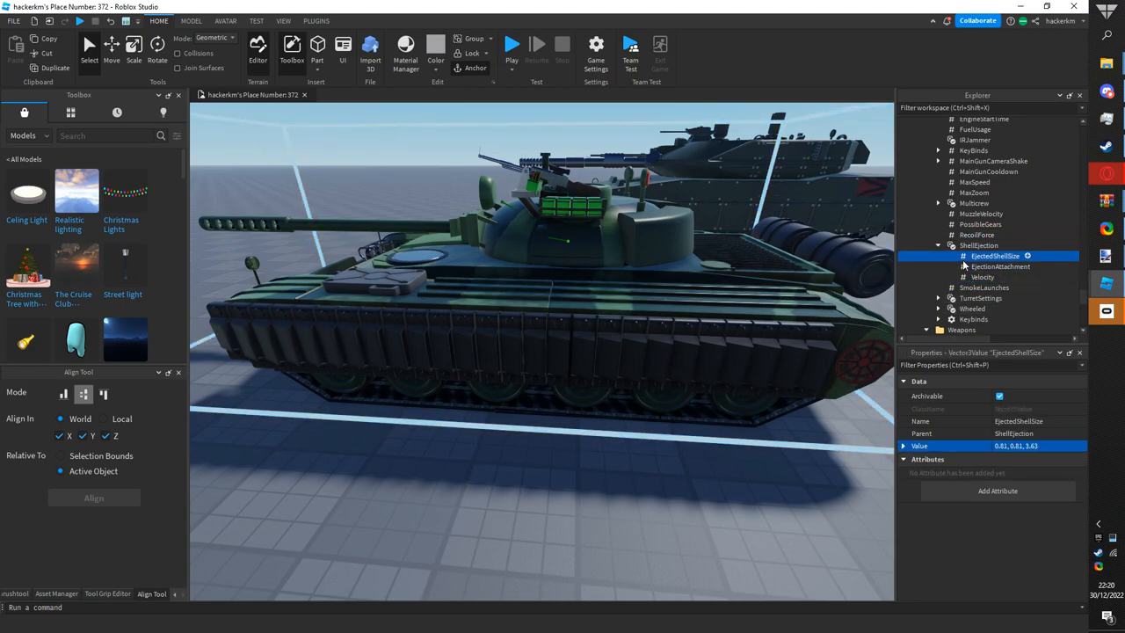
left_click(1001, 266)
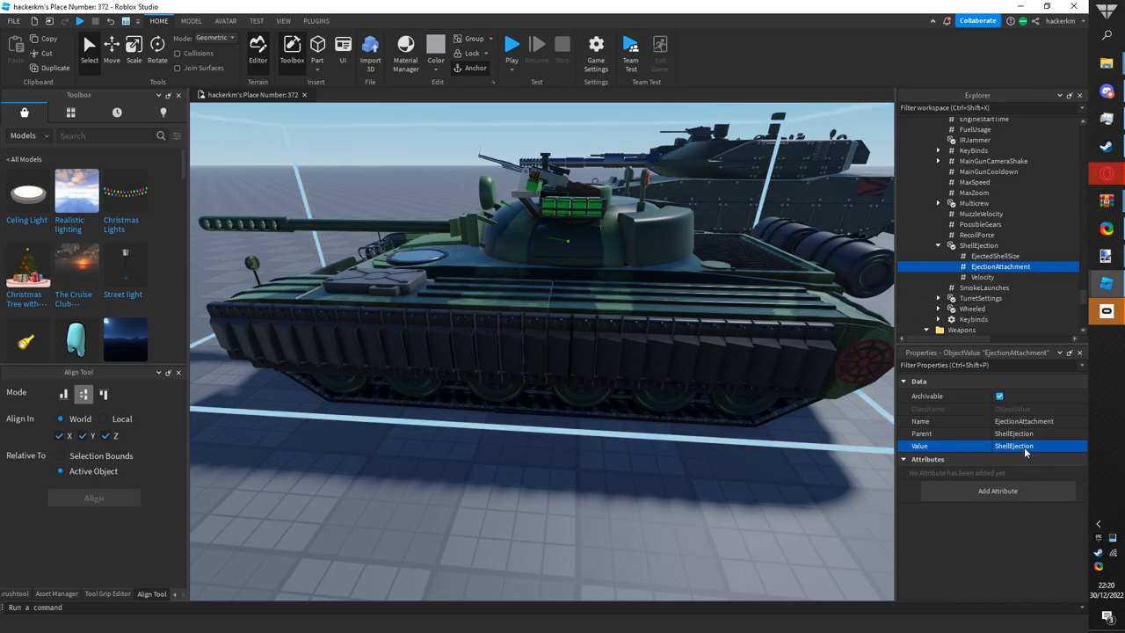
left_click(979, 245)
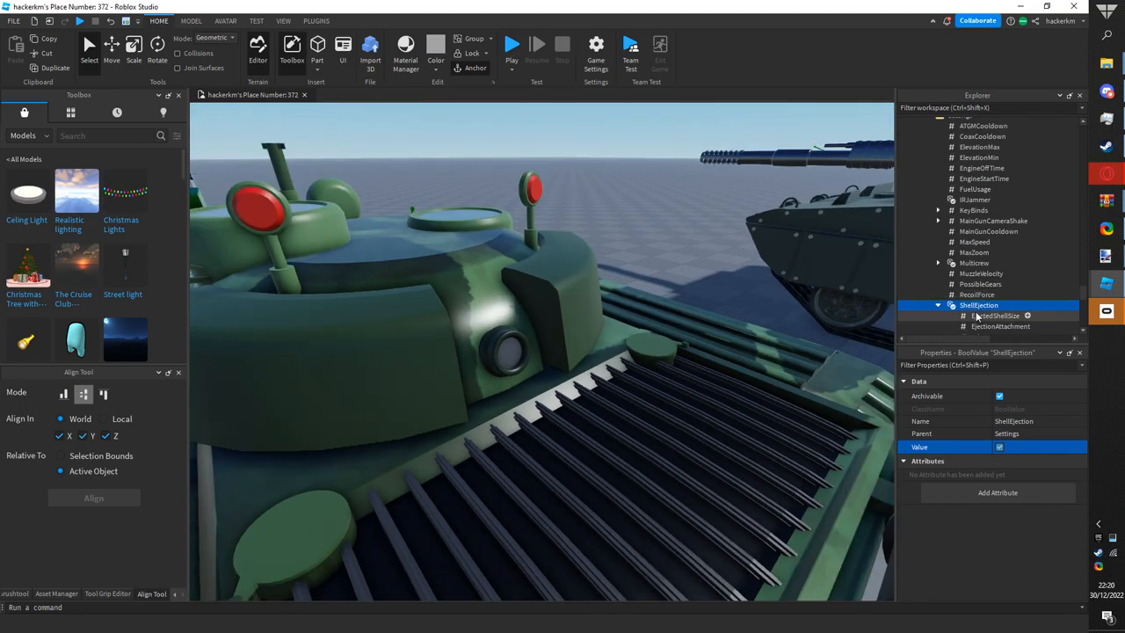
left_click(998, 316)
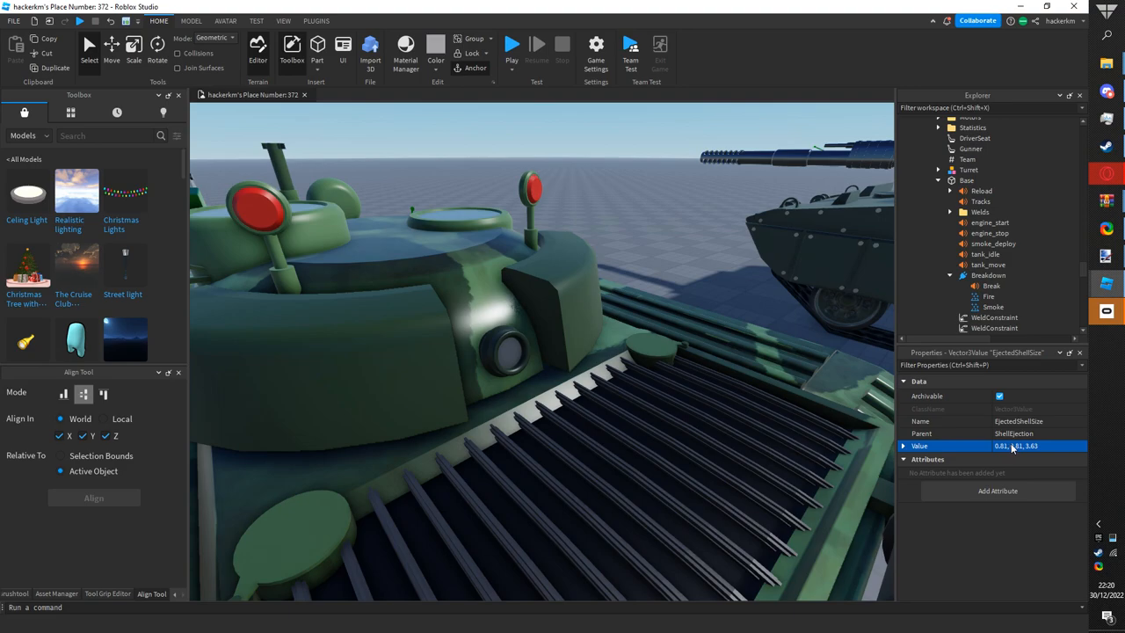
left_click(950, 212)
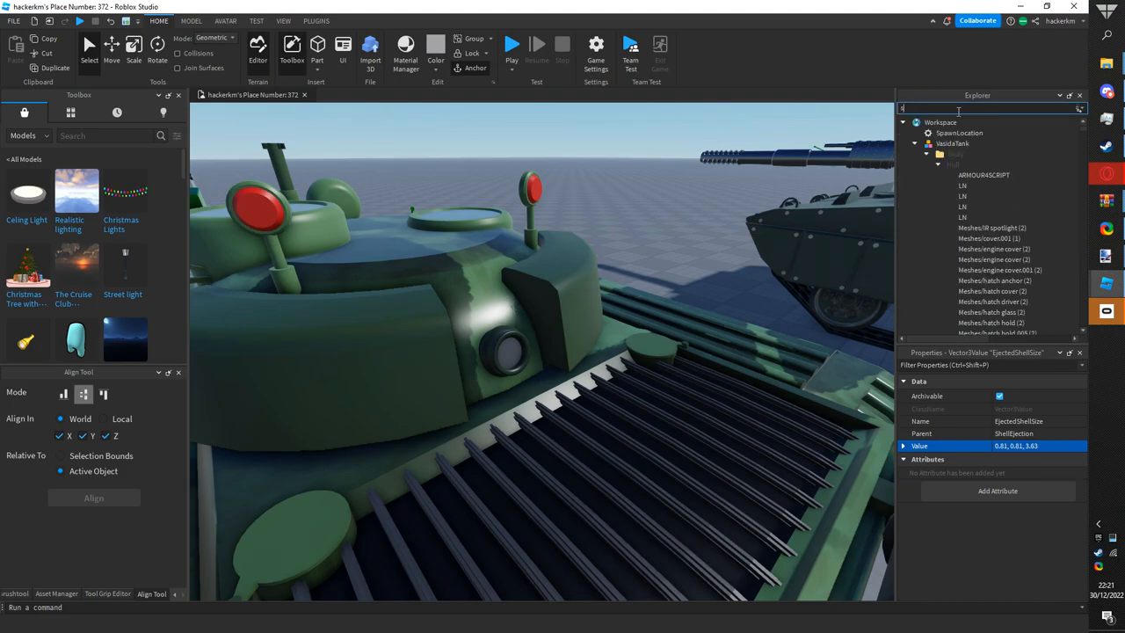
- Filter Explorer for 'shellejec' to inspect the welder's ShellEjection, then revisit unticked IRJammer
type("shellejec")
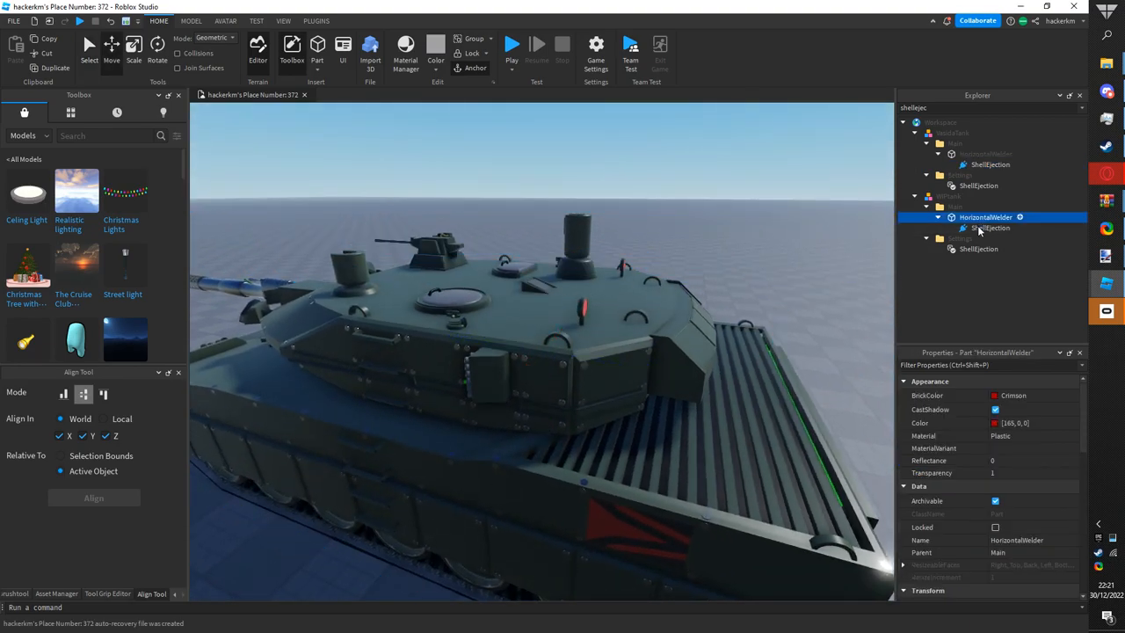
left_click(991, 228)
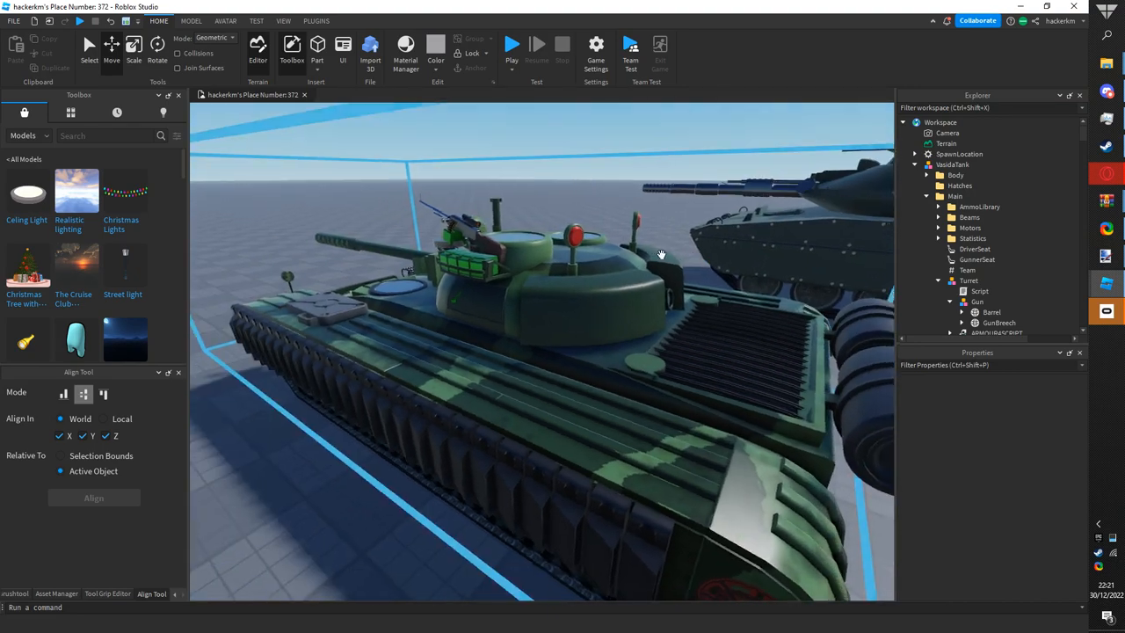
left_click(950, 180)
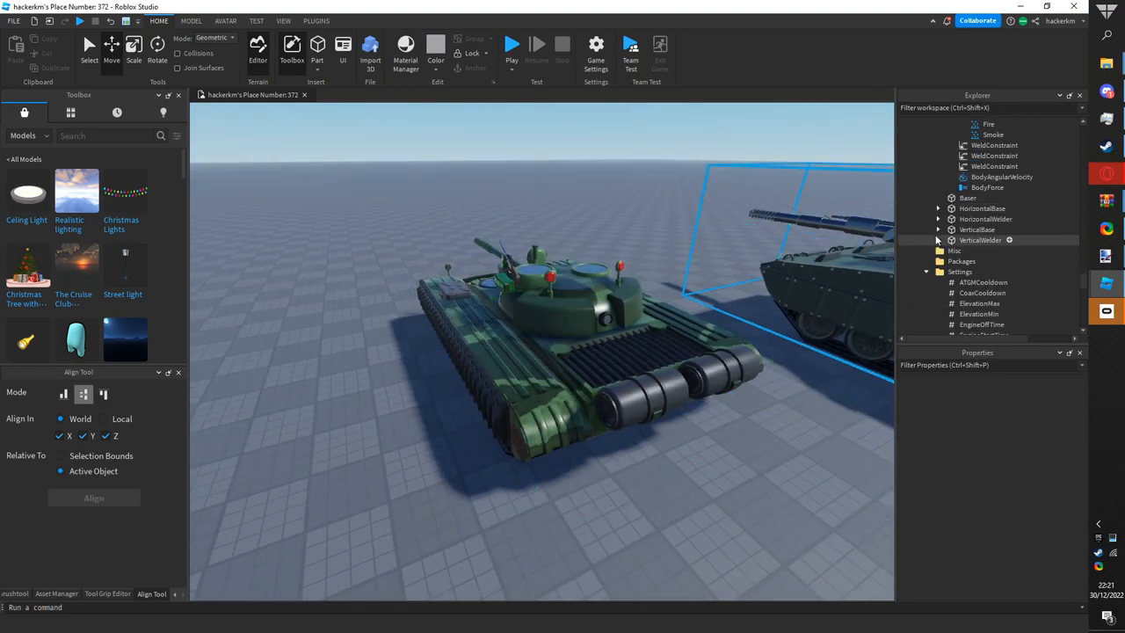
scroll("down", 3)
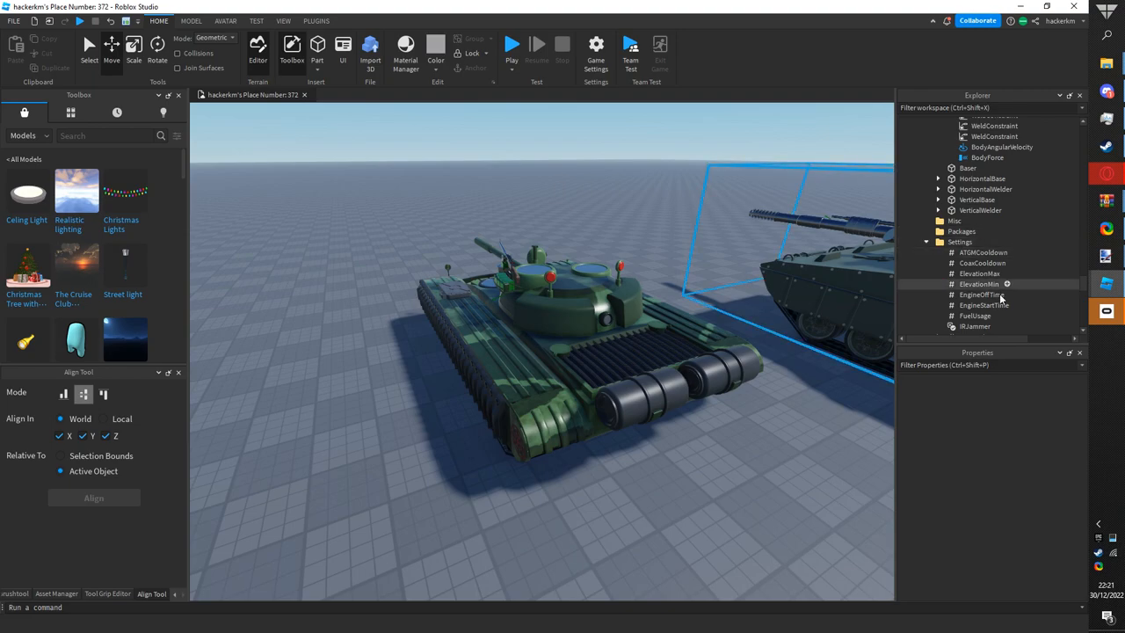
left_click(975, 296)
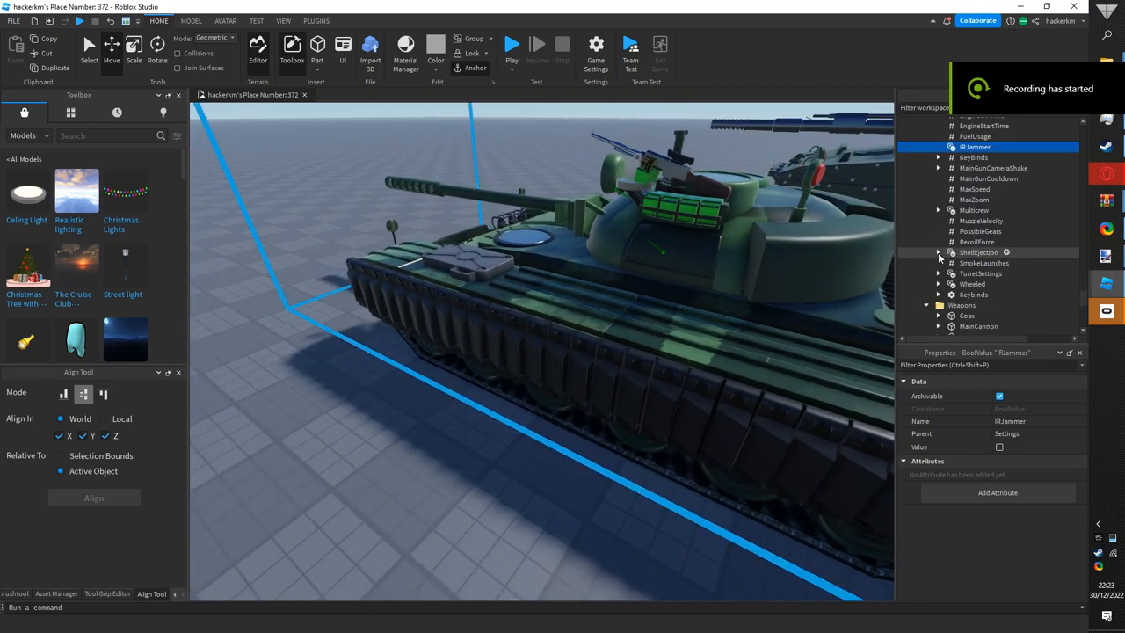
- Review SmokeLaunches (2), TurretSettings' ExplosionForce, WheelTurnRadius (10) and the unticked Wheeled toggle
left_click(985, 263)
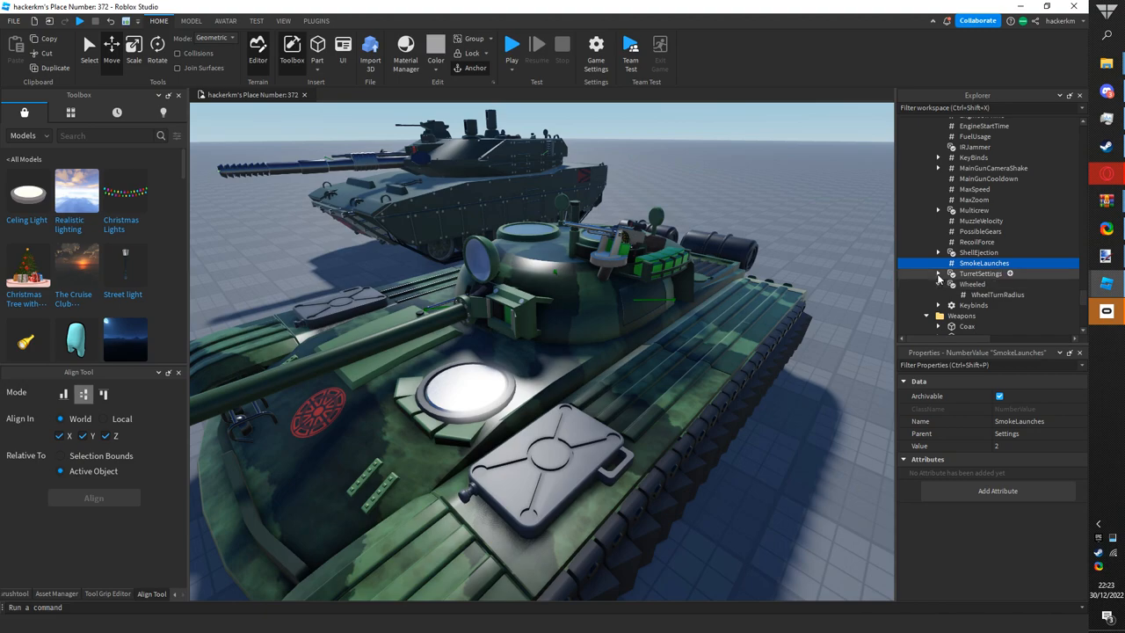
left_click(938, 273)
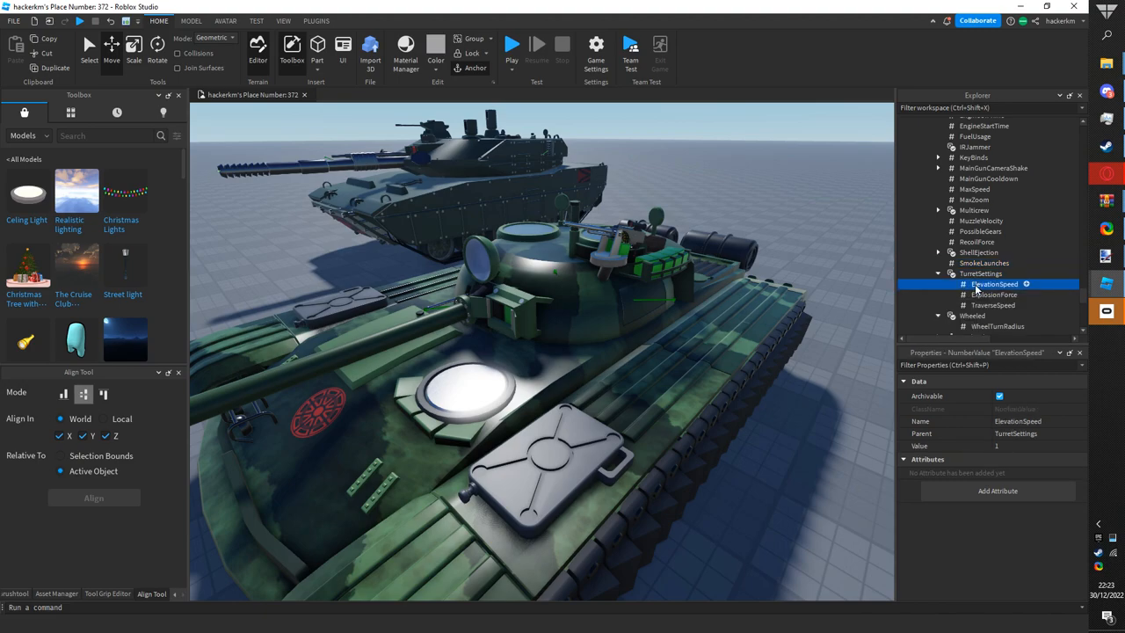
left_click(994, 295)
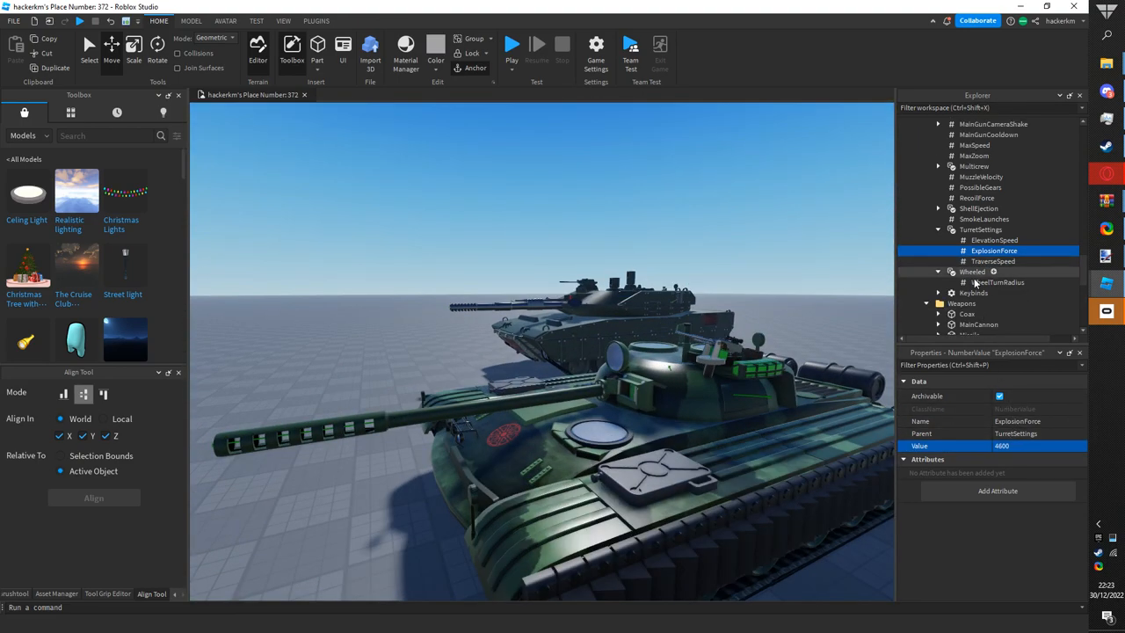
left_click(999, 282)
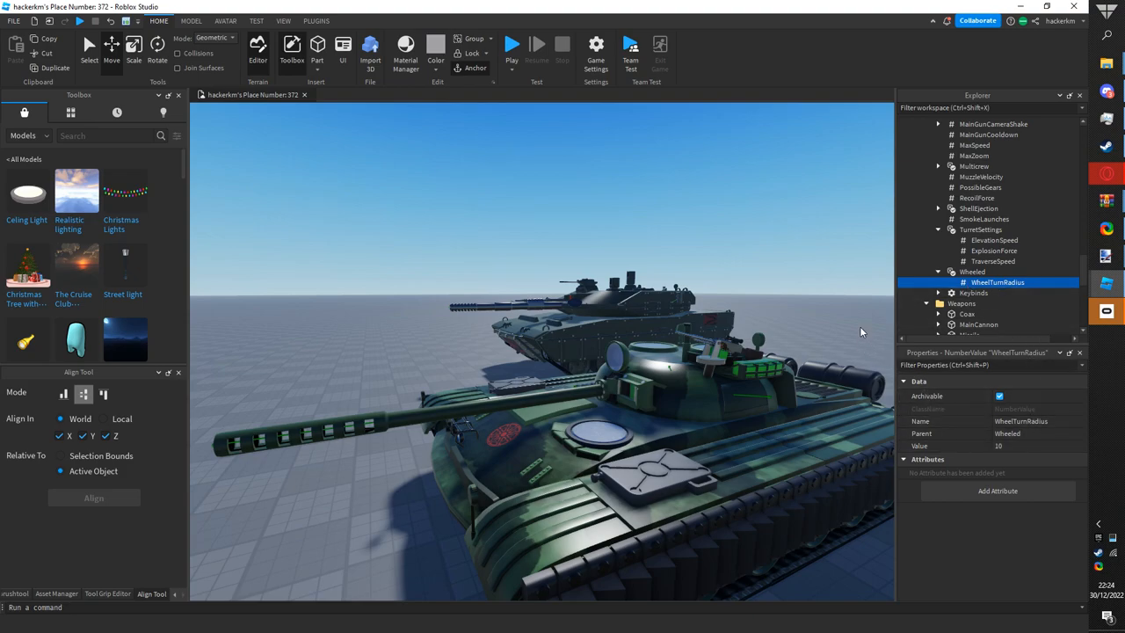
left_click(974, 272)
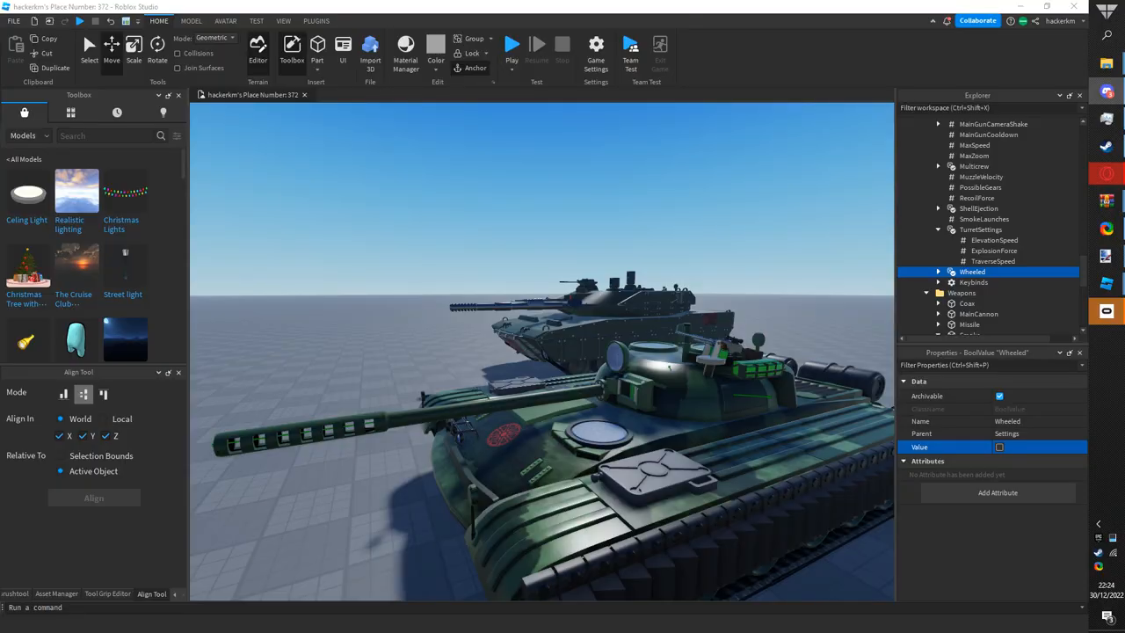
mouse_move(864, 185)
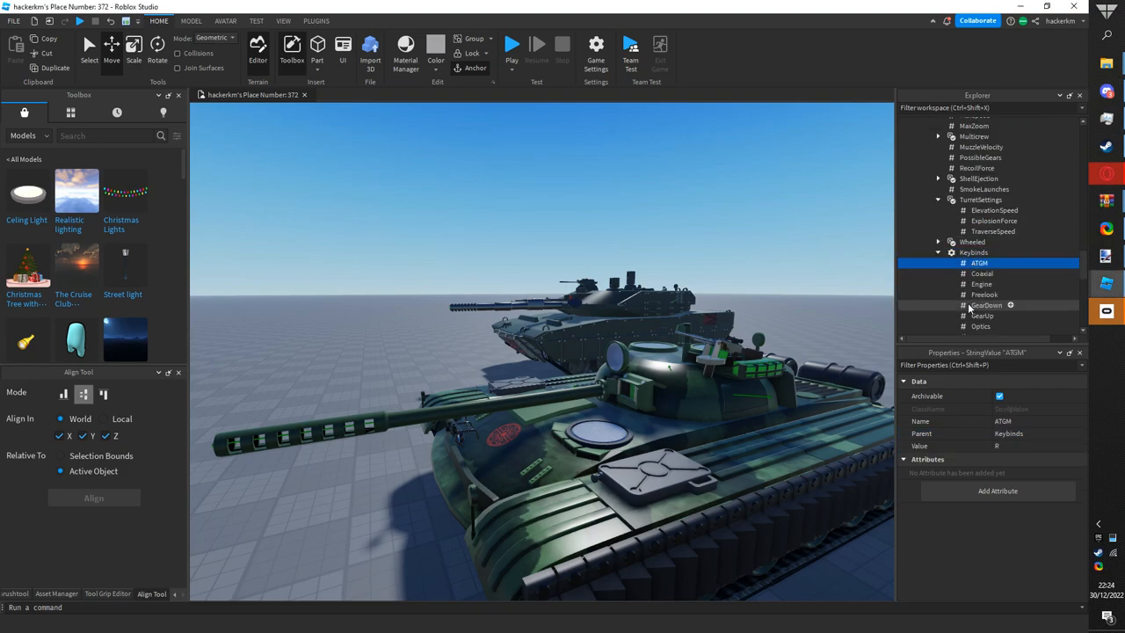
- Check the ATGM keybind (R), then select the Beams folder and the WIPtank model in Explorer
left_click(982, 283)
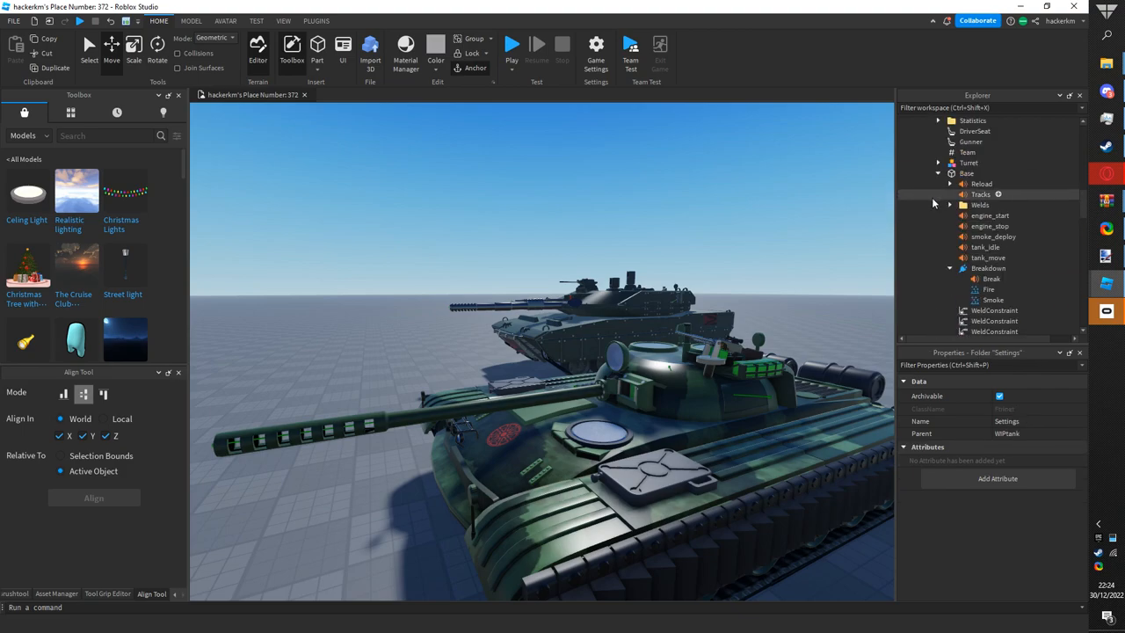
left_click(970, 279)
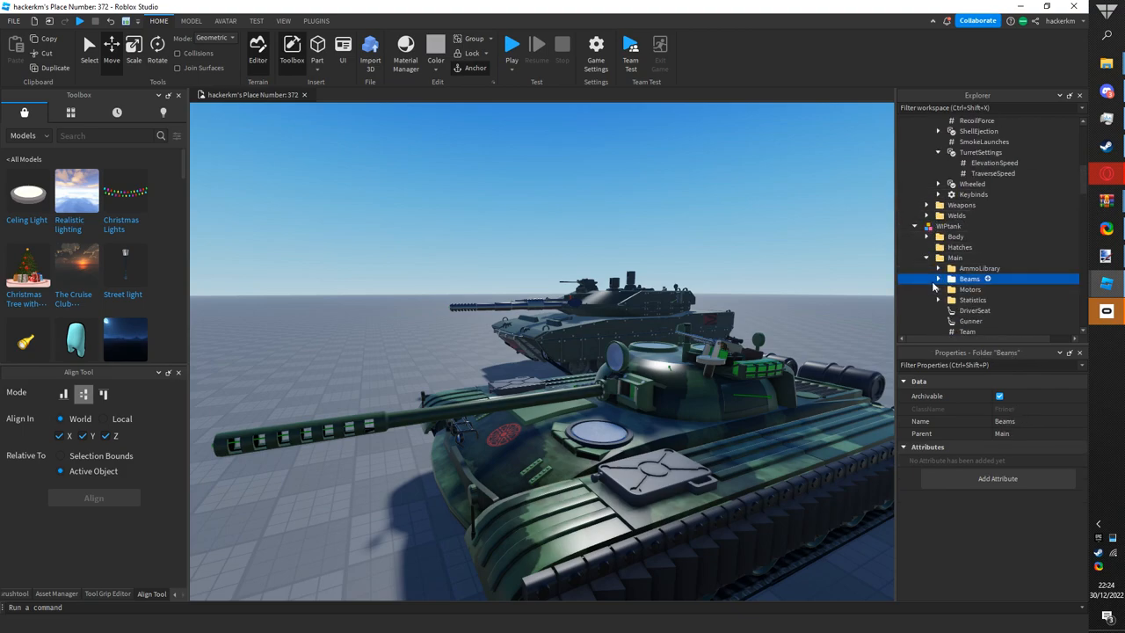
left_click(949, 226)
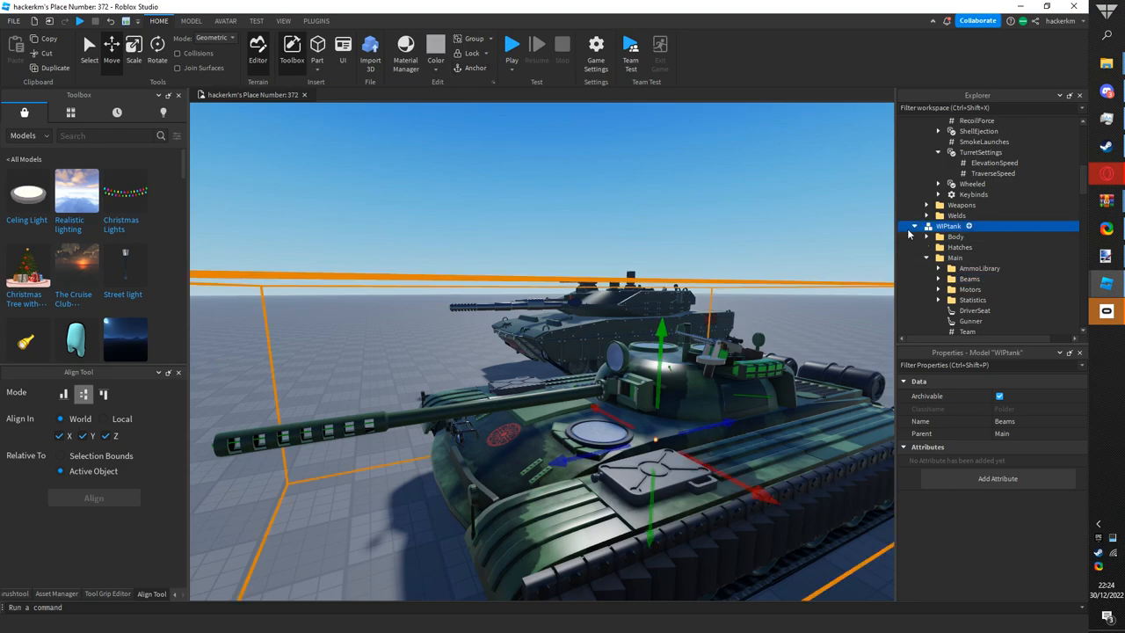